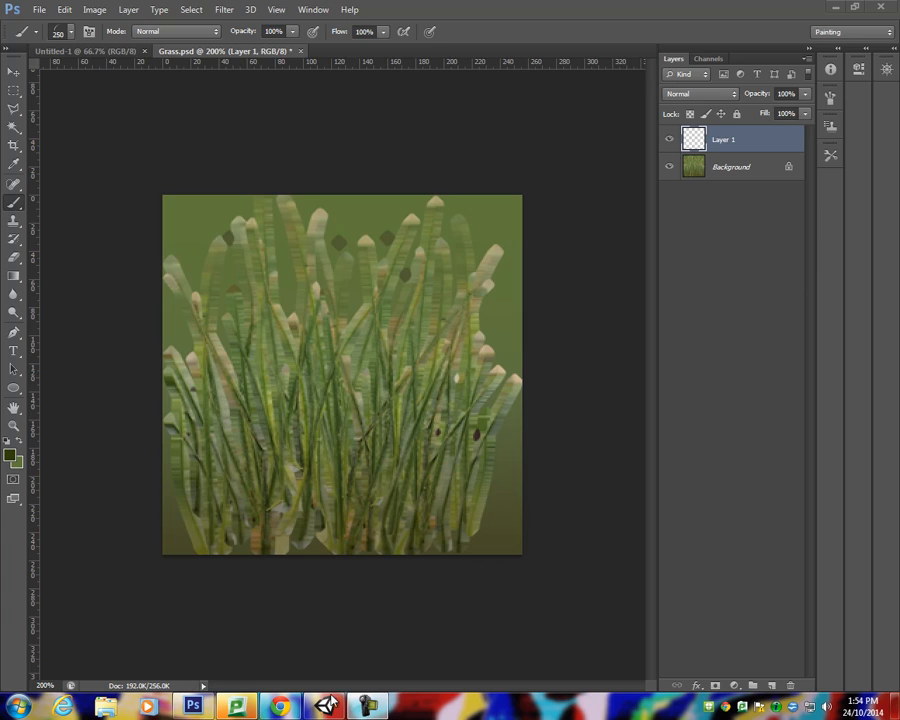
- Switch briefly to the Unity grass terrain scene, then return to the Photoshop grass document
click(326, 705)
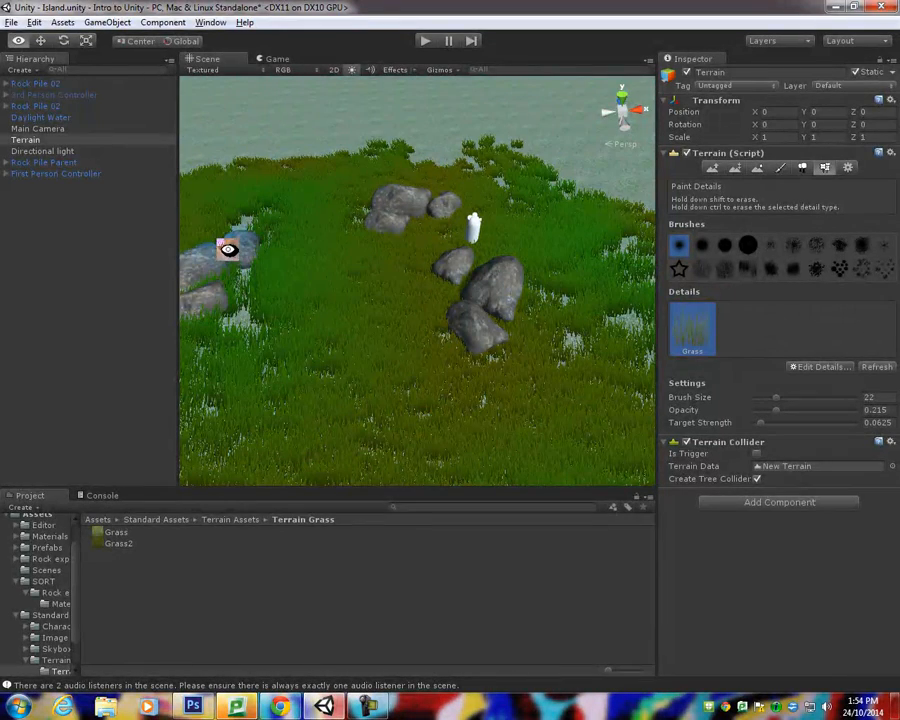
click(189, 705)
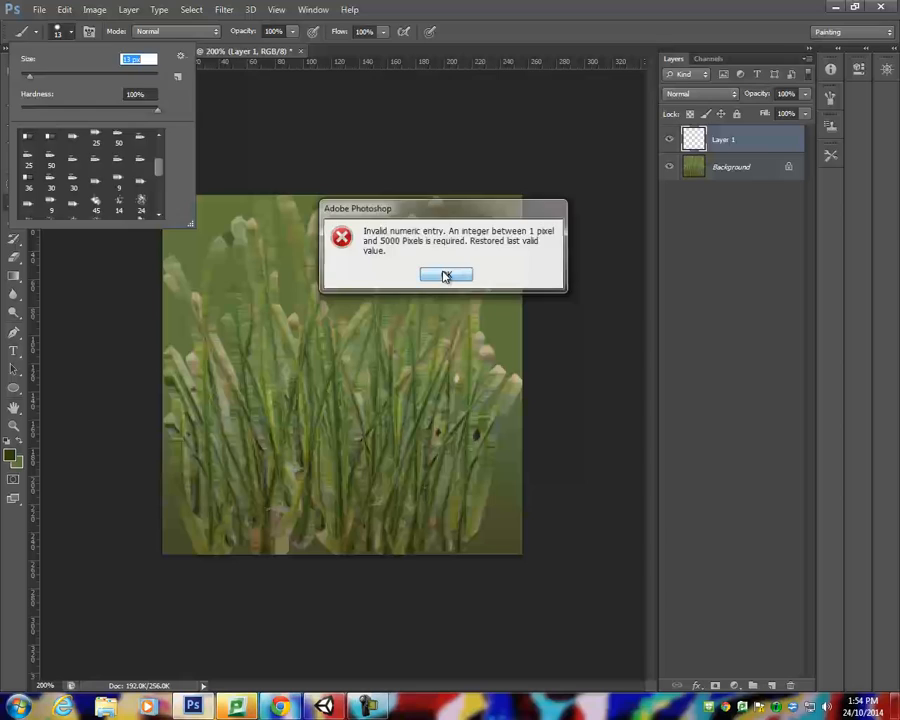
- Dismiss the invalid brush size alert and paint a white test stroke across the grass
click(446, 275)
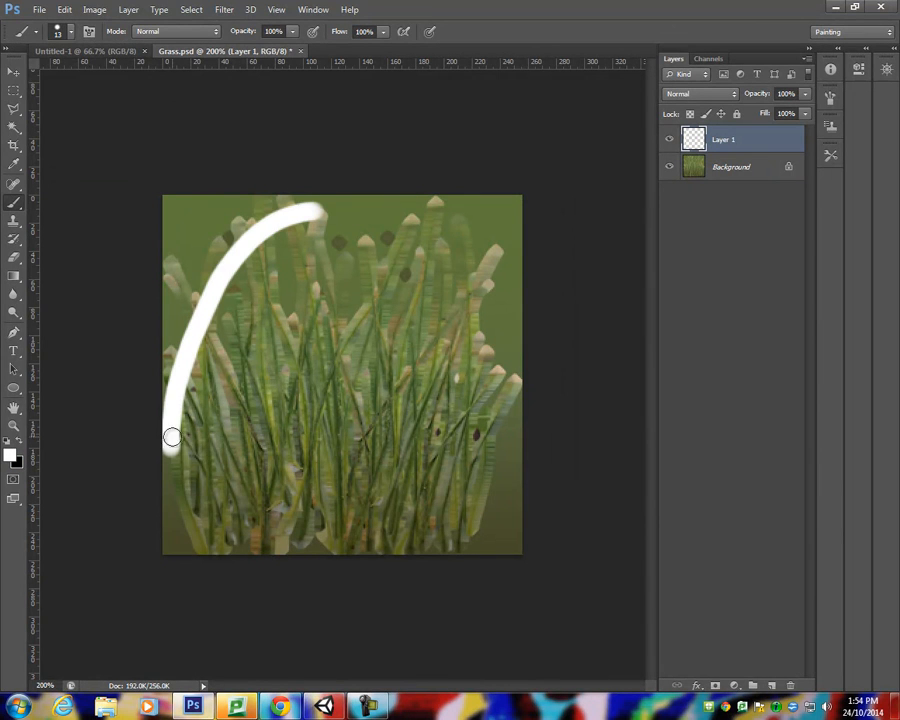
drag(330, 210, 310, 440)
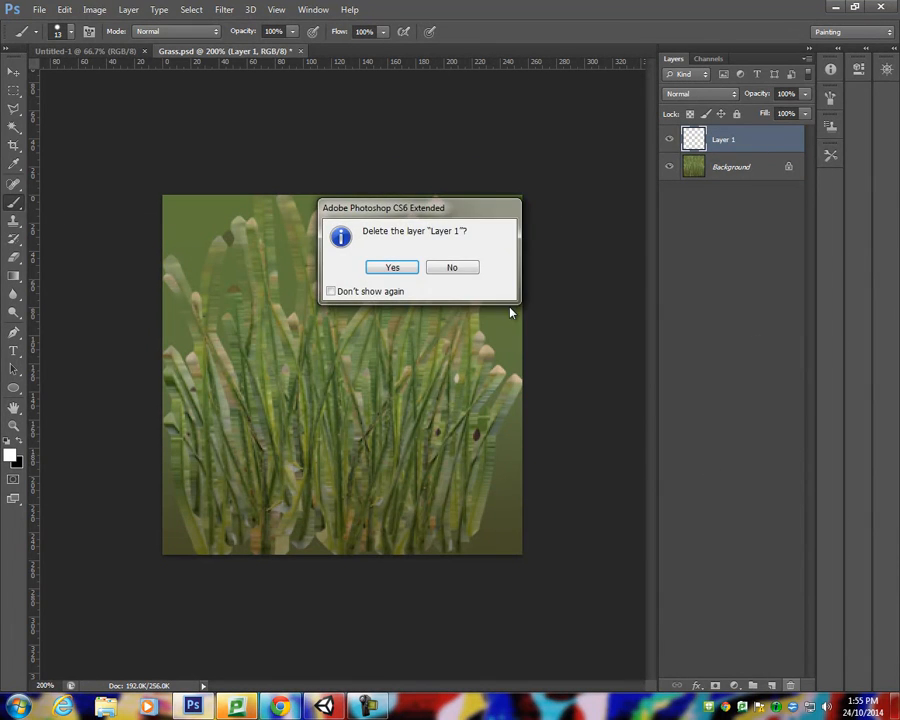
- Confirm deleting Layer 1, then open the Alpha 1 channel in the Channels panel
click(391, 267)
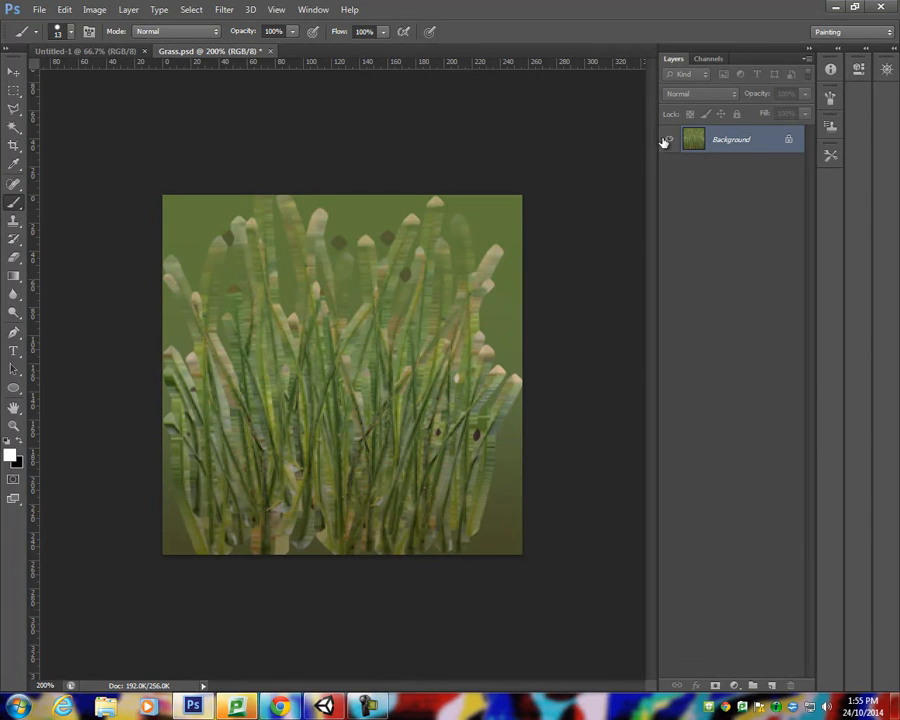
click(714, 58)
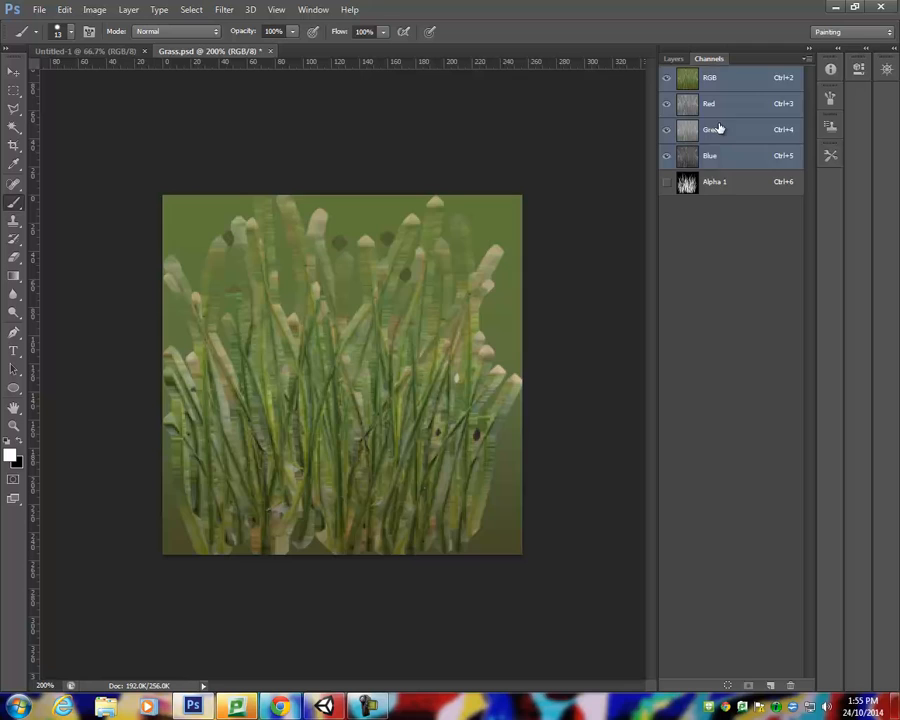
click(716, 182)
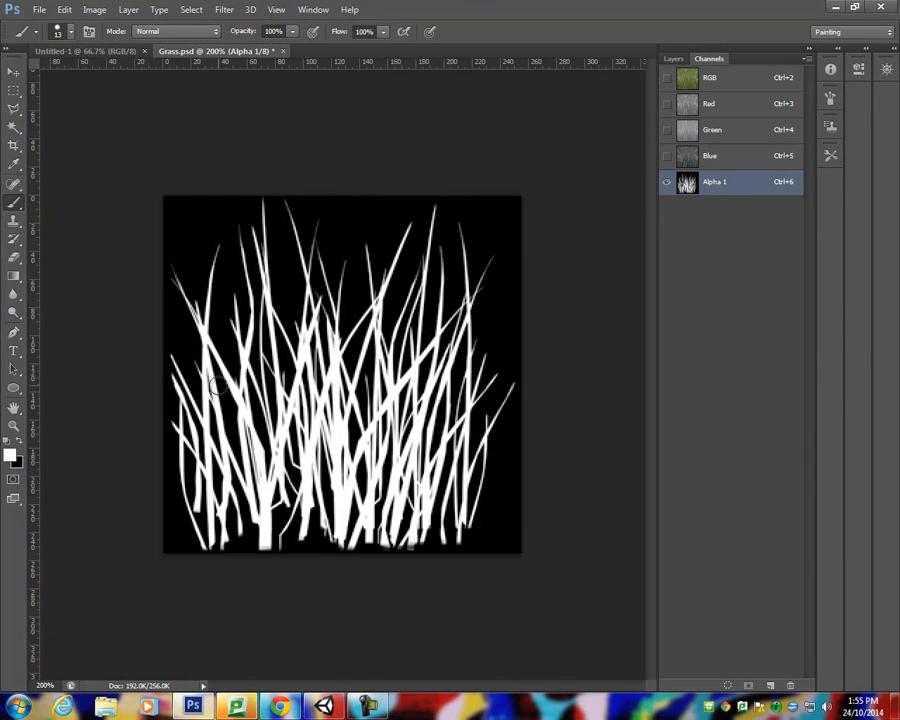
mouse_move(349, 401)
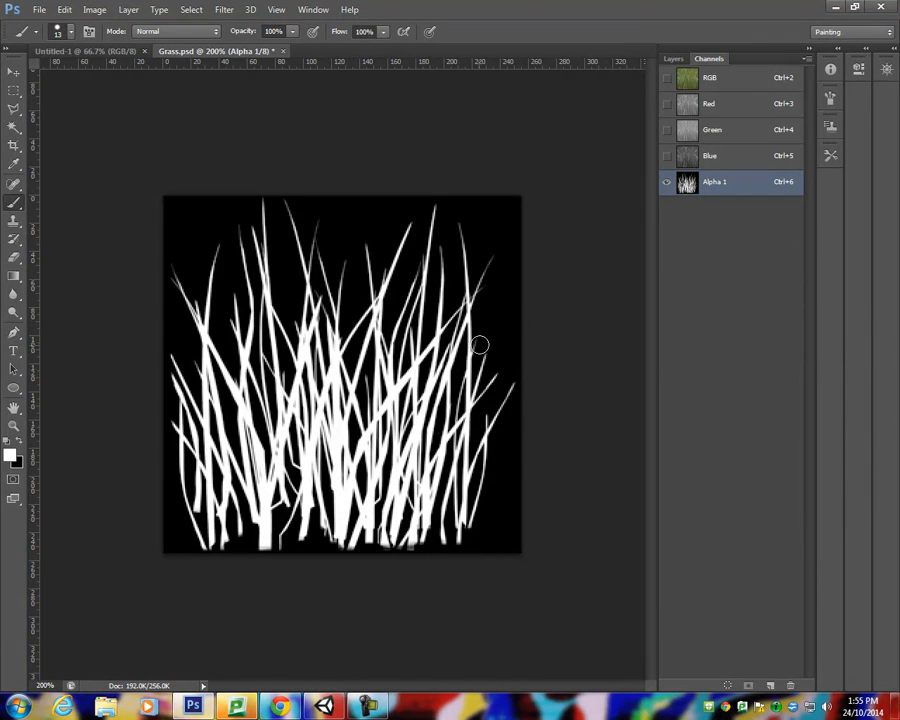
mouse_move(274, 87)
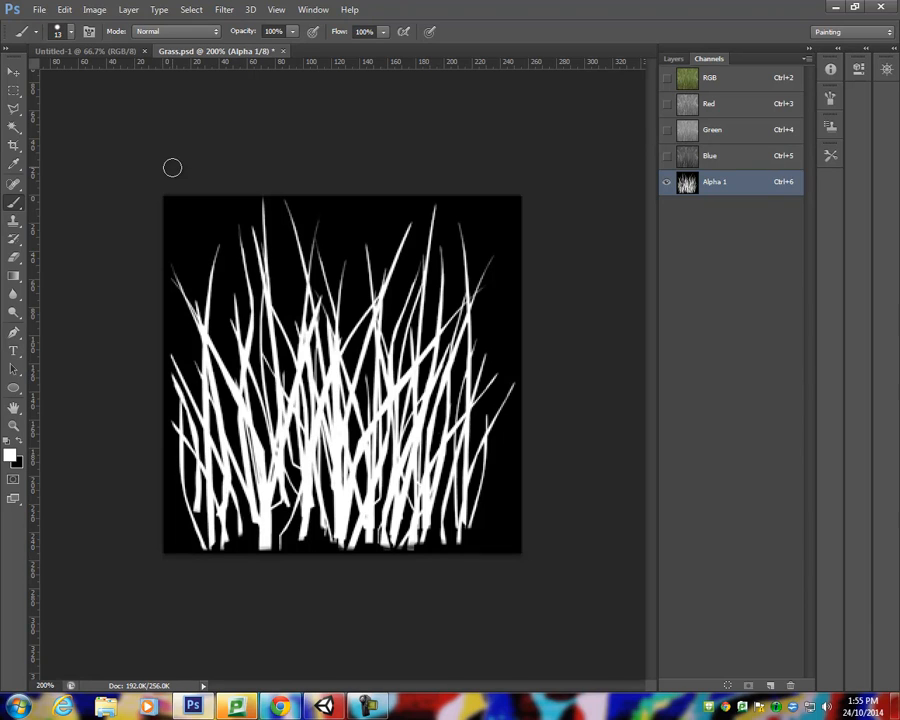
mouse_move(546, 206)
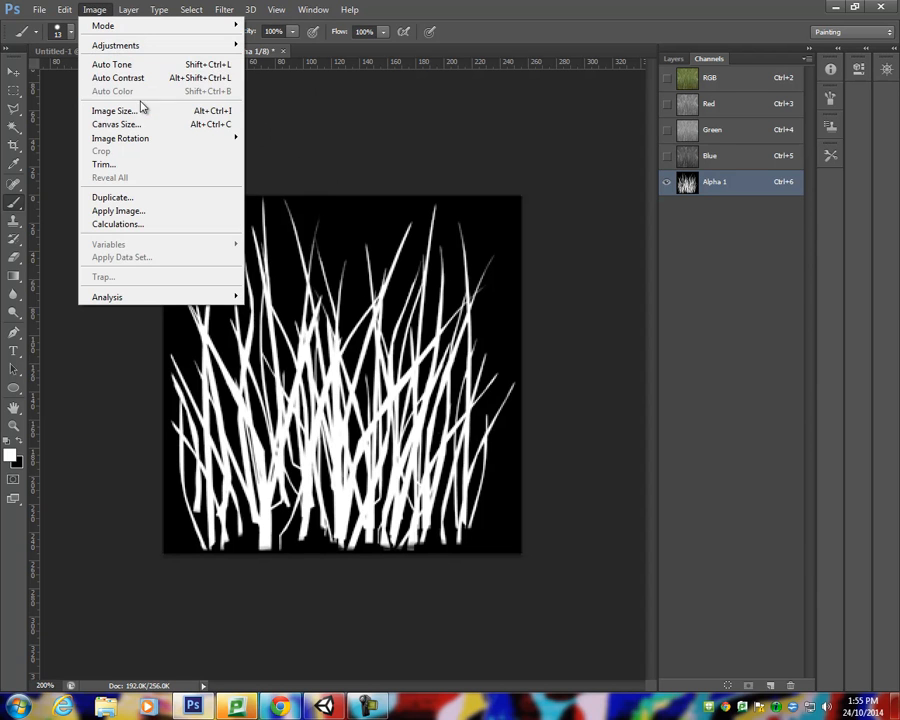
click(118, 110)
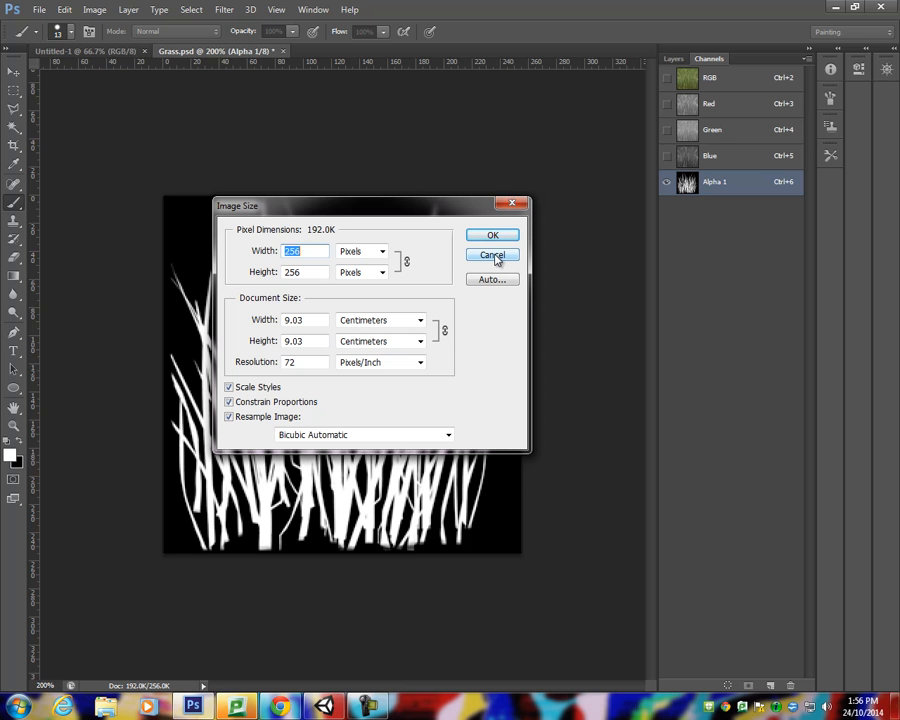
mouse_move(458, 229)
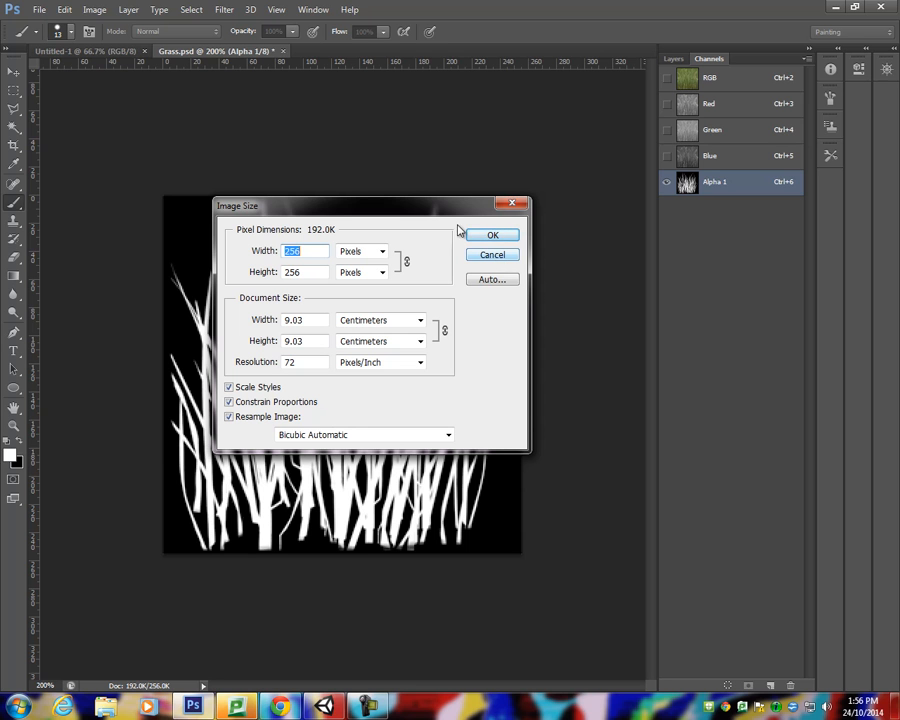
click(492, 234)
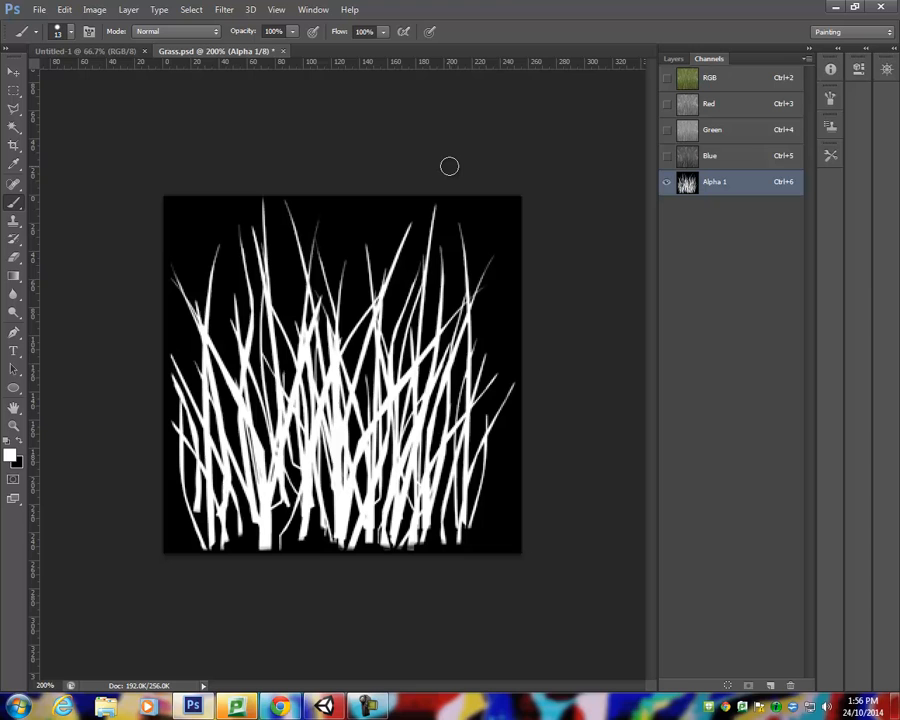
mouse_move(232, 148)
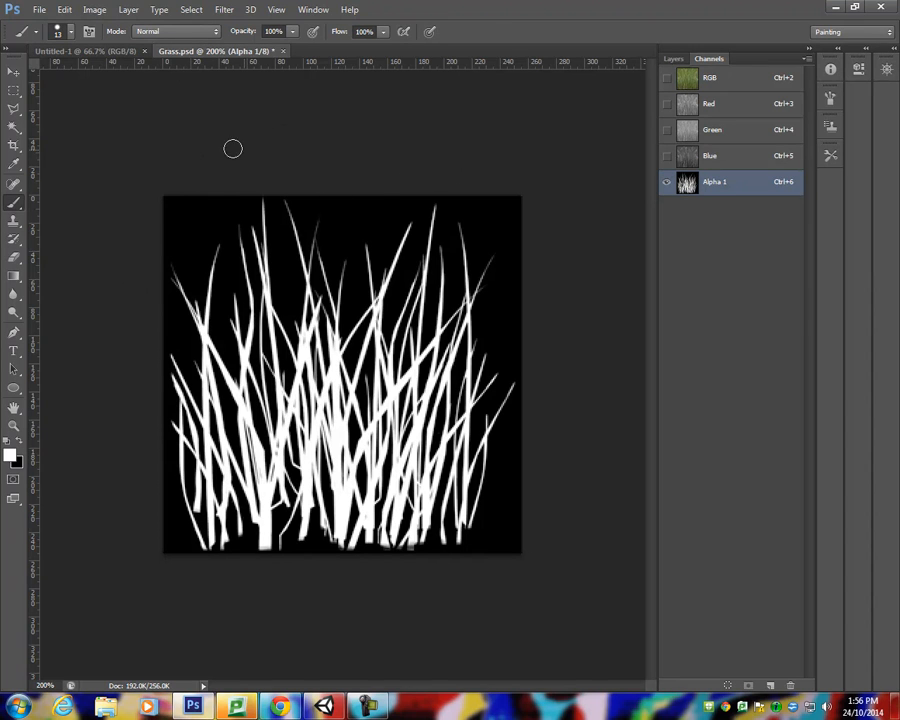
- Create a new 512×512 document named 'Grass plane 01' and show its layers
click(38, 13)
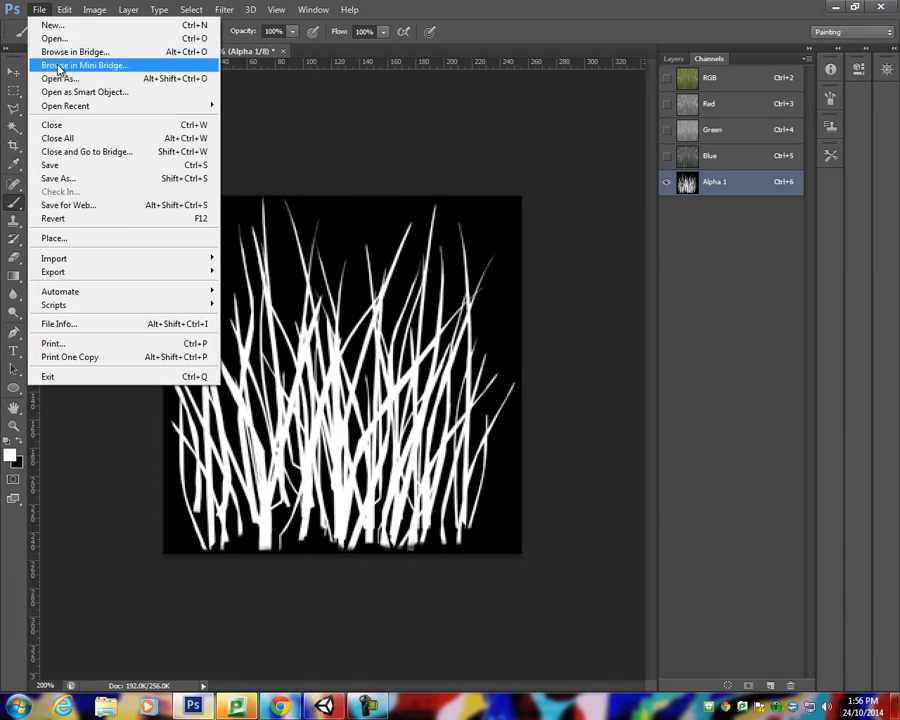
mouse_move(45, 25)
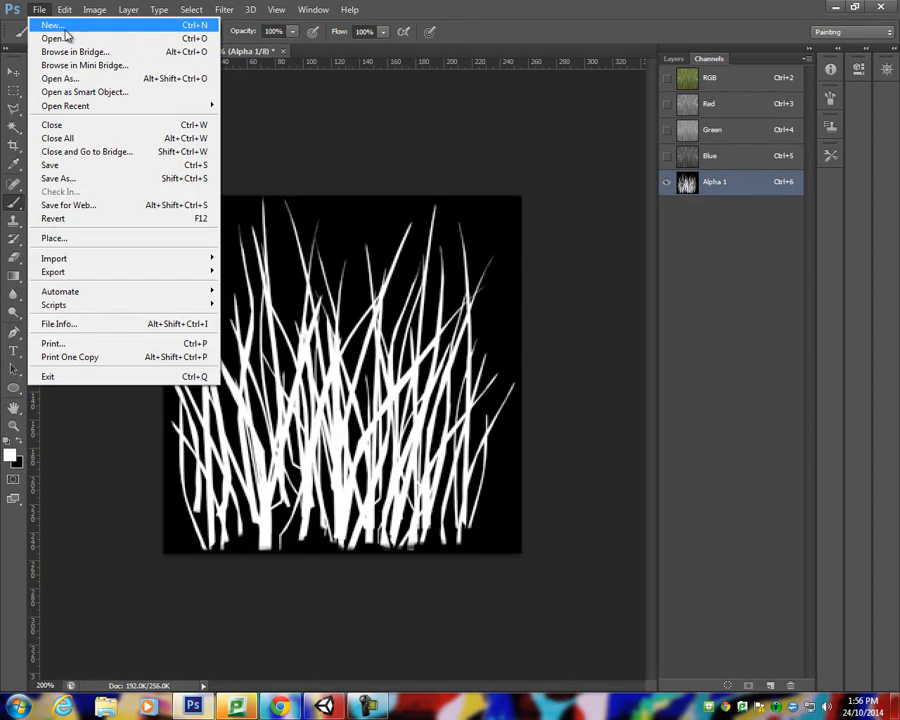
click(50, 24)
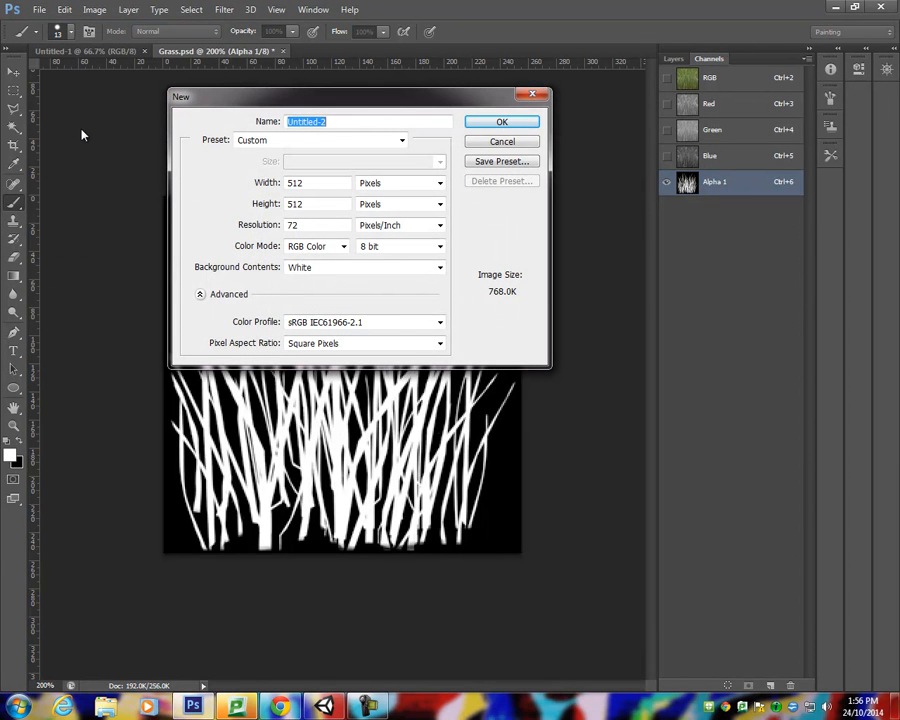
text(Grass)
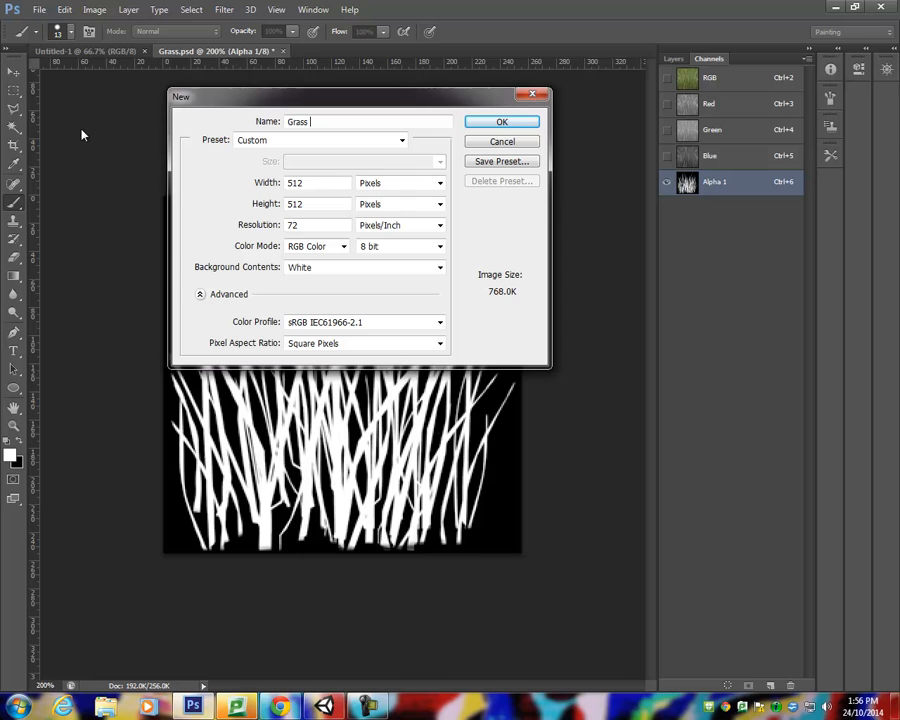
text(plane 01)
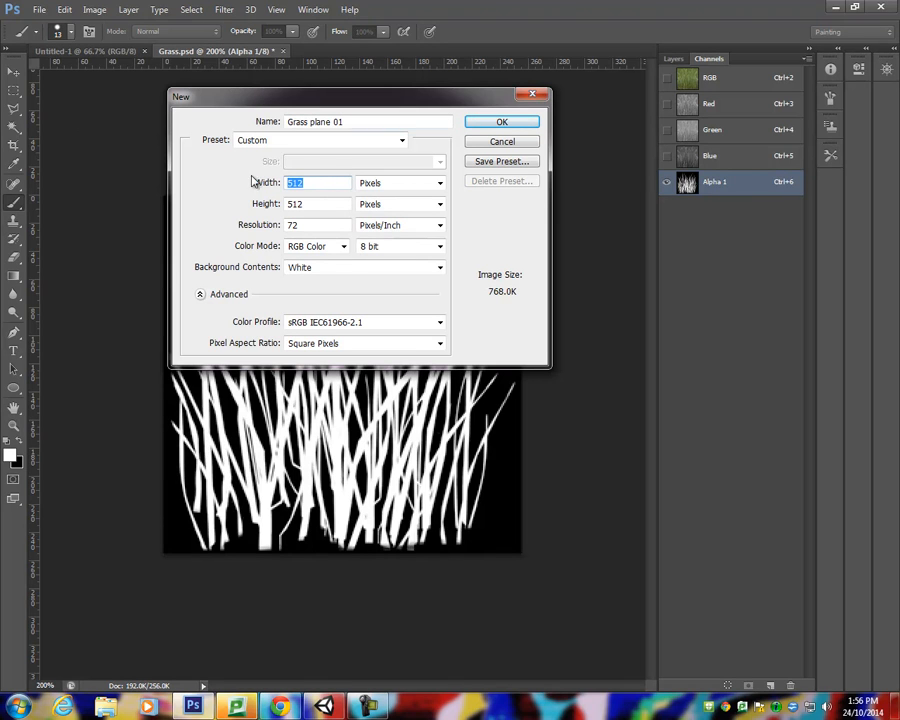
click(318, 204)
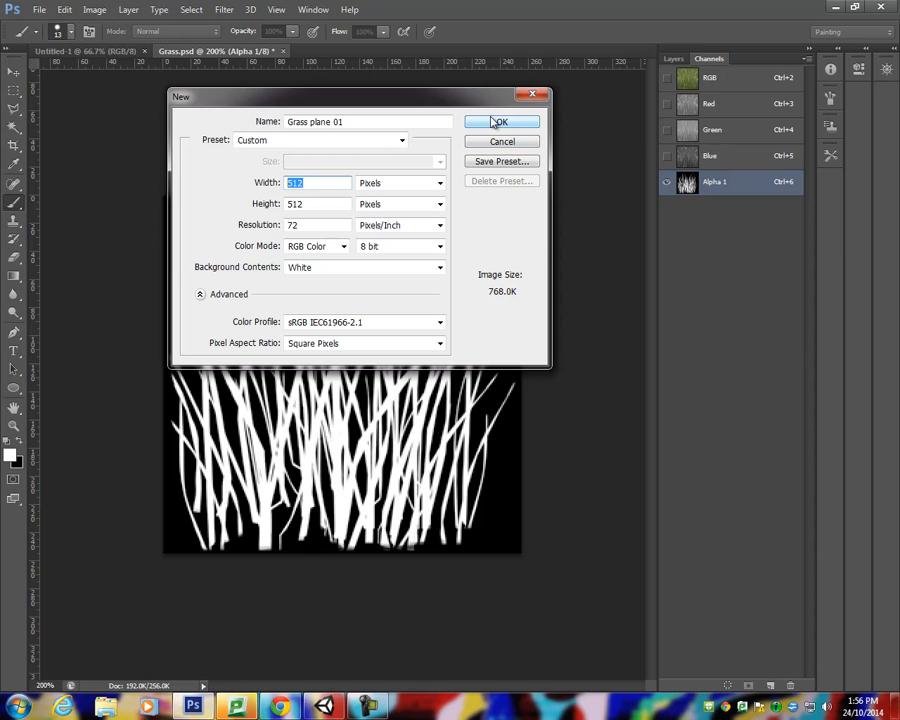
mouse_move(493, 121)
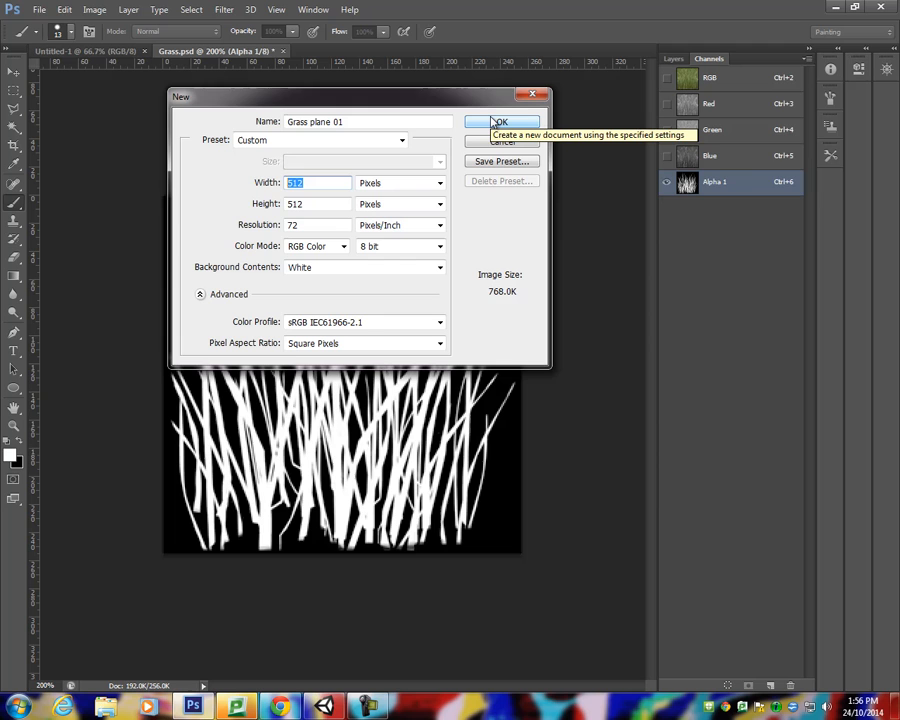
mouse_move(493, 119)
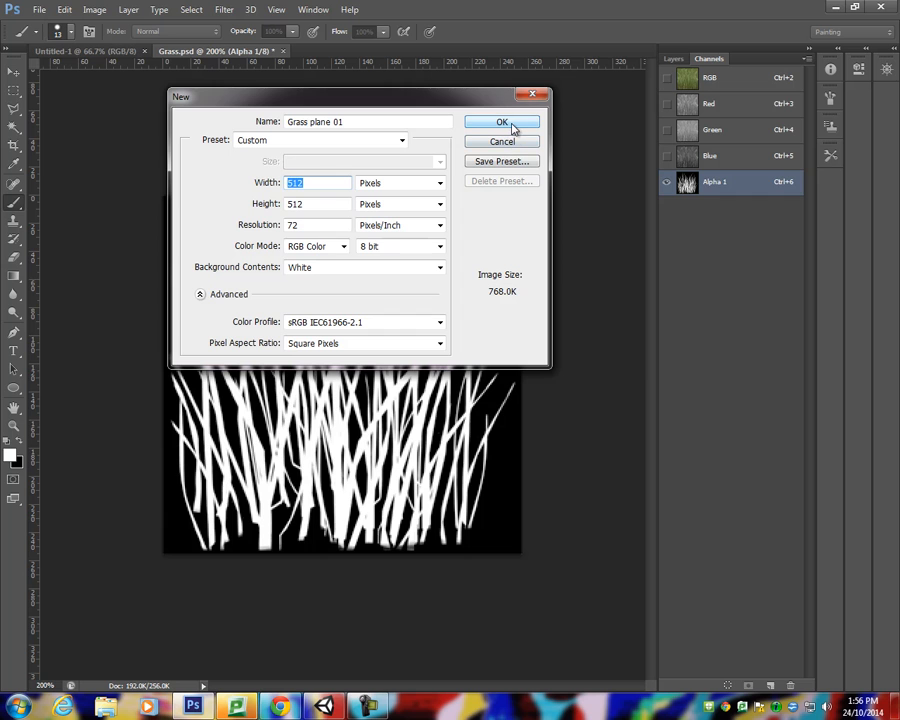
click(502, 122)
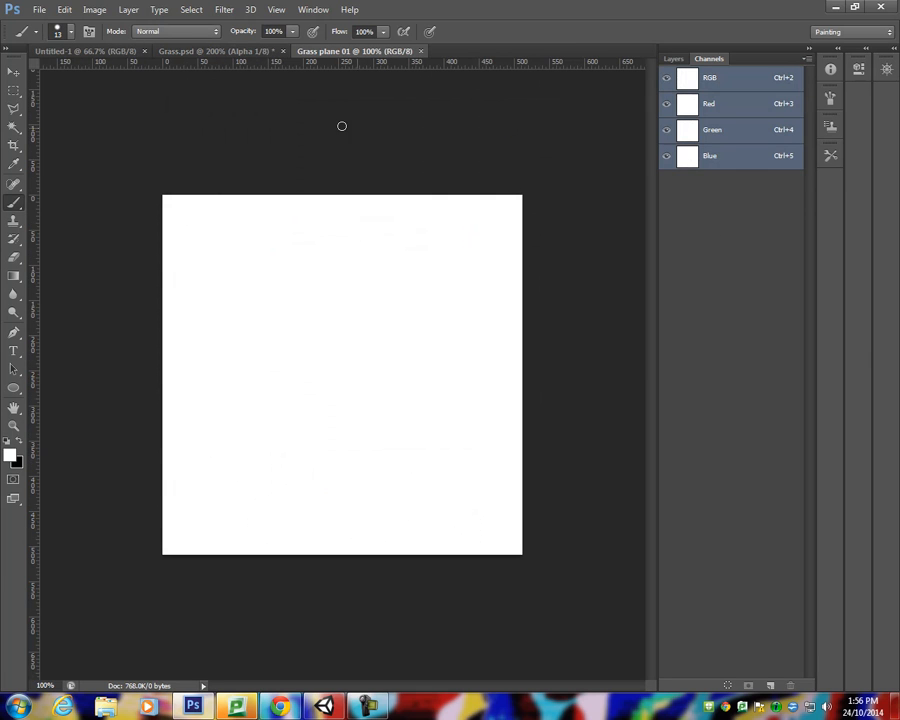
click(676, 58)
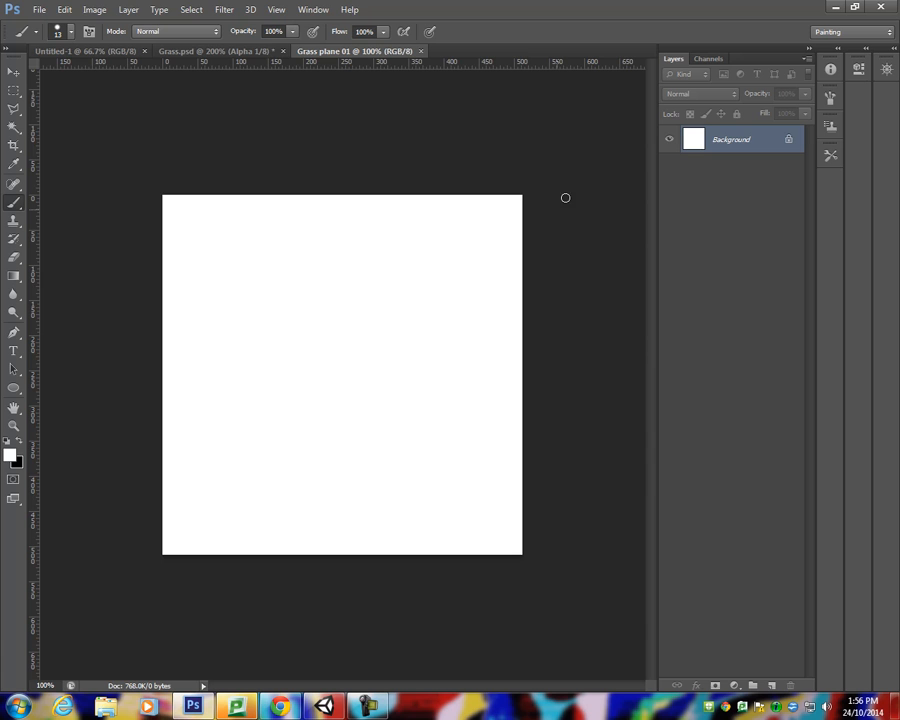
mouse_move(222, 60)
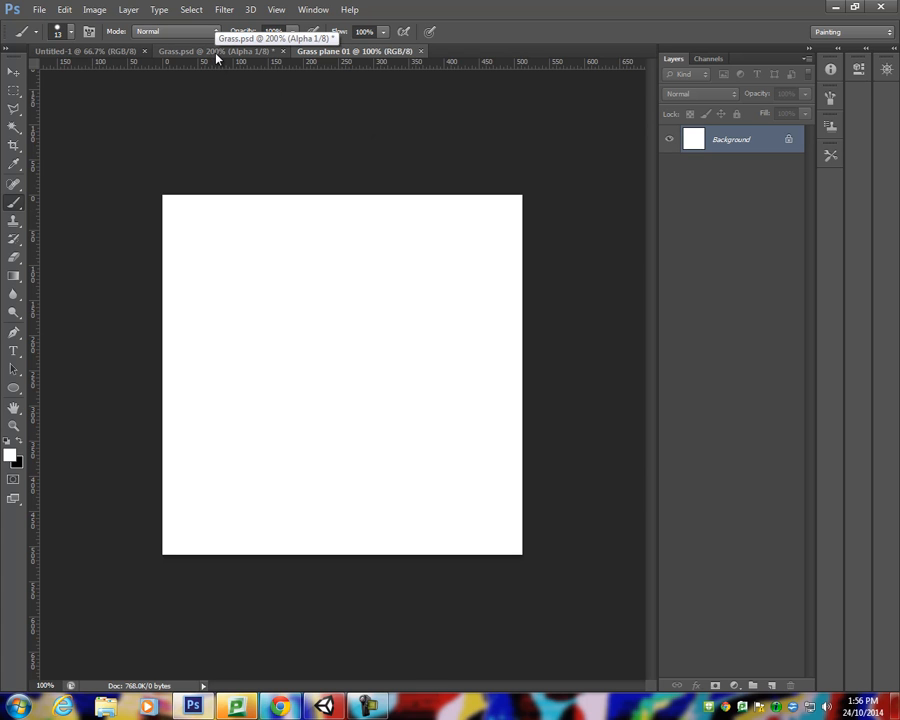
mouse_move(212, 56)
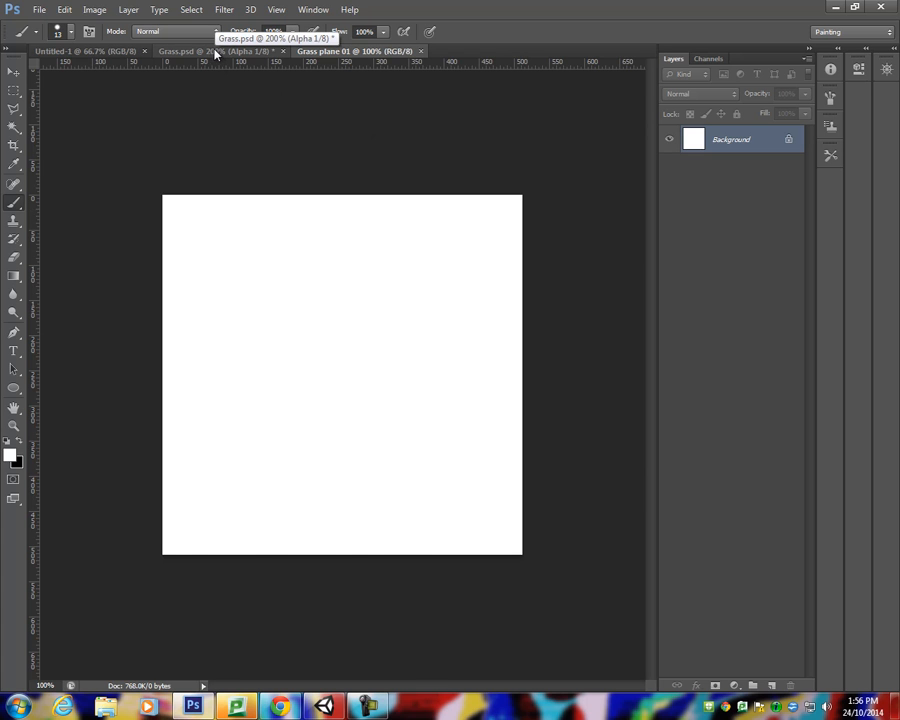
- Set the foreground colour to dark grass green 2d3f11 sampled from Grass.psd
click(195, 51)
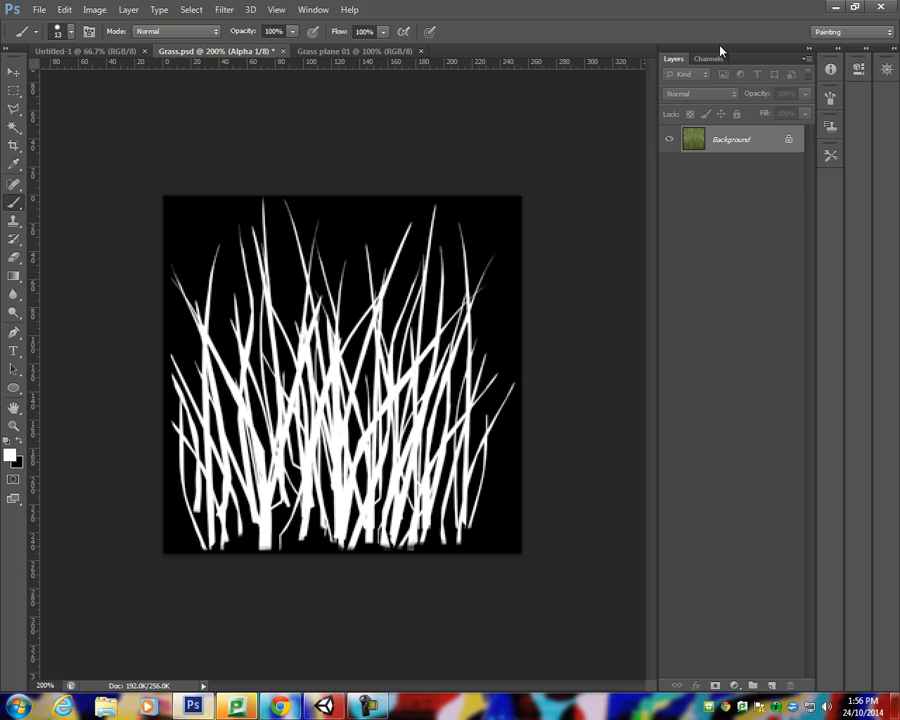
click(708, 58)
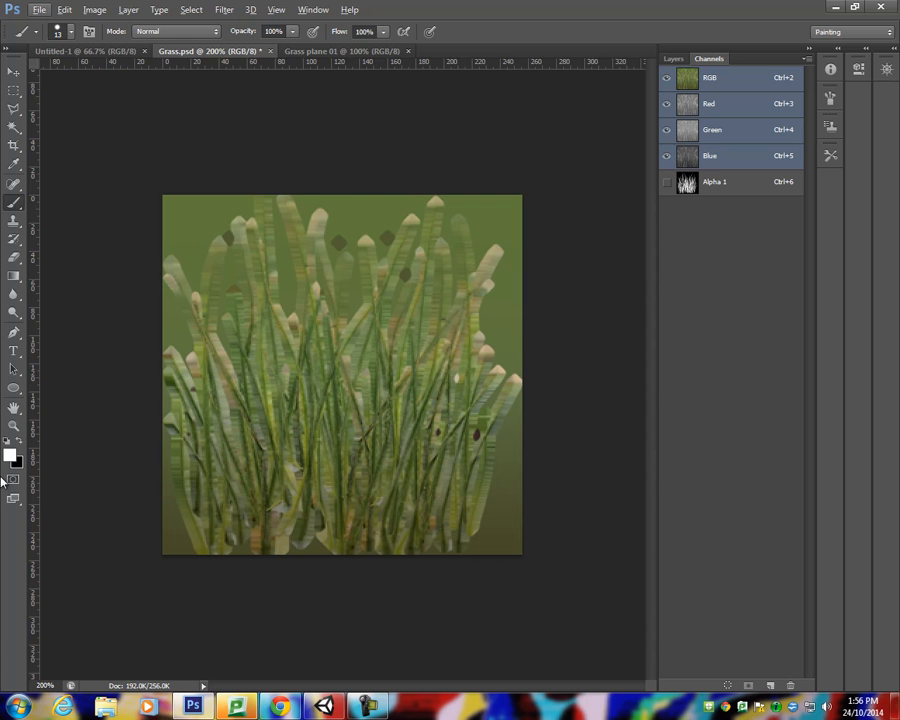
click(9, 453)
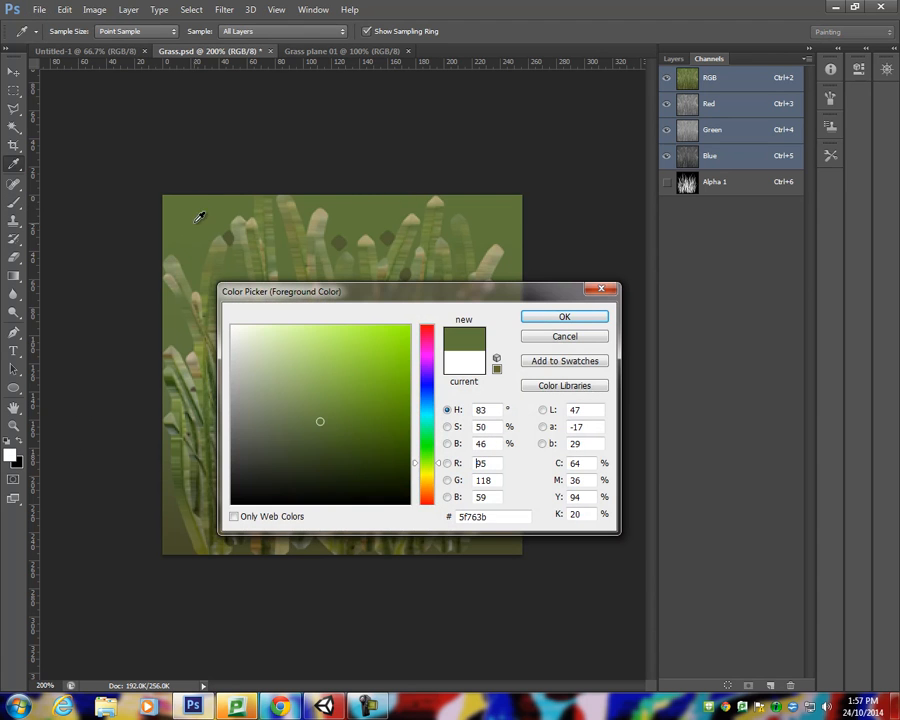
click(564, 316)
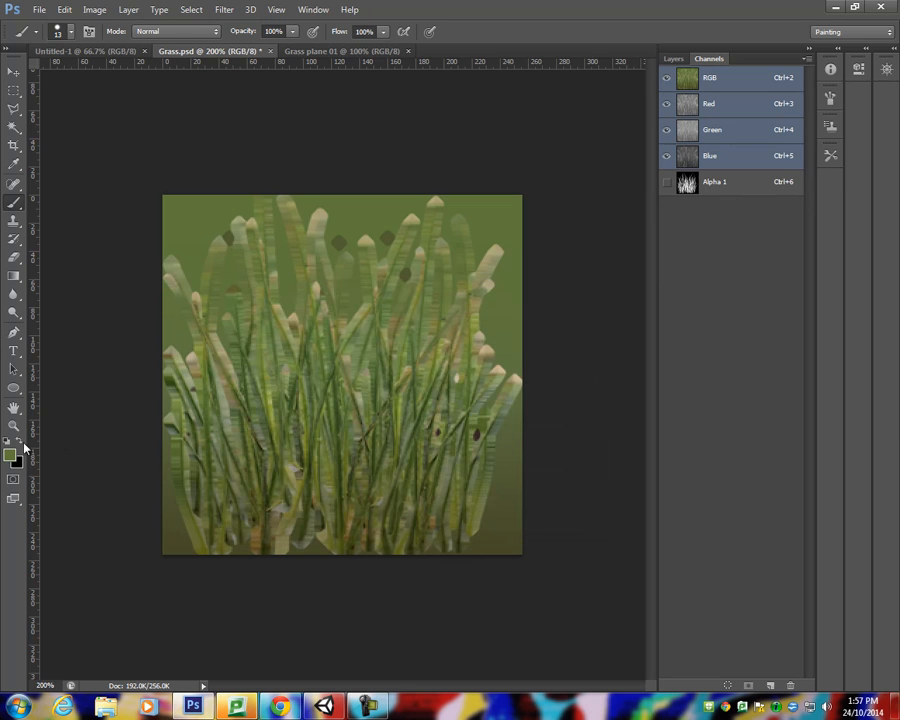
click(14, 466)
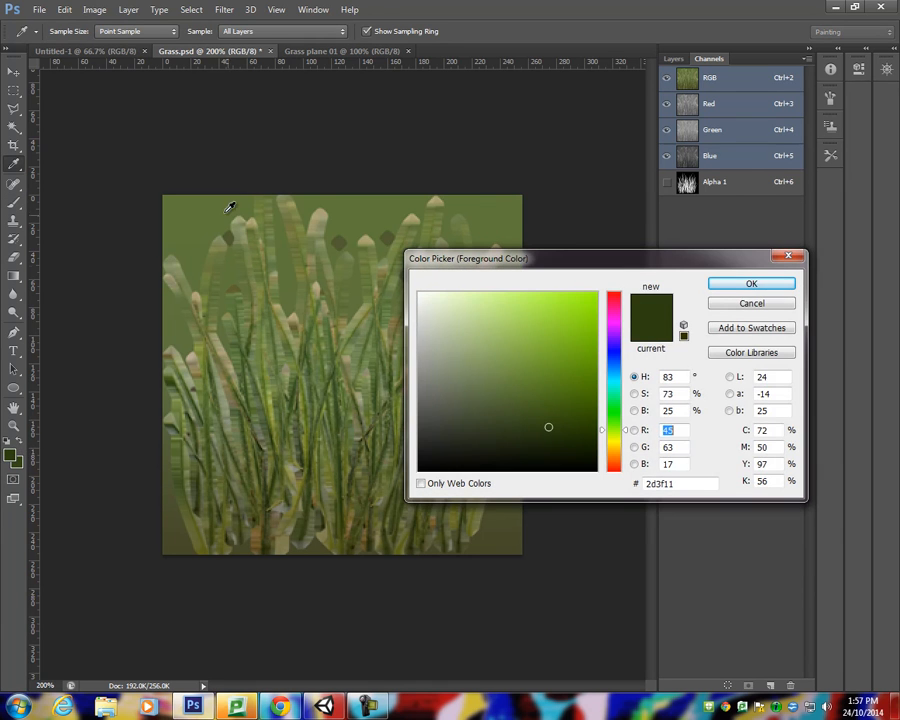
click(751, 283)
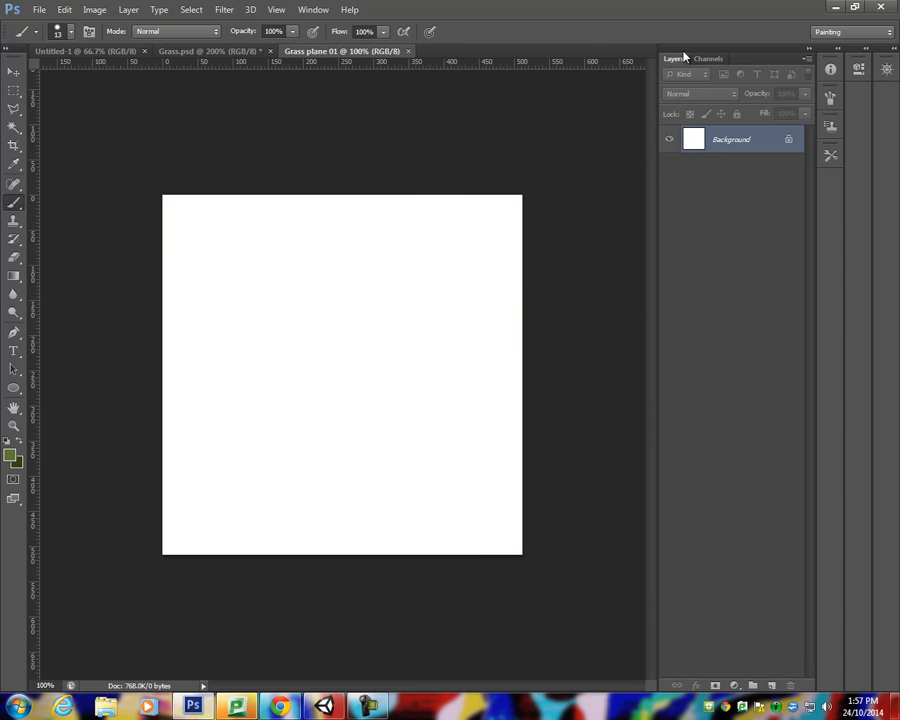
mouse_move(782, 500)
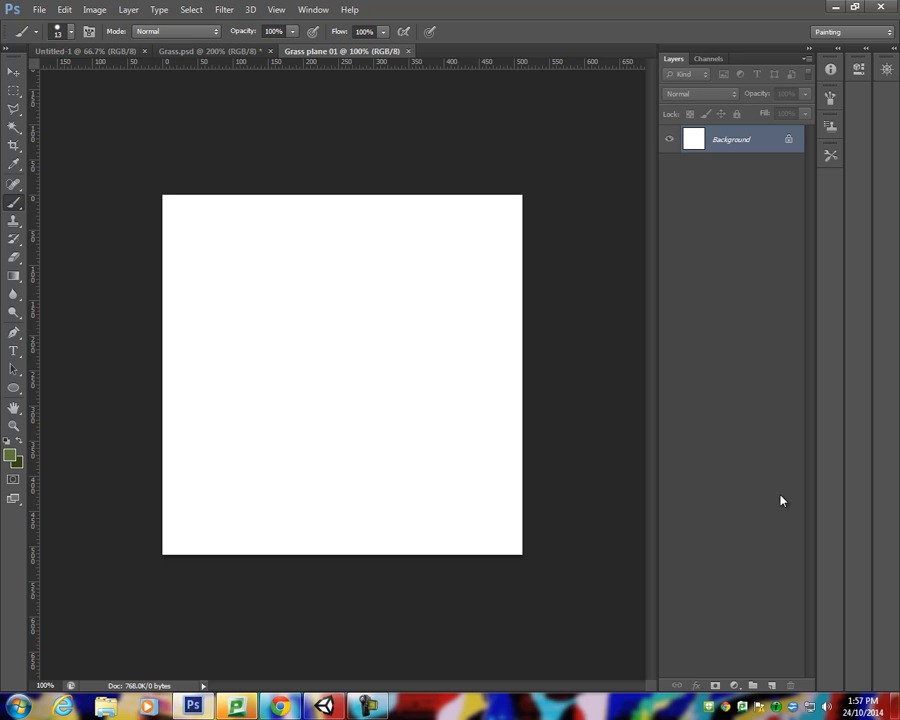
mouse_move(745, 387)
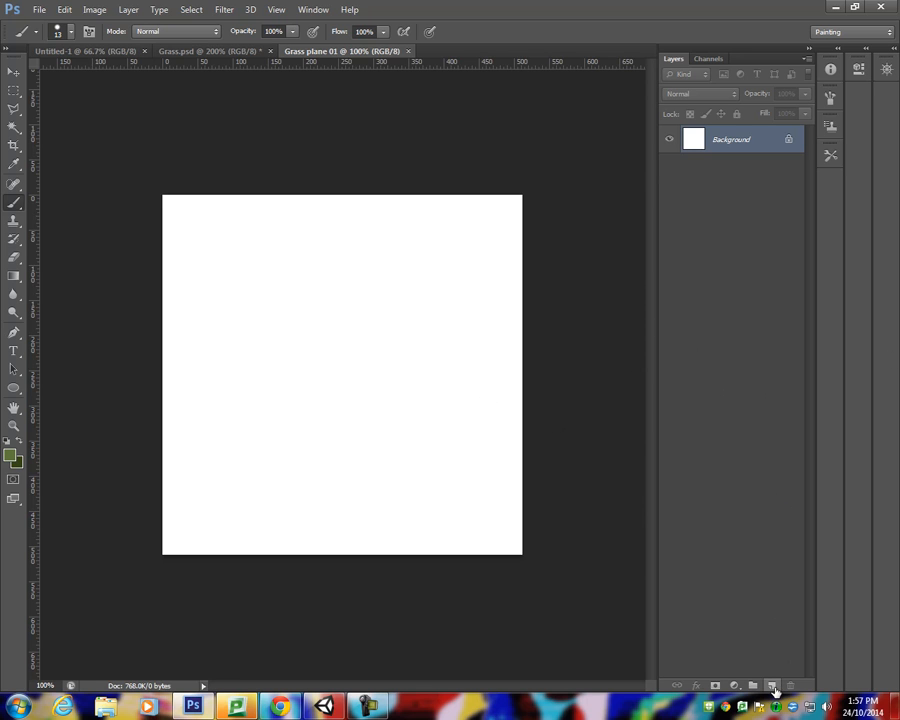
- Add an empty Layer 1 above the Background in Grass plane 01
click(774, 684)
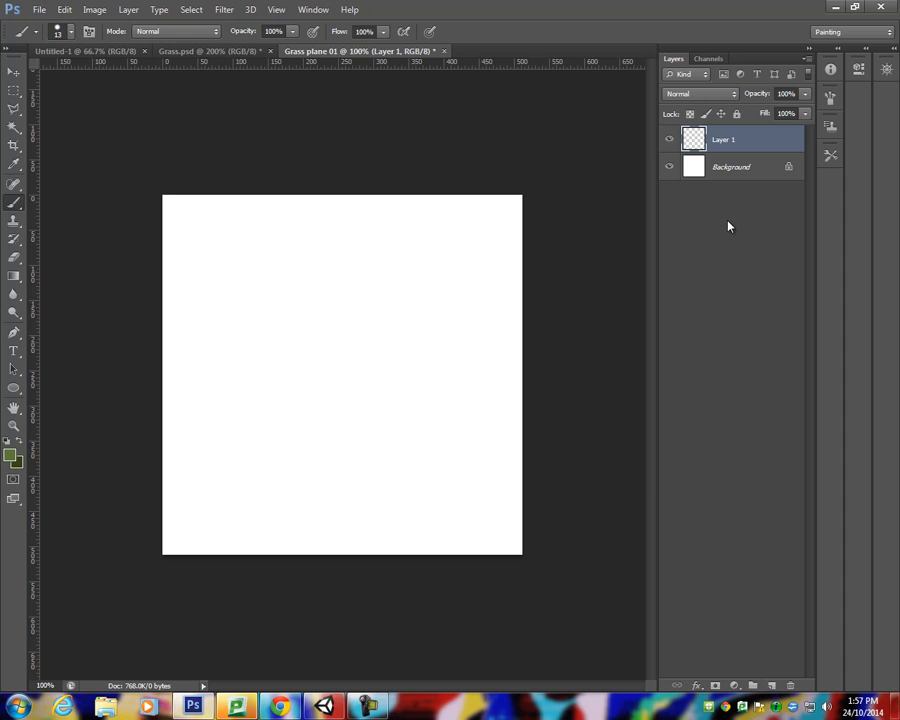
mouse_move(362, 324)
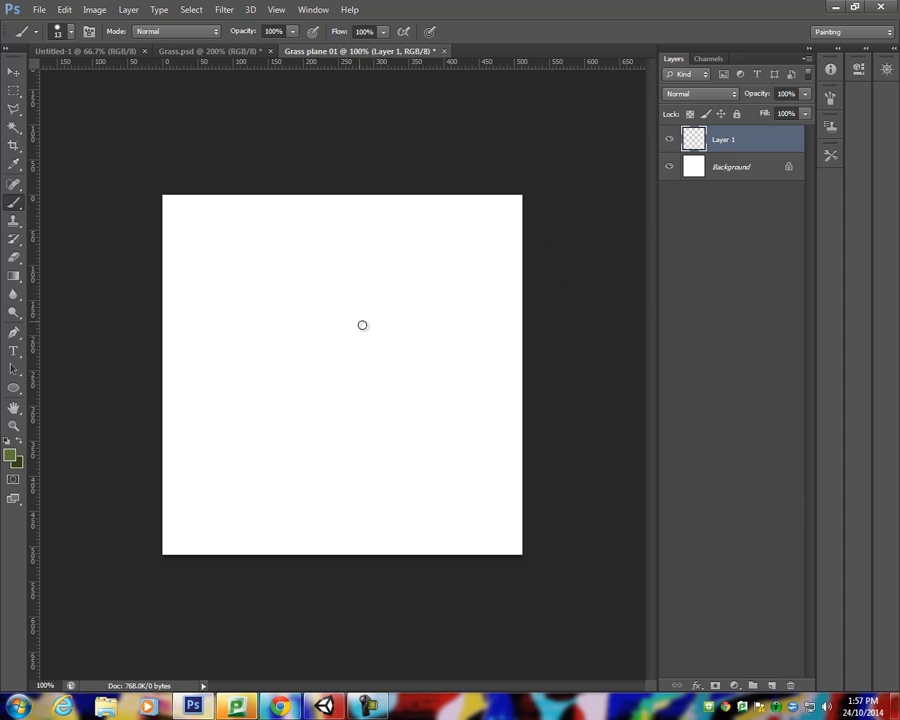
mouse_move(363, 58)
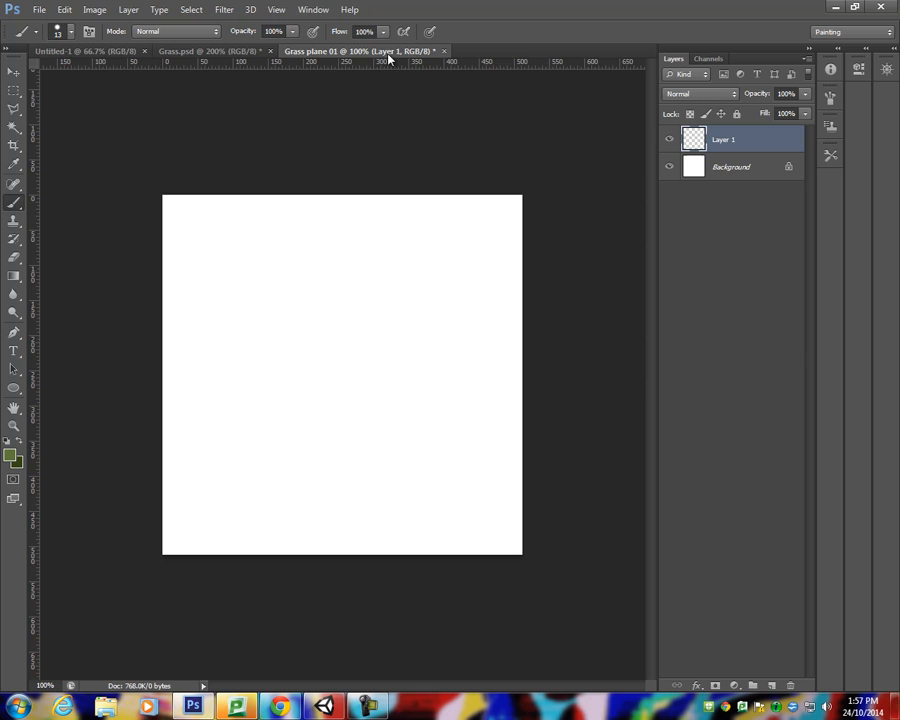
- Open the Brush panel and select the 112 px grass-blade brush preset
click(317, 9)
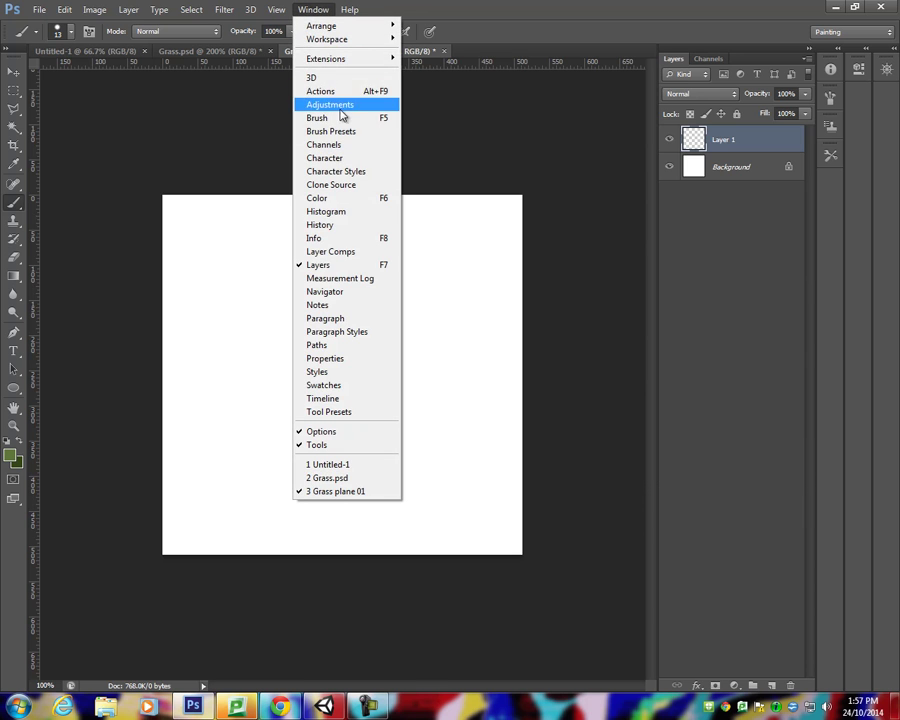
click(316, 118)
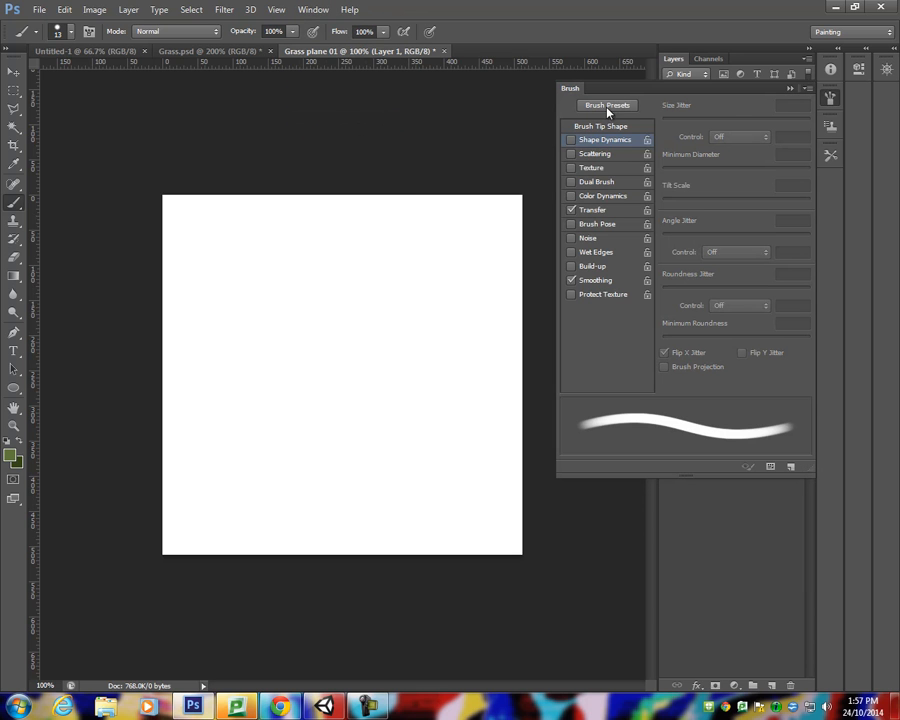
click(610, 104)
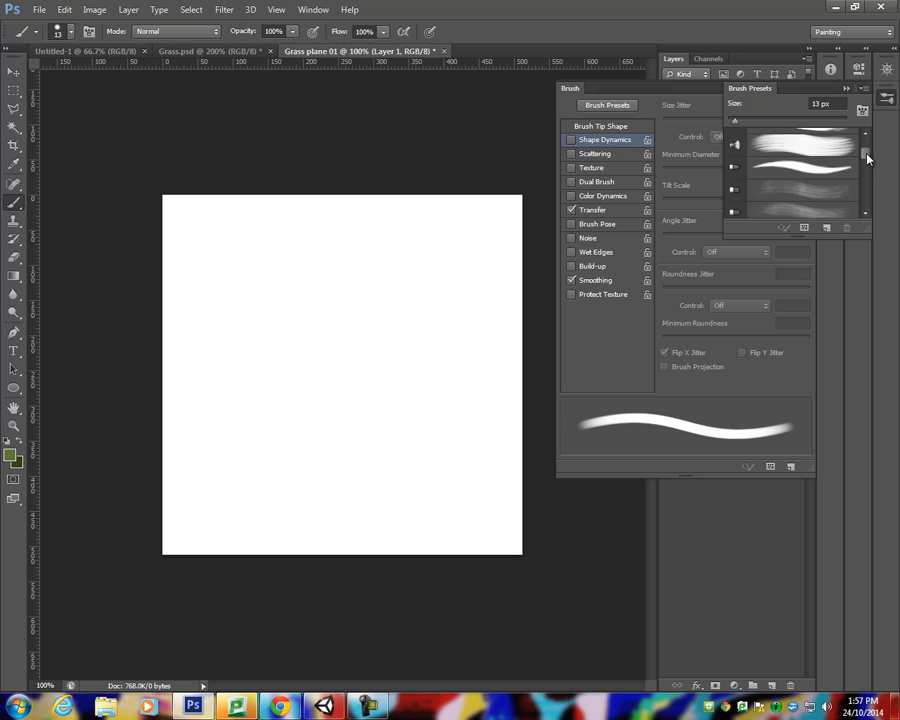
scroll(down, 3)
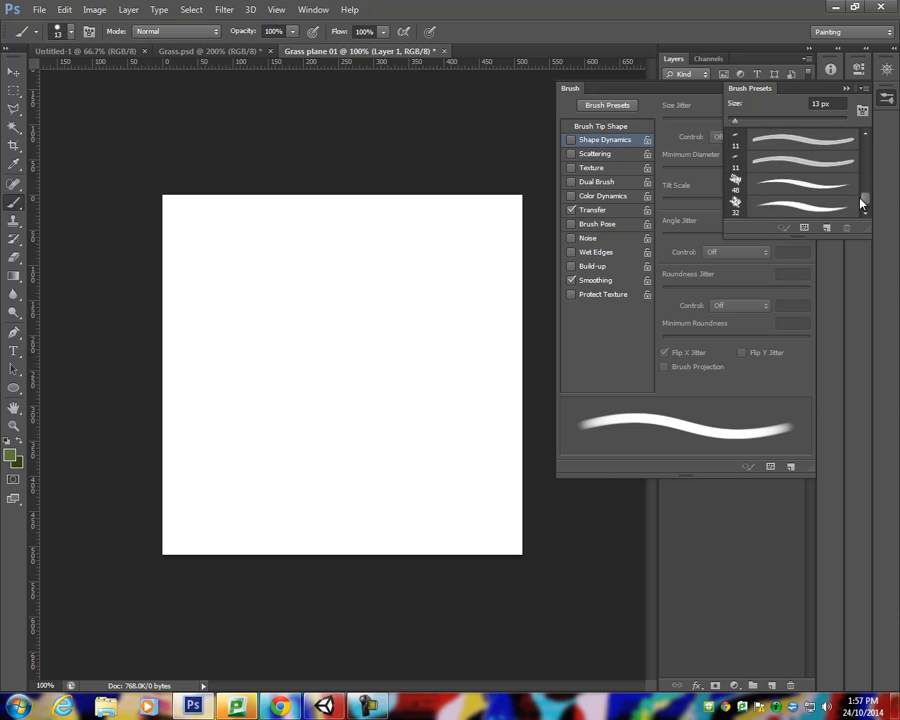
scroll(down, 3)
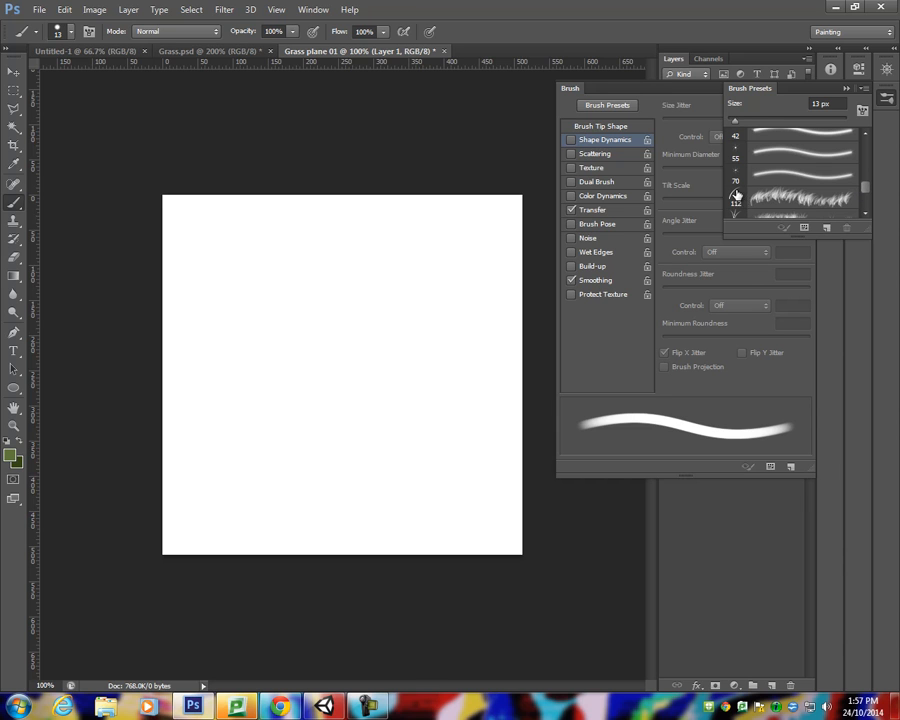
mouse_move(736, 197)
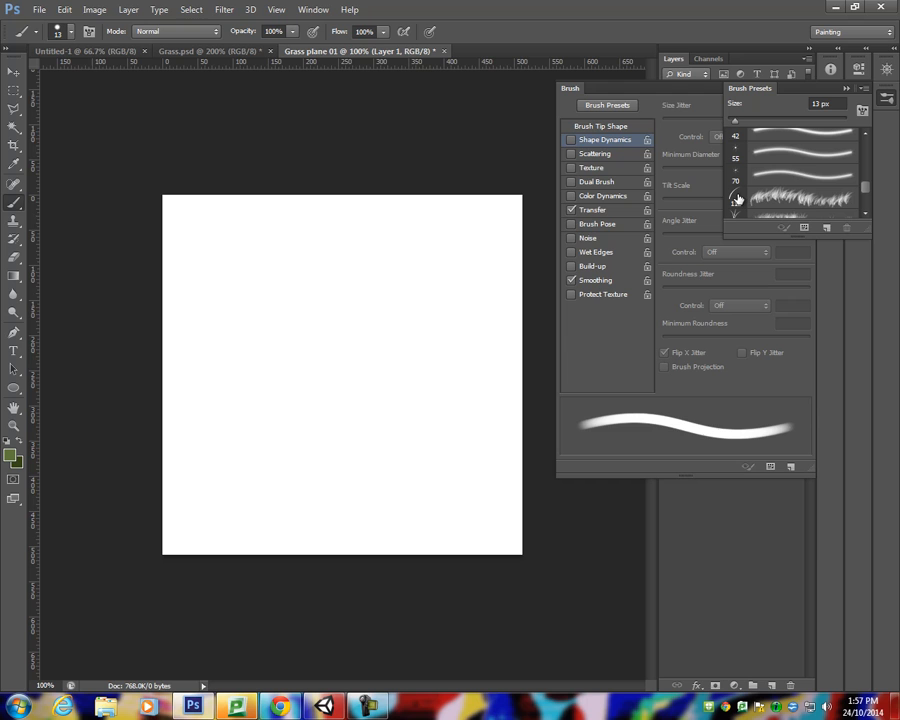
click(785, 195)
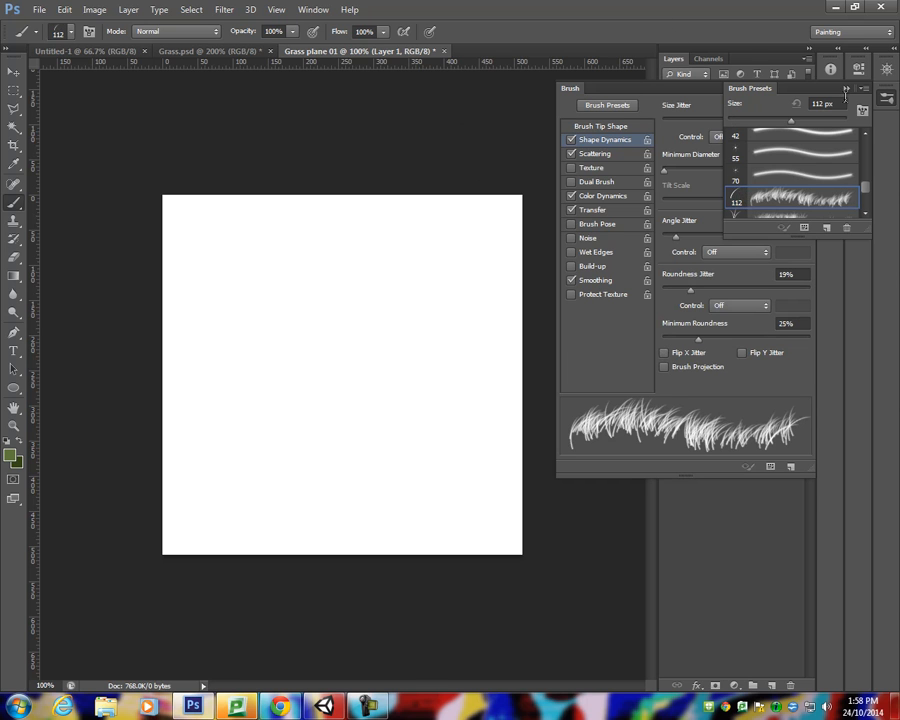
drag(398, 403, 435, 385)
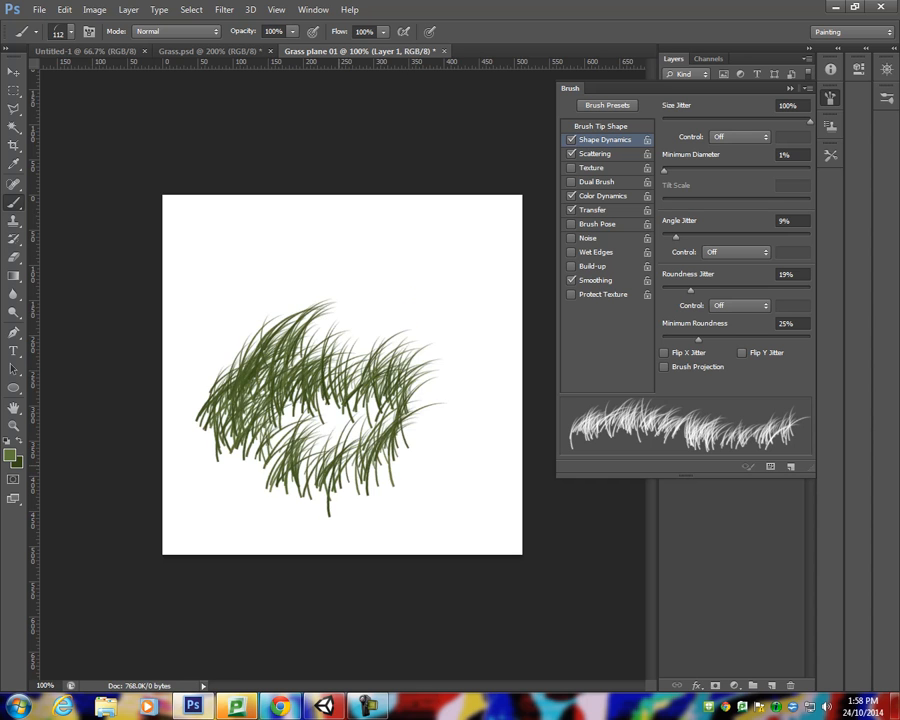
key(Ctrl+z)
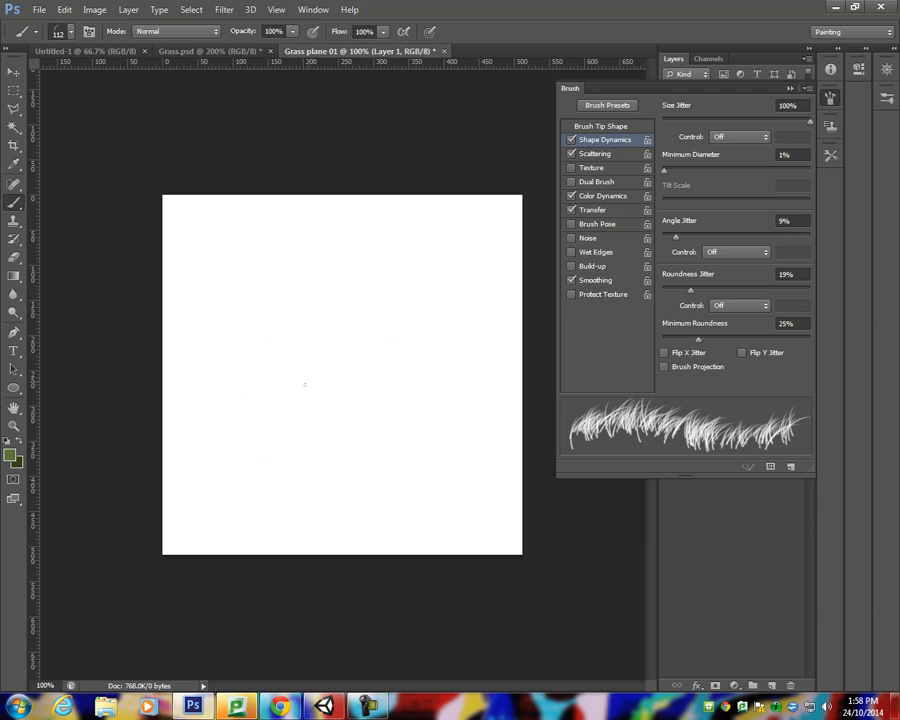
drag(235, 400, 290, 355)
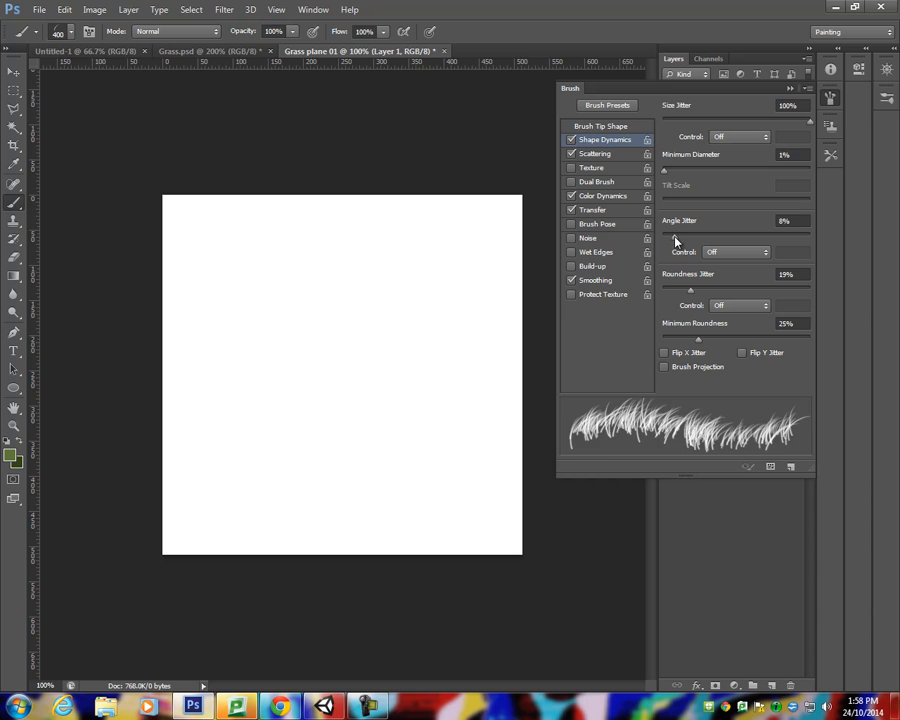
- Set Shape Dynamics Angle Jitter 5%, Roundness Jitter 11%, Minimum Roundness 1%
drag(670, 235, 668, 235)
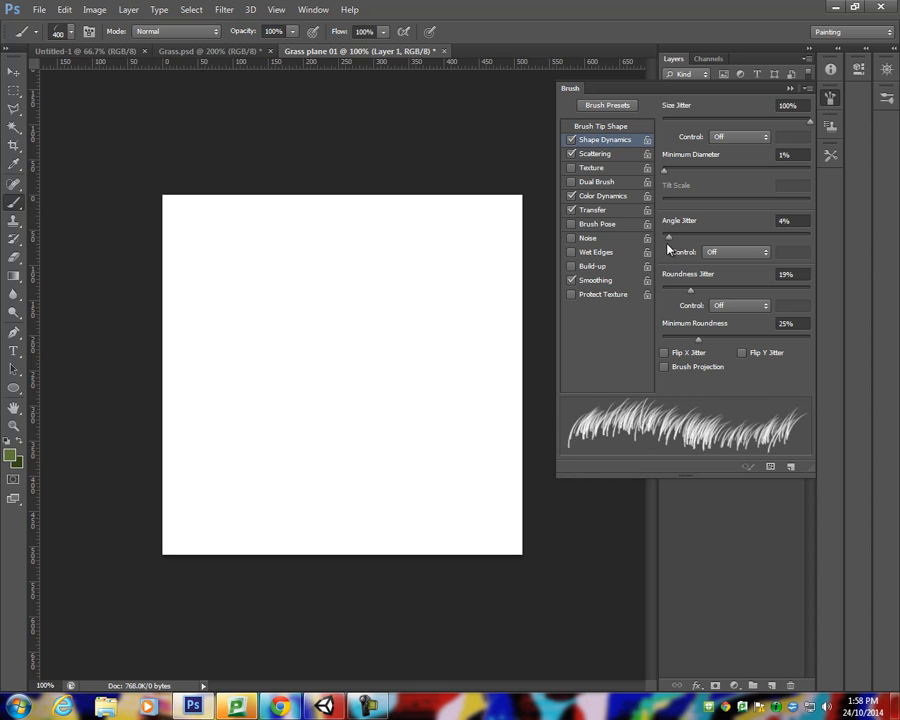
drag(668, 236, 681, 236)
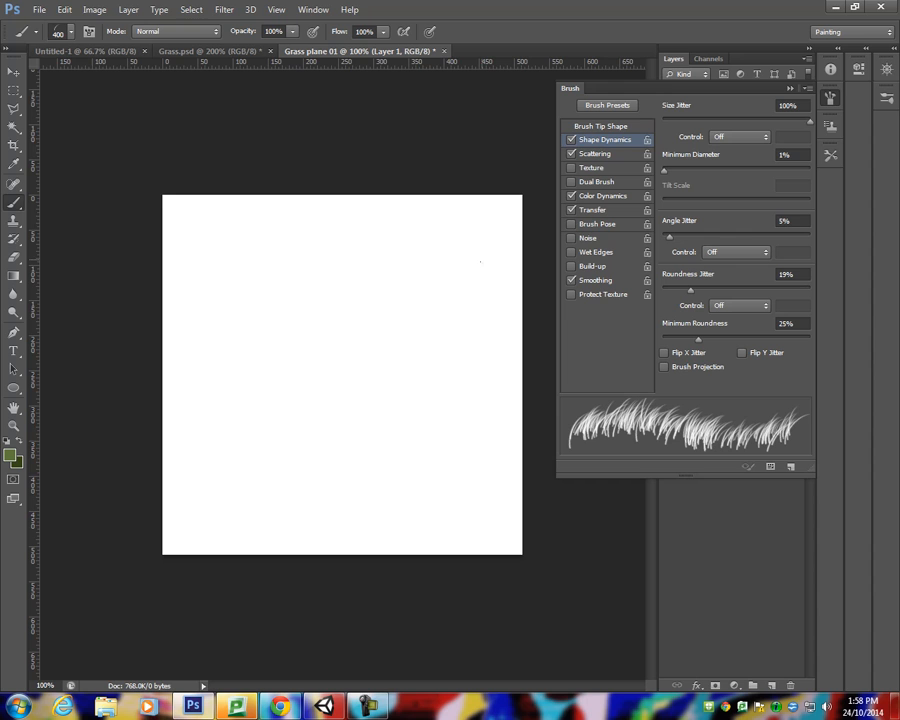
mouse_move(511, 278)
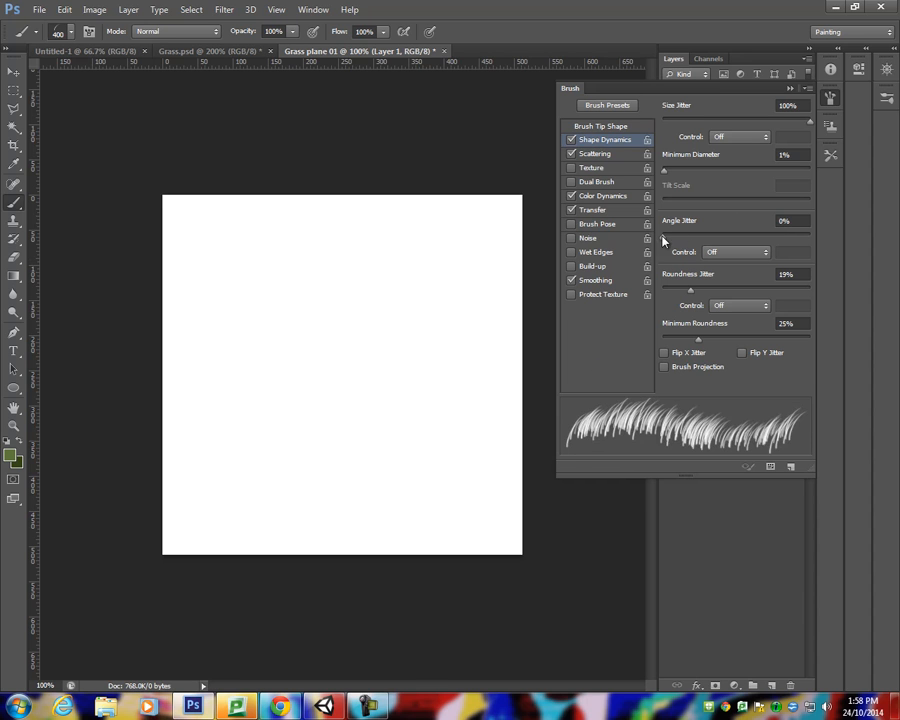
drag(665, 234, 670, 234)
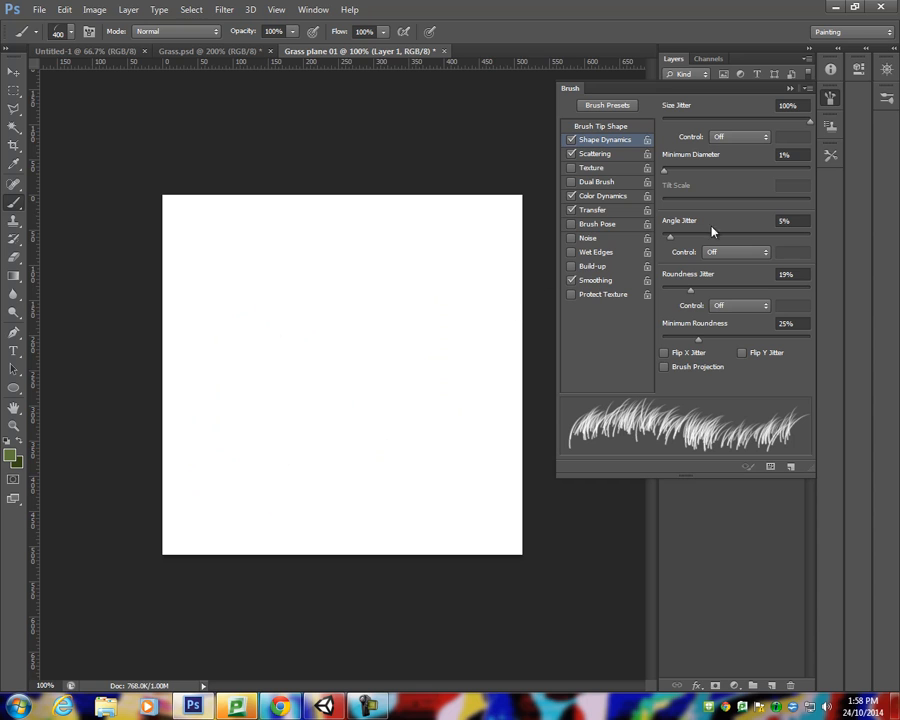
drag(690, 289, 665, 289)
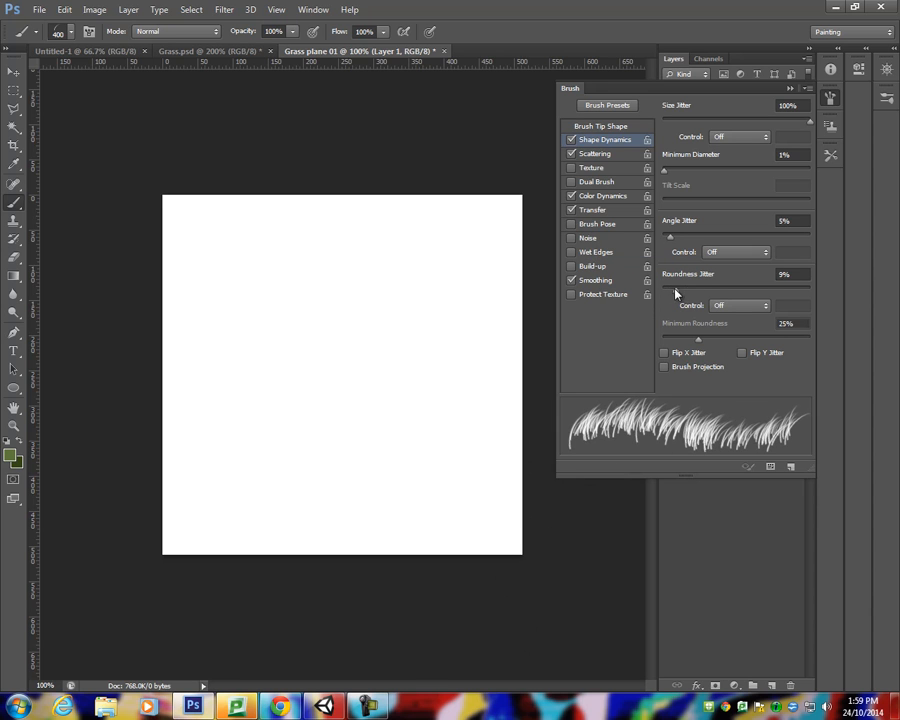
drag(670, 289, 678, 289)
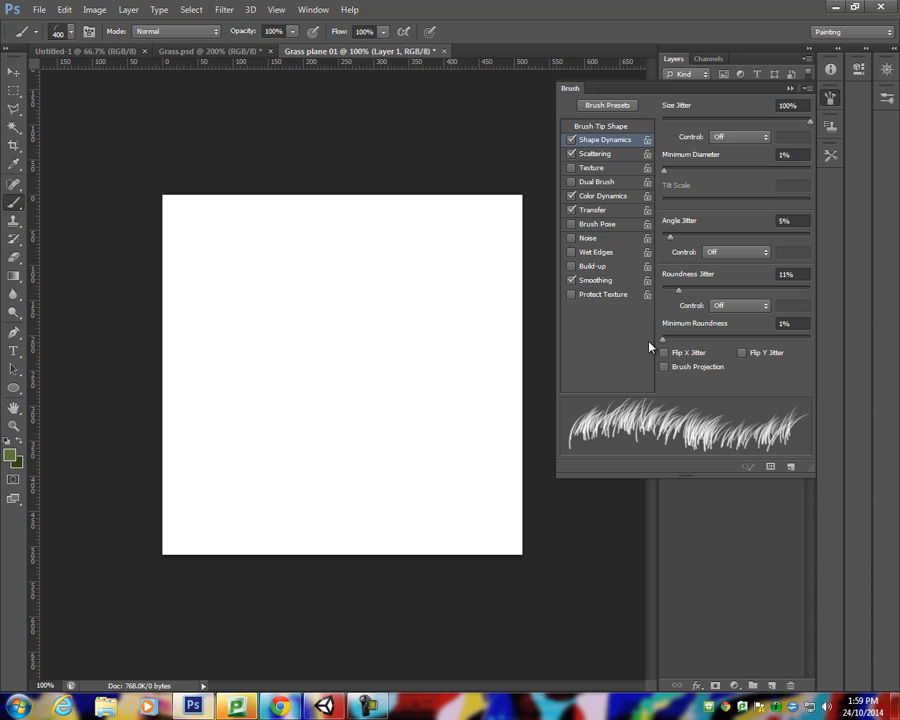
drag(305, 558, 475, 400)
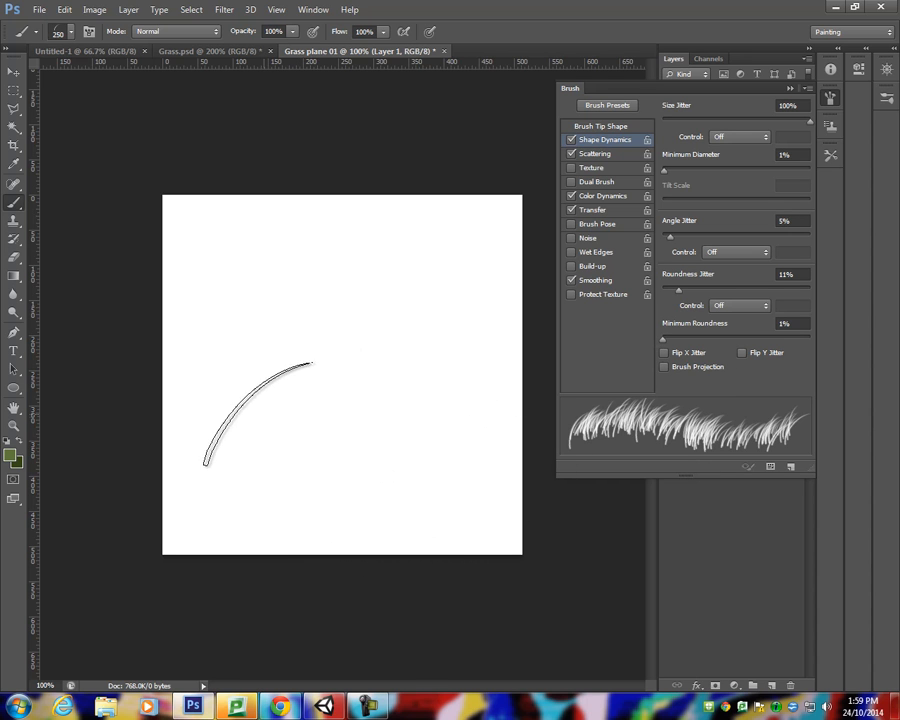
- Test-paint grass blades and raise Roundness Jitter to about 33%, testing with a dab
drag(200, 460, 480, 320)
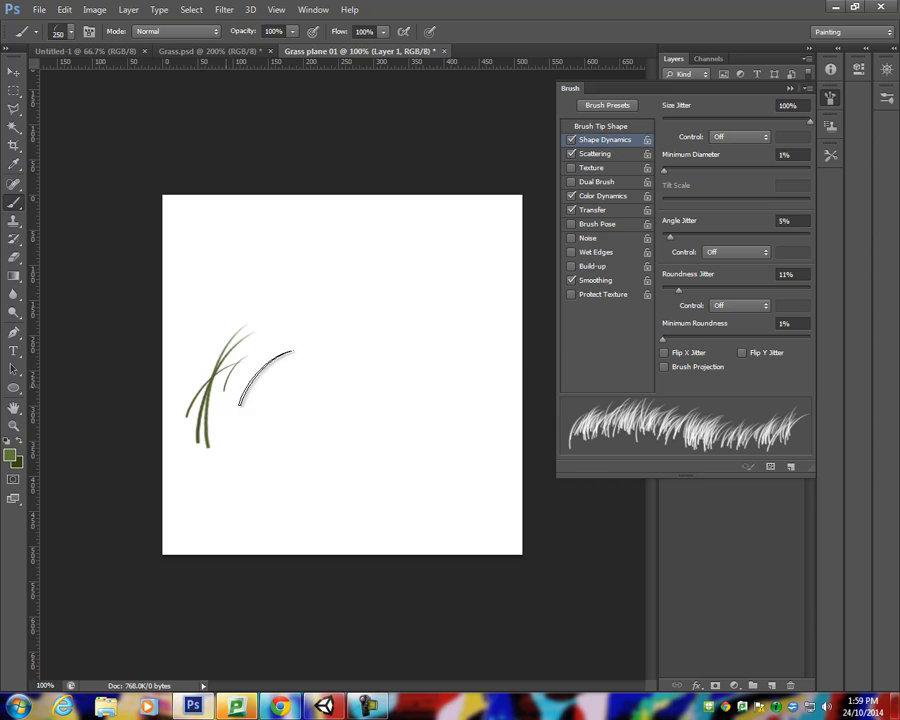
drag(180, 350, 510, 420)
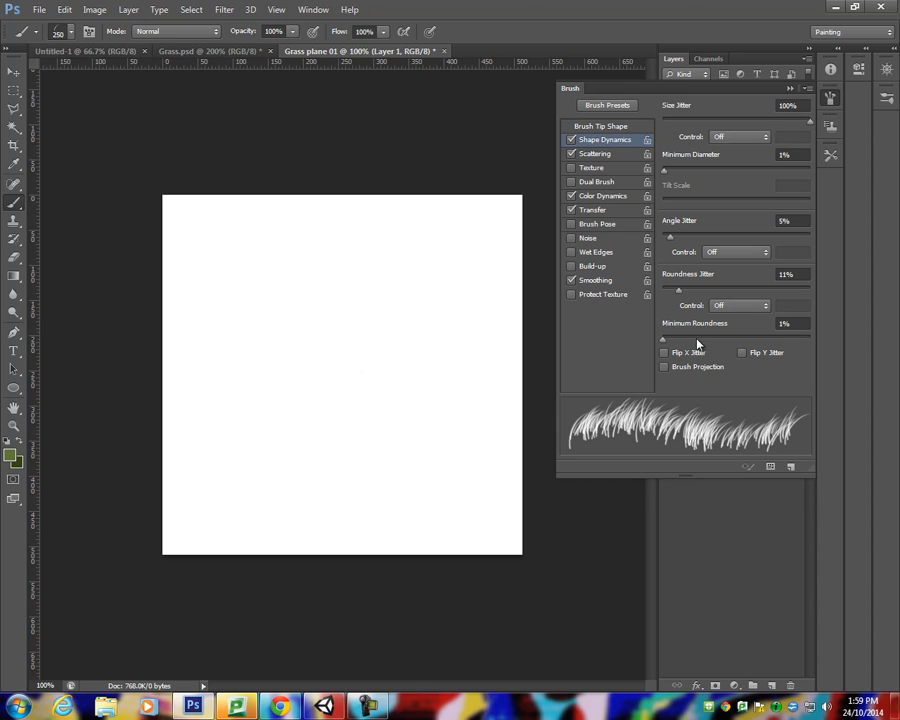
mouse_move(667, 360)
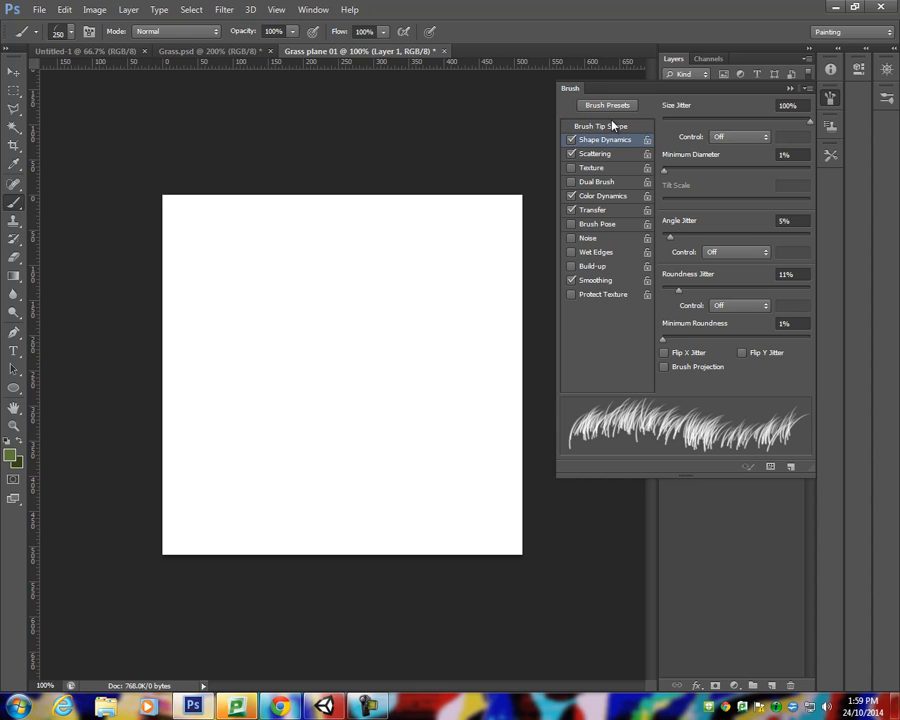
mouse_move(675, 357)
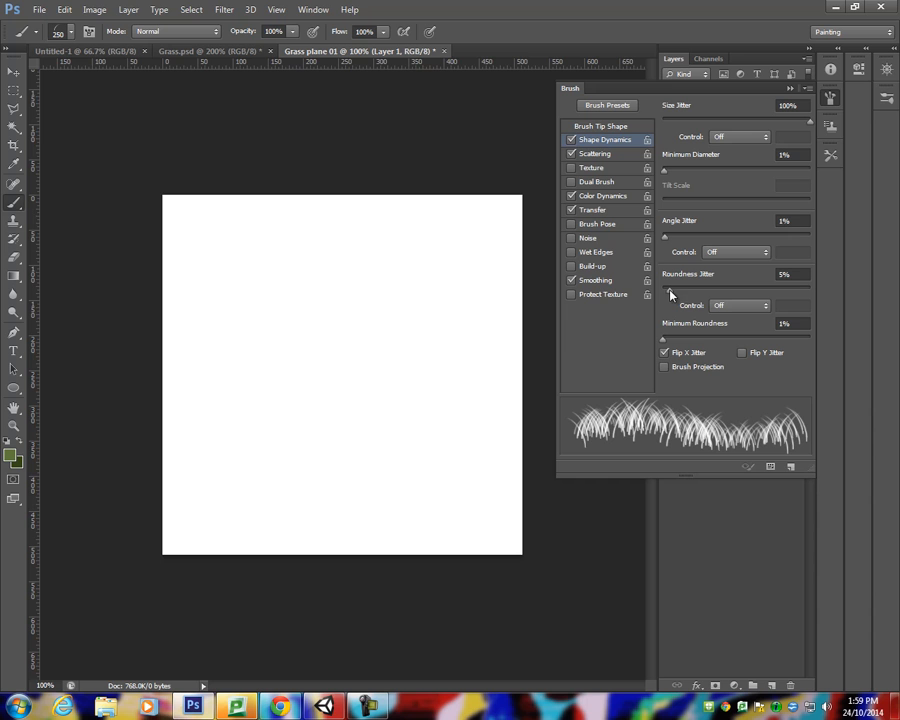
drag(670, 288, 712, 288)
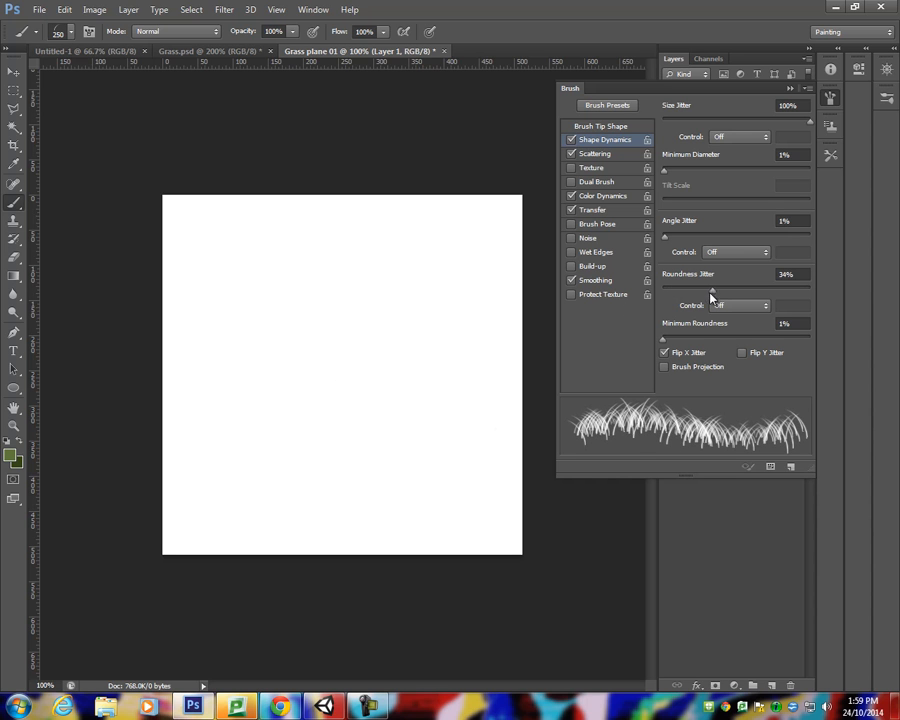
click(345, 450)
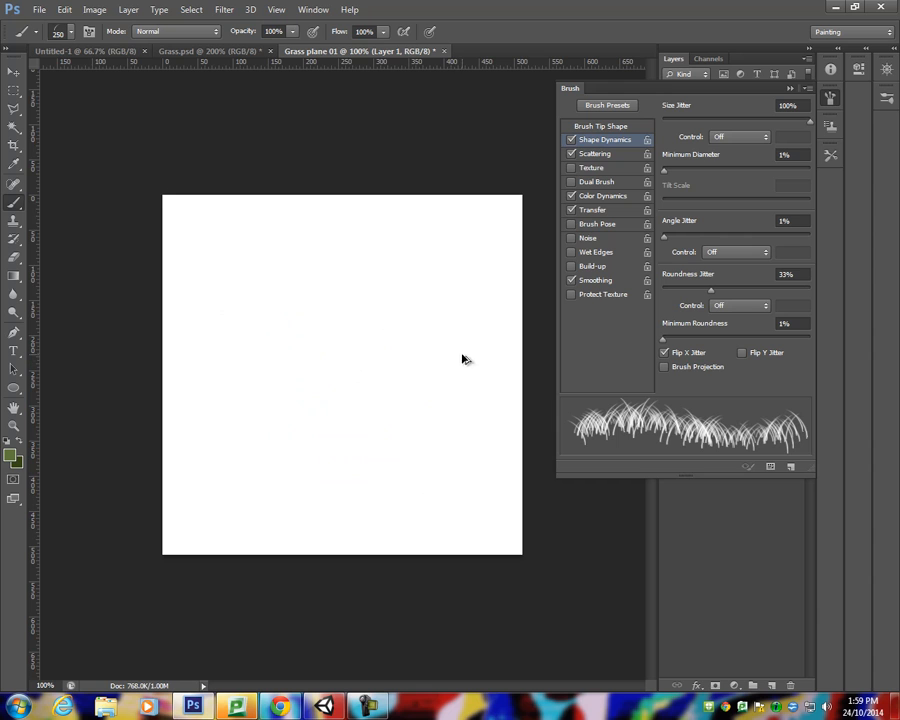
click(602, 153)
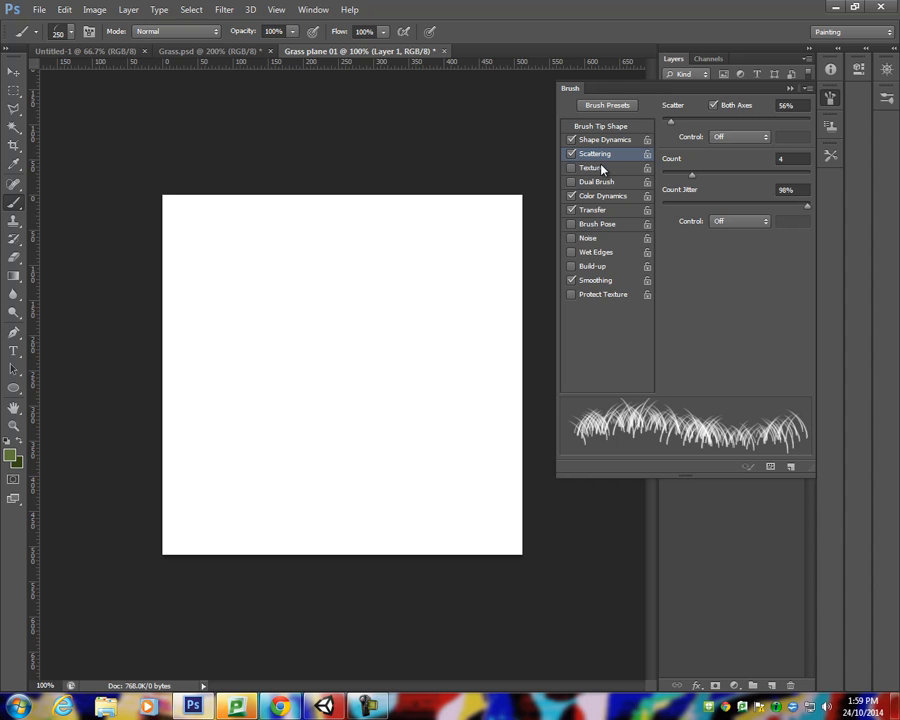
mouse_move(596, 167)
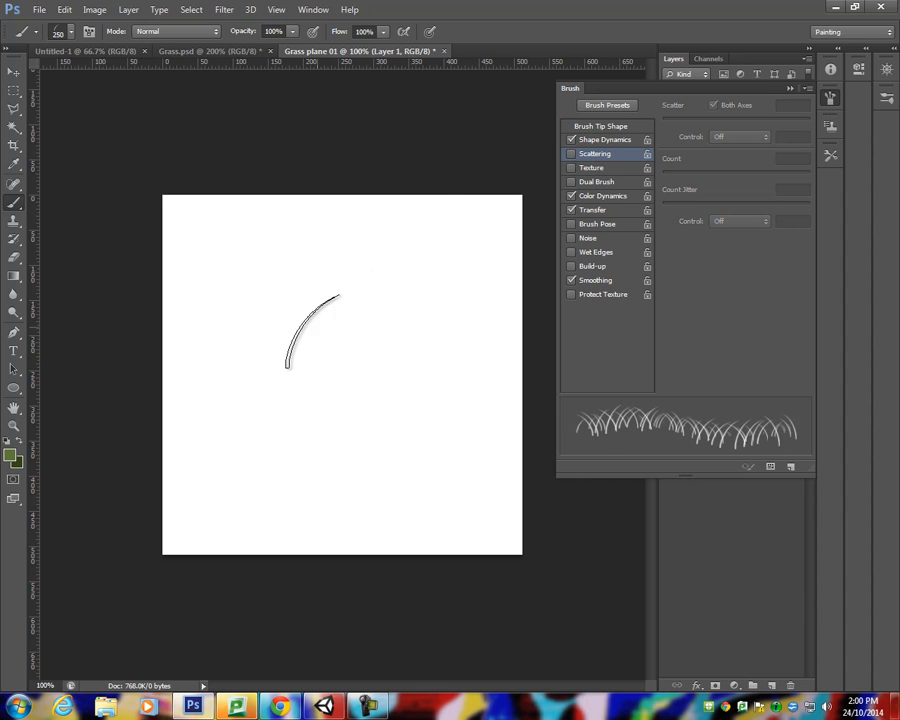
- Lower Roundness Jitter to 16% and set Scattering to 0% scatter, count 1
drag(475, 365, 430, 430)
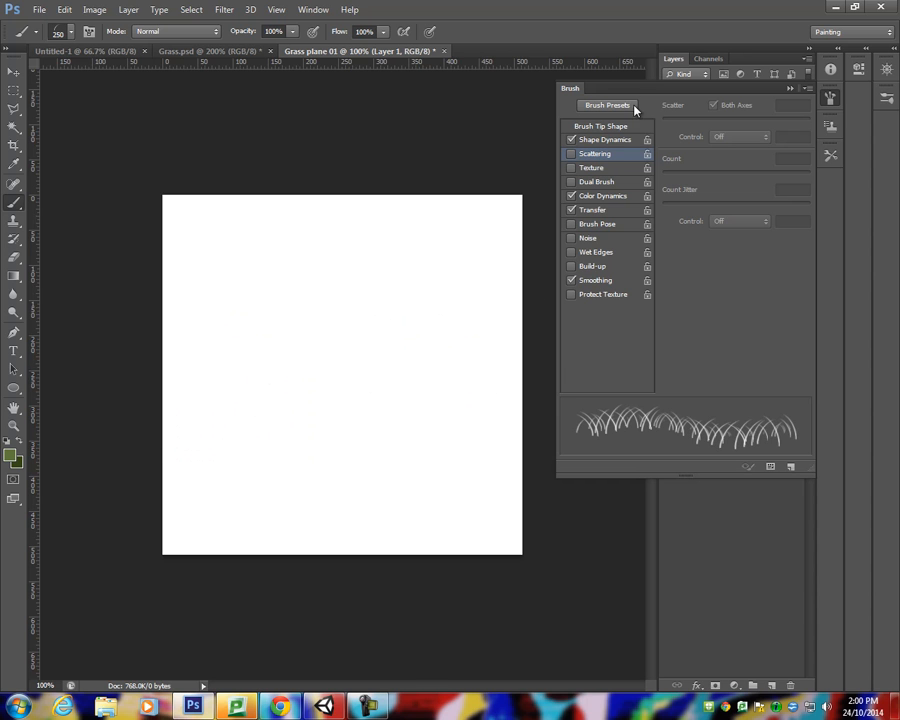
click(602, 139)
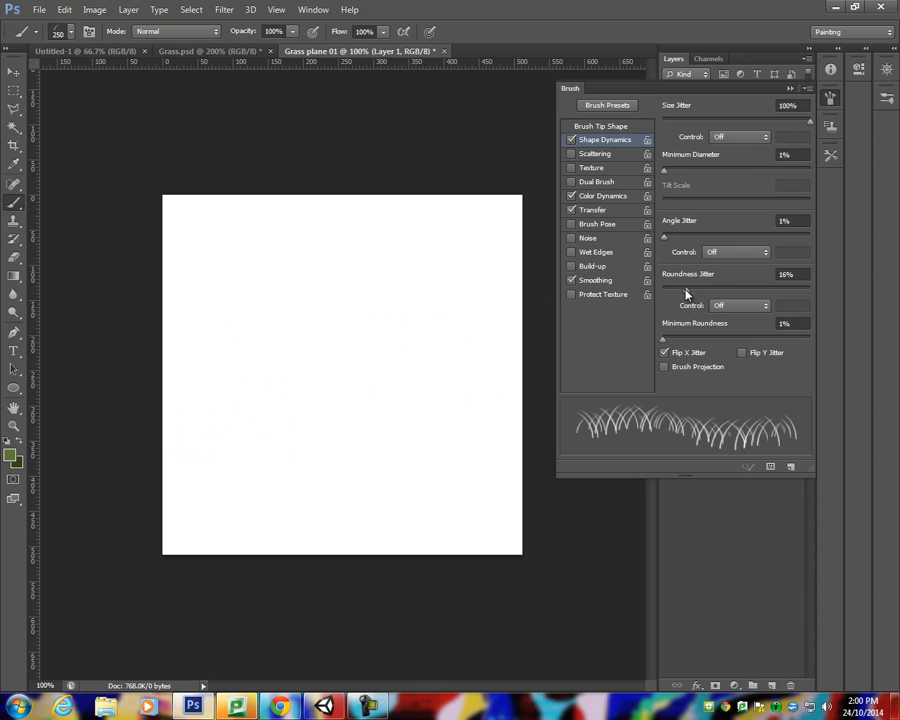
click(595, 153)
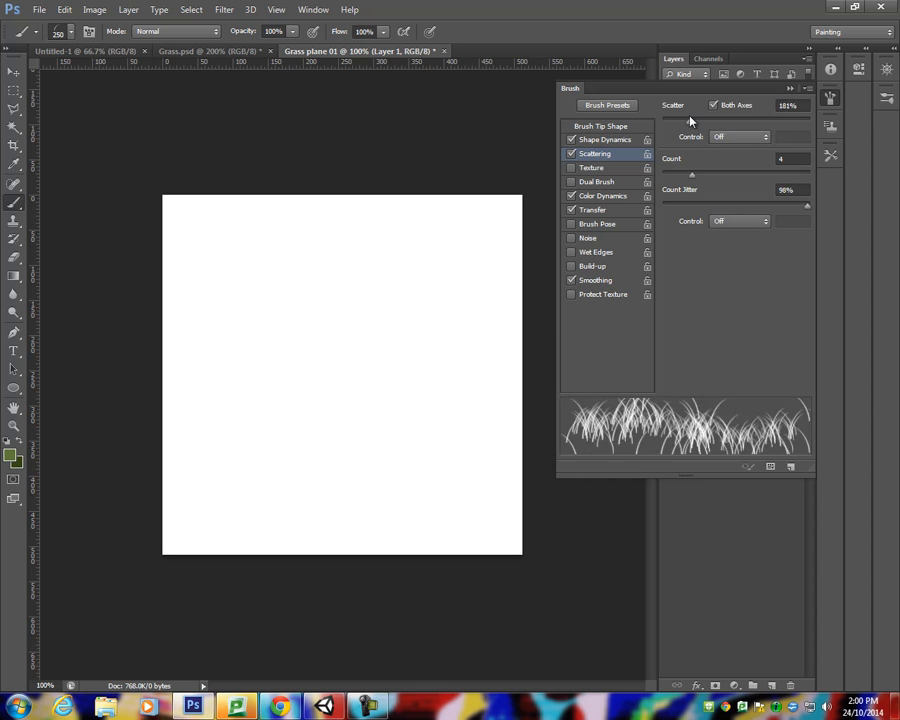
drag(290, 390, 345, 515)
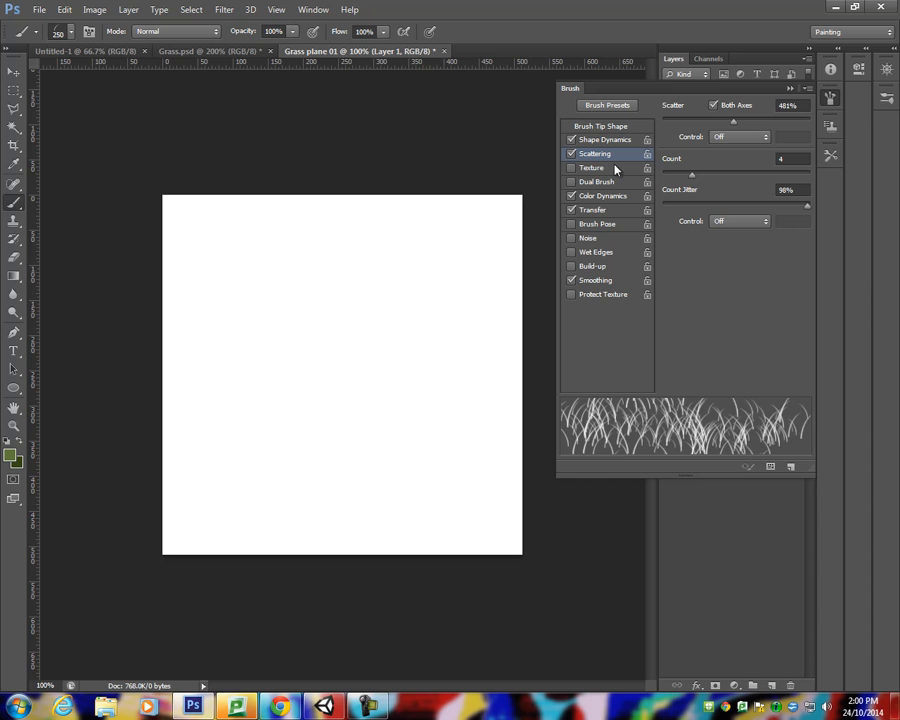
drag(732, 120, 672, 120)
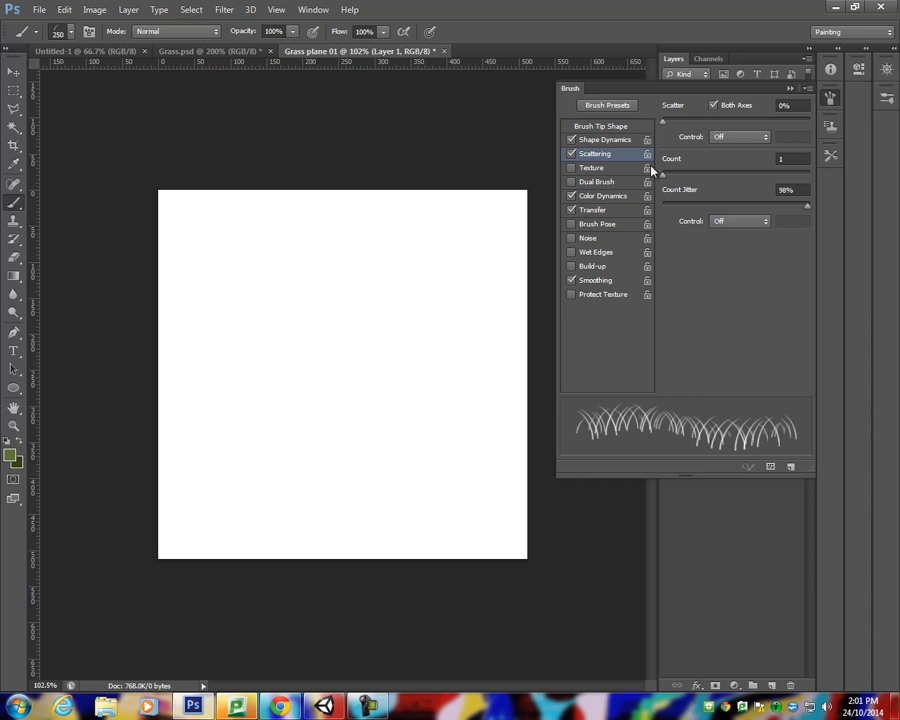
mouse_move(660, 143)
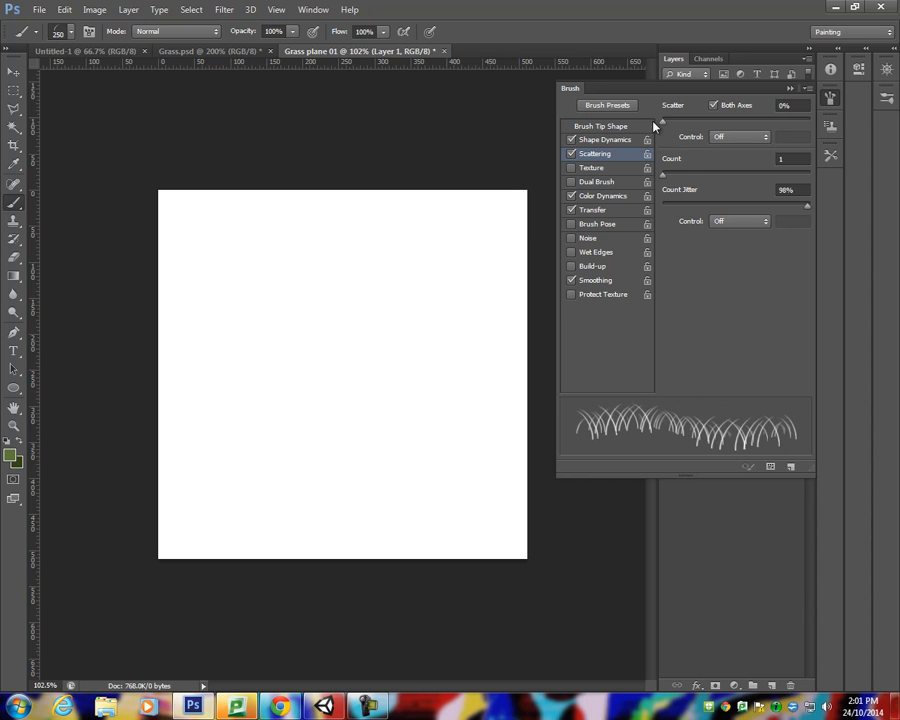
mouse_move(673, 131)
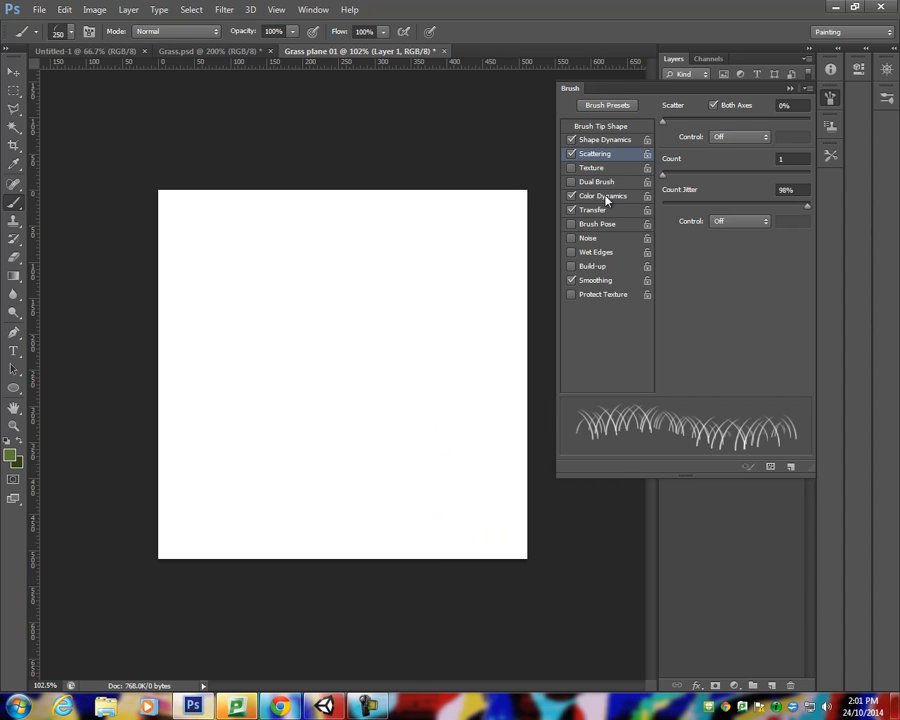
- Turn on Color Dynamics and set Foreground/Background Jitter to 32%
click(601, 195)
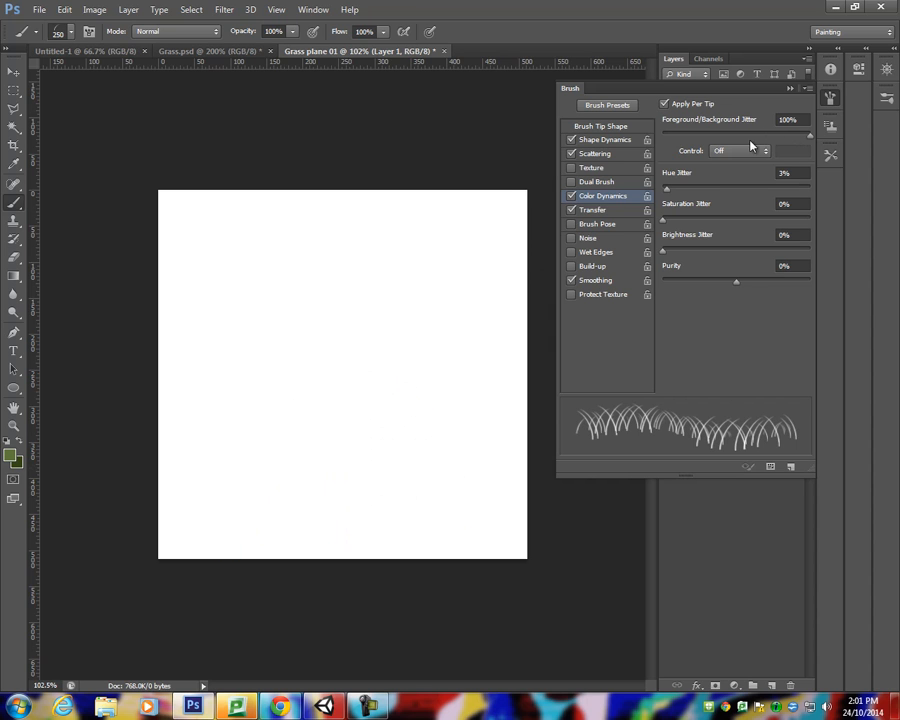
mouse_move(793, 140)
text(0)
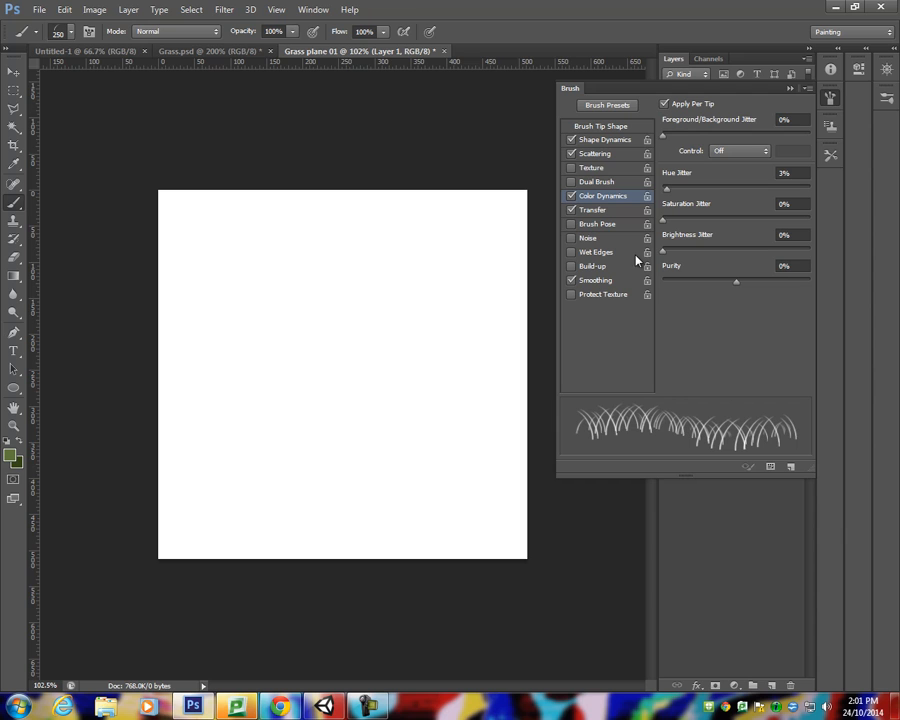
drag(663, 135, 678, 135)
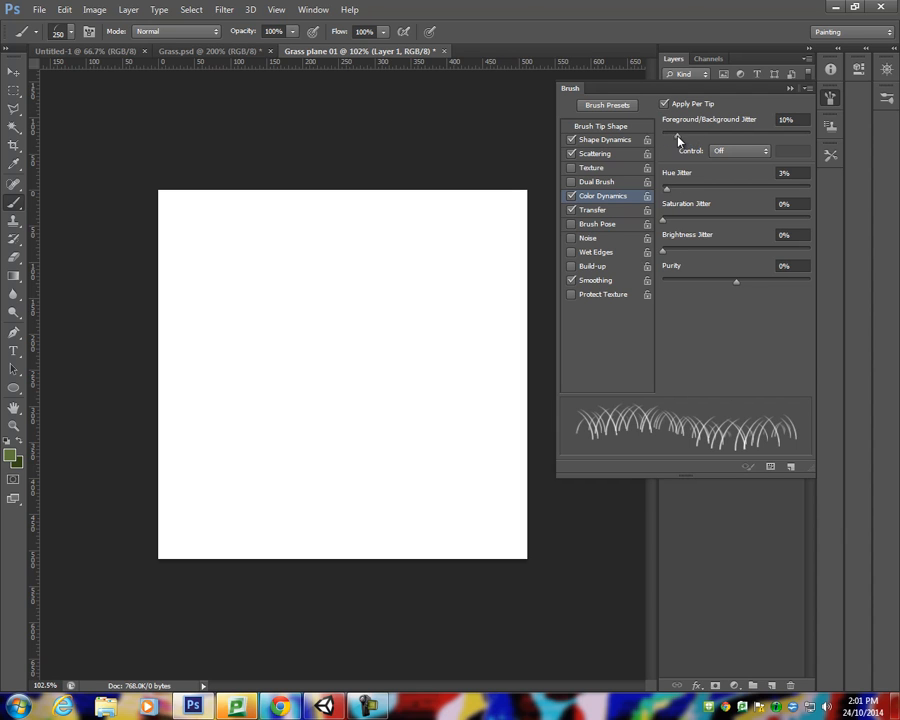
drag(678, 133, 701, 133)
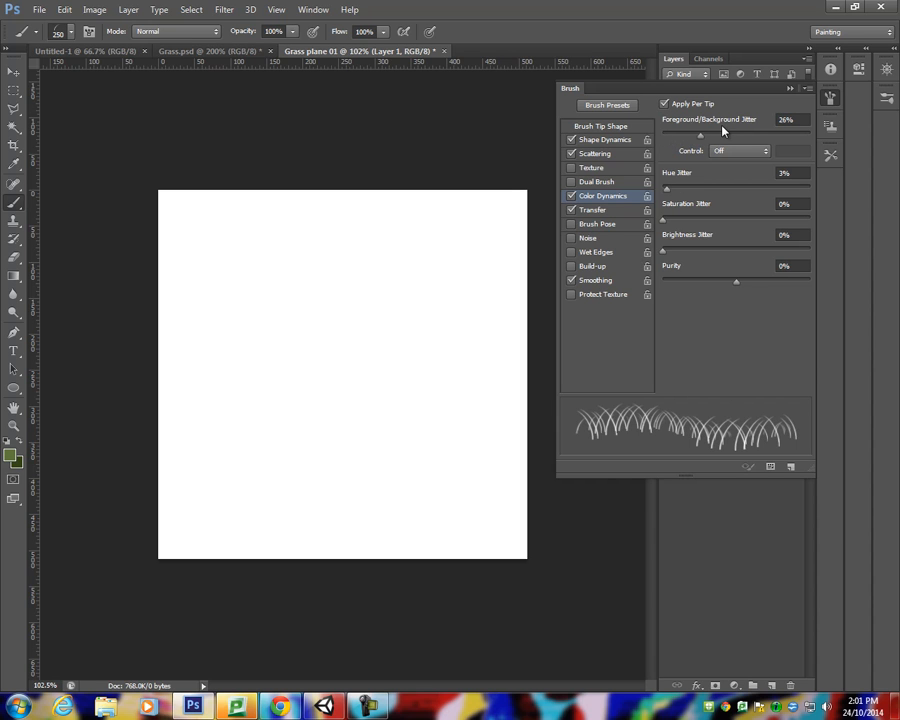
click(786, 121)
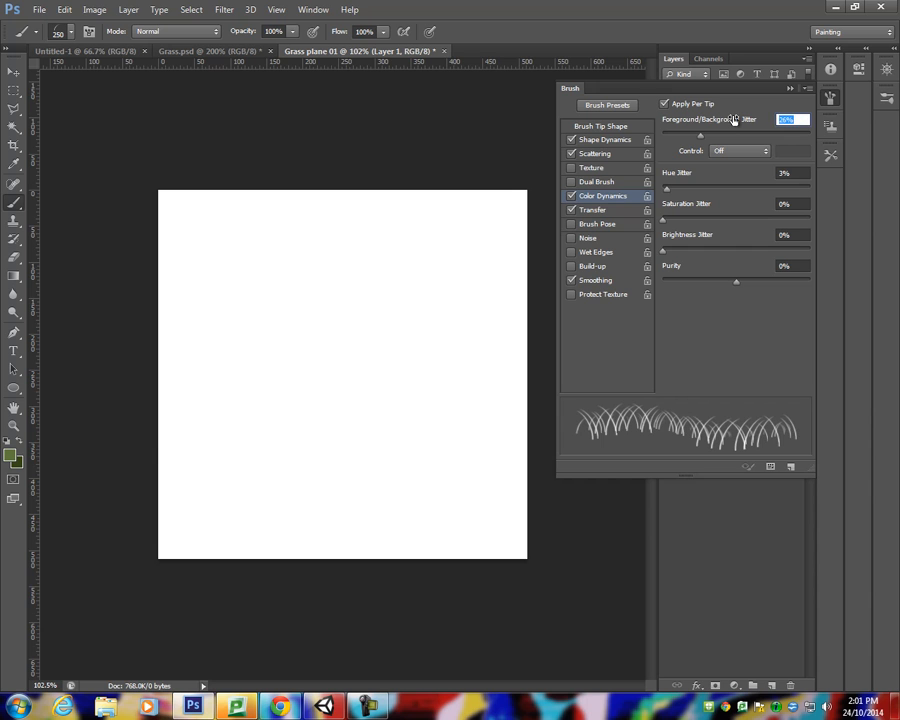
drag(258, 460, 278, 490)
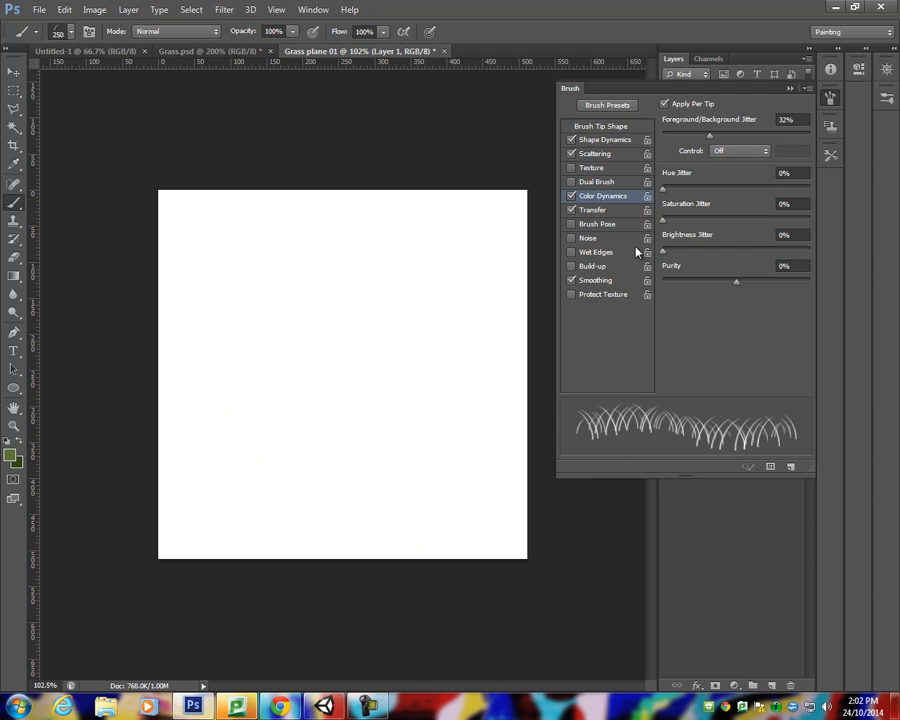
mouse_move(726, 240)
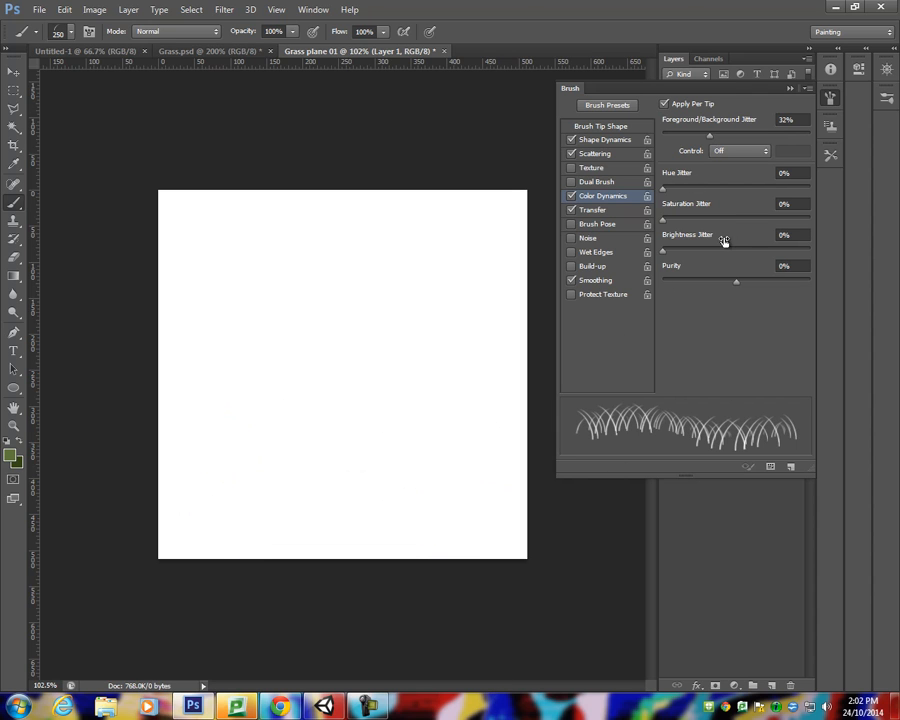
mouse_move(666, 253)
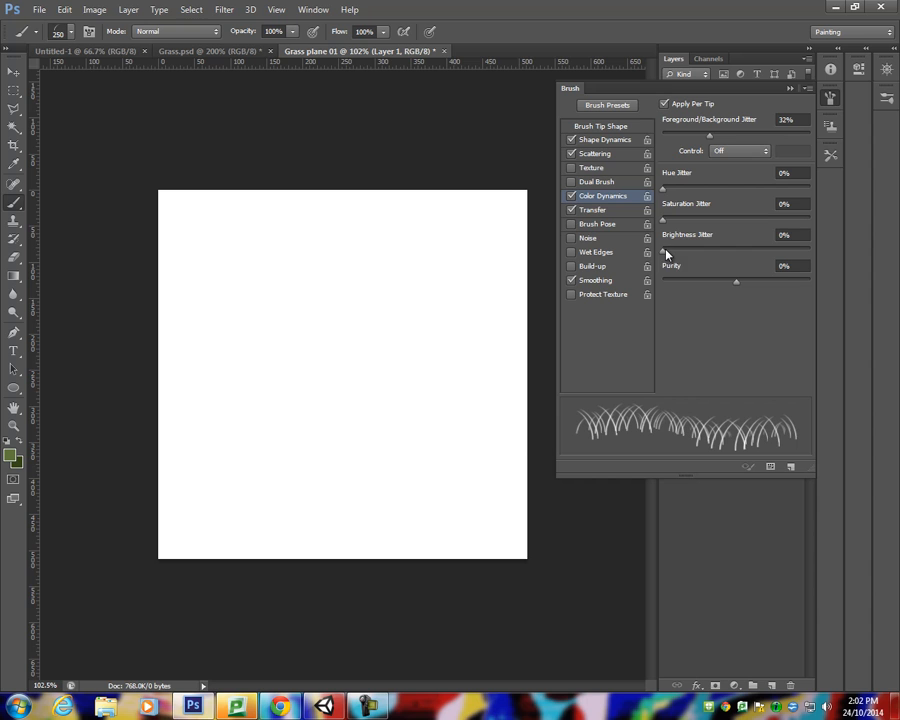
- Add 7% brightness jitter and 20% saturation jitter to the blades
click(784, 236)
text(20)
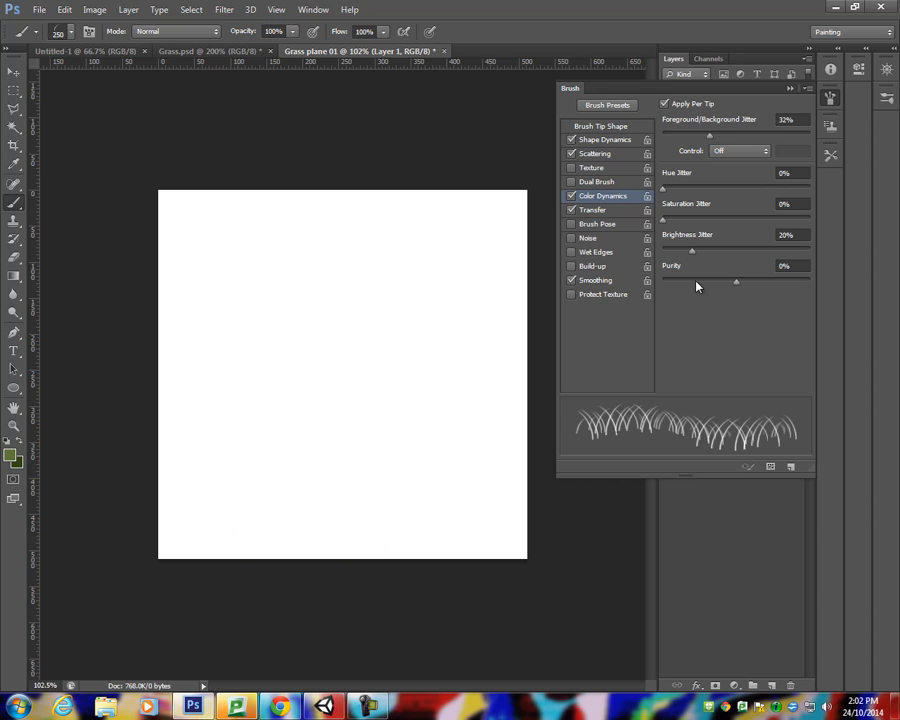
click(780, 234)
text(7)
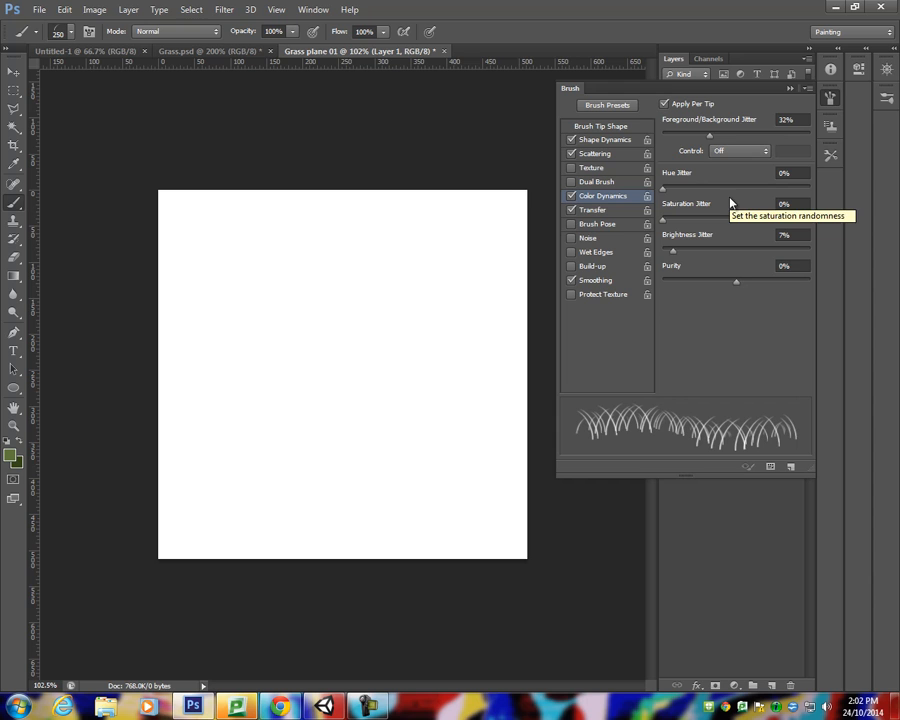
drag(661, 216, 690, 216)
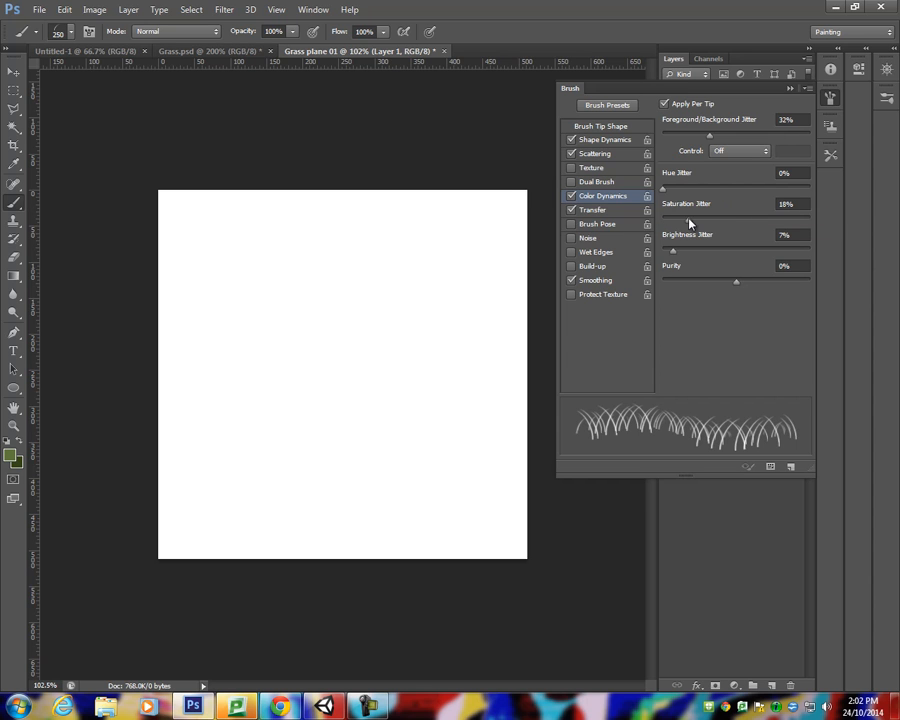
drag(405, 470, 485, 600)
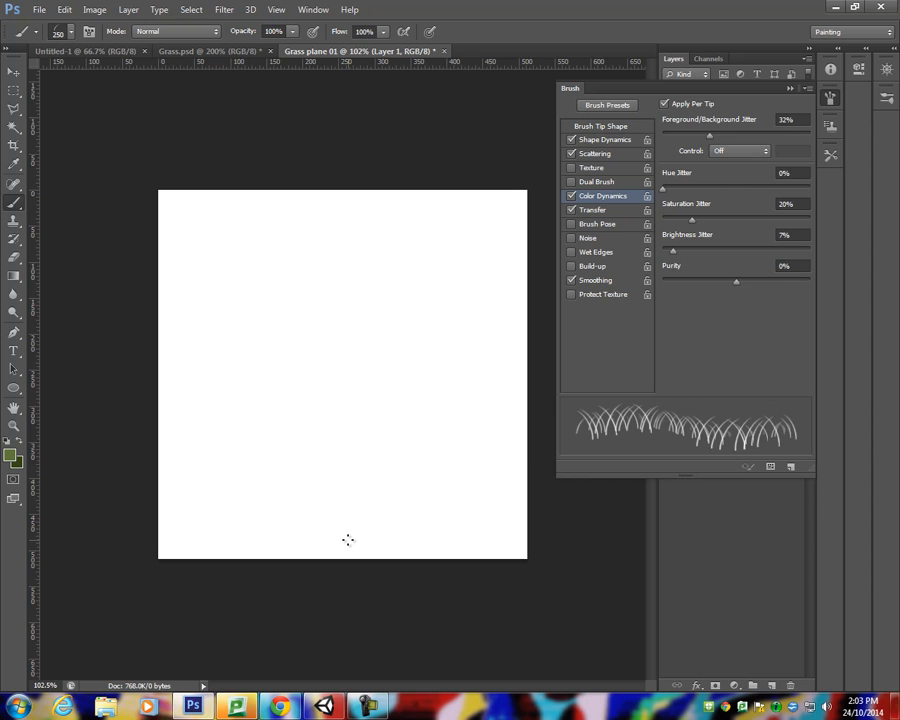
- Drop saturation jitter to 12%, undo a test stroke, and shrink the brush to 500 px
drag(693, 218, 685, 218)
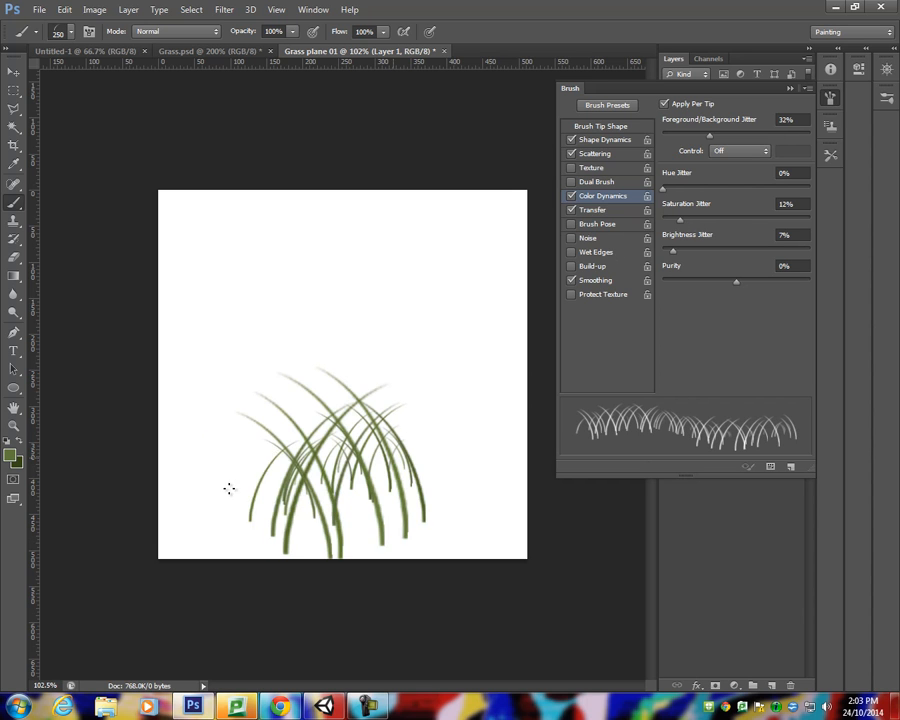
drag(250, 500, 480, 520)
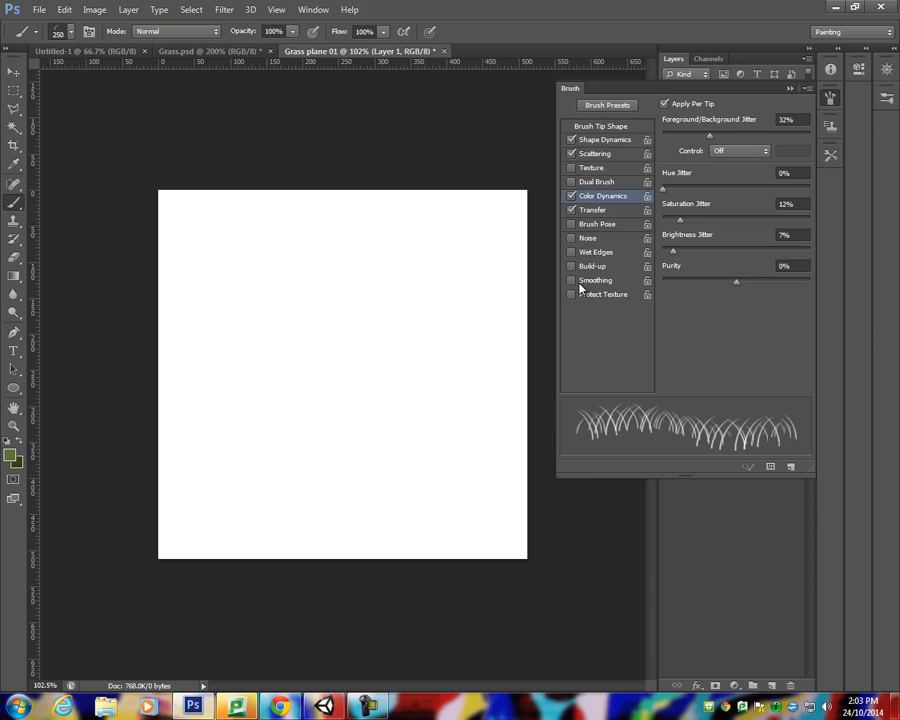
mouse_move(632, 138)
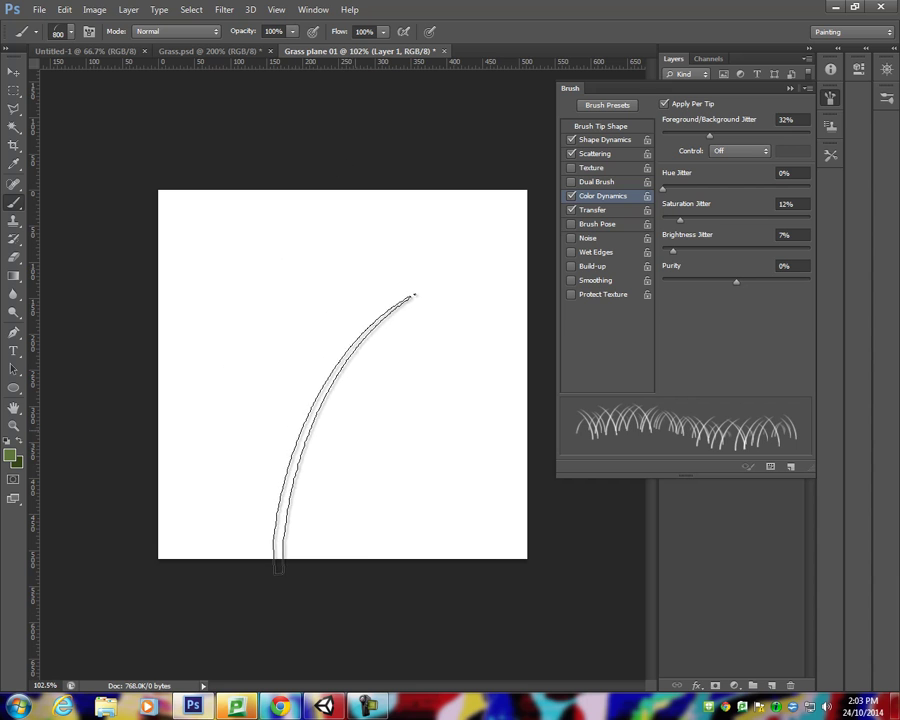
key(Ctrl+z)
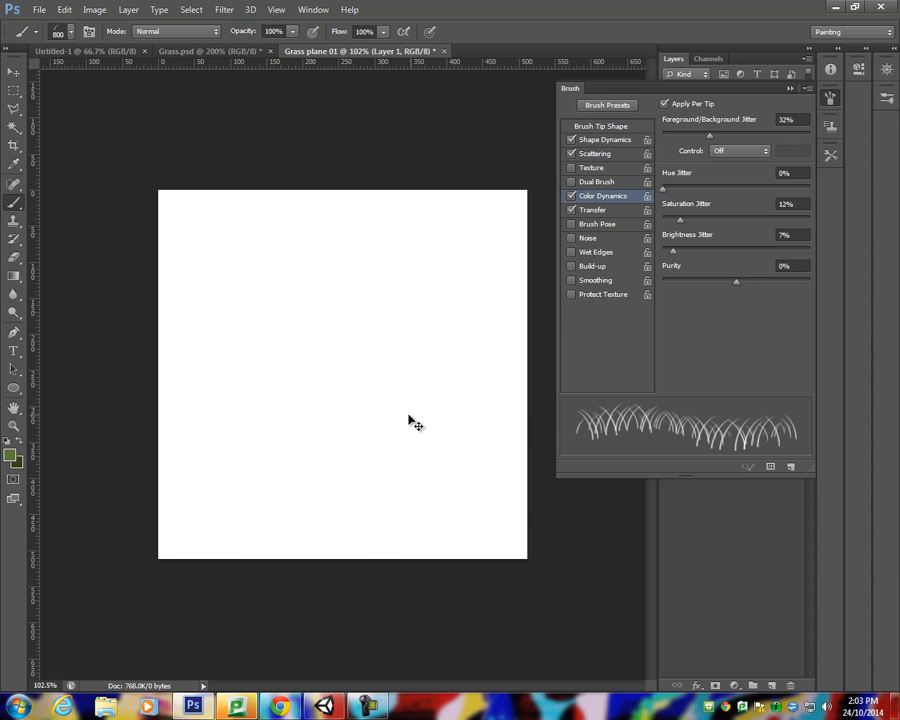
drag(363, 570, 475, 332)
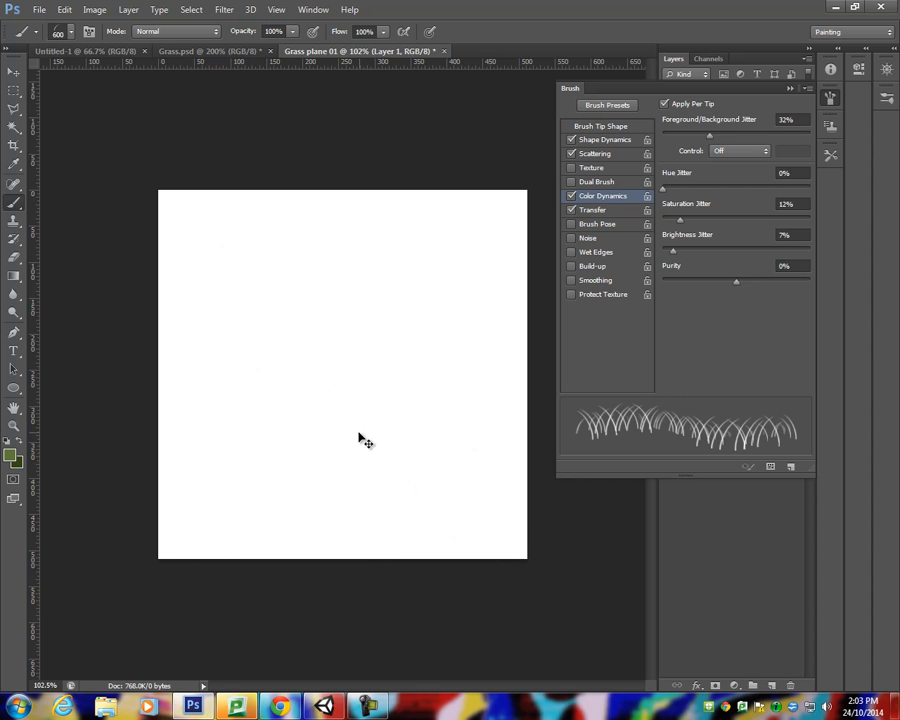
drag(353, 328, 458, 548)
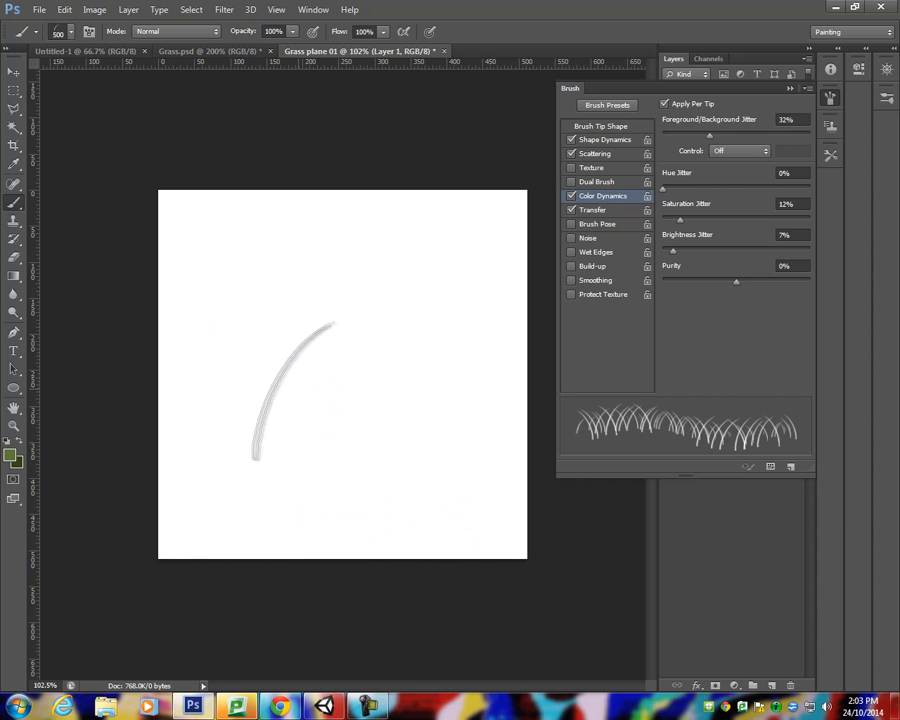
- Resize Grass plane 01 from 512 to 256 pixels square via Image Size
click(149, 9)
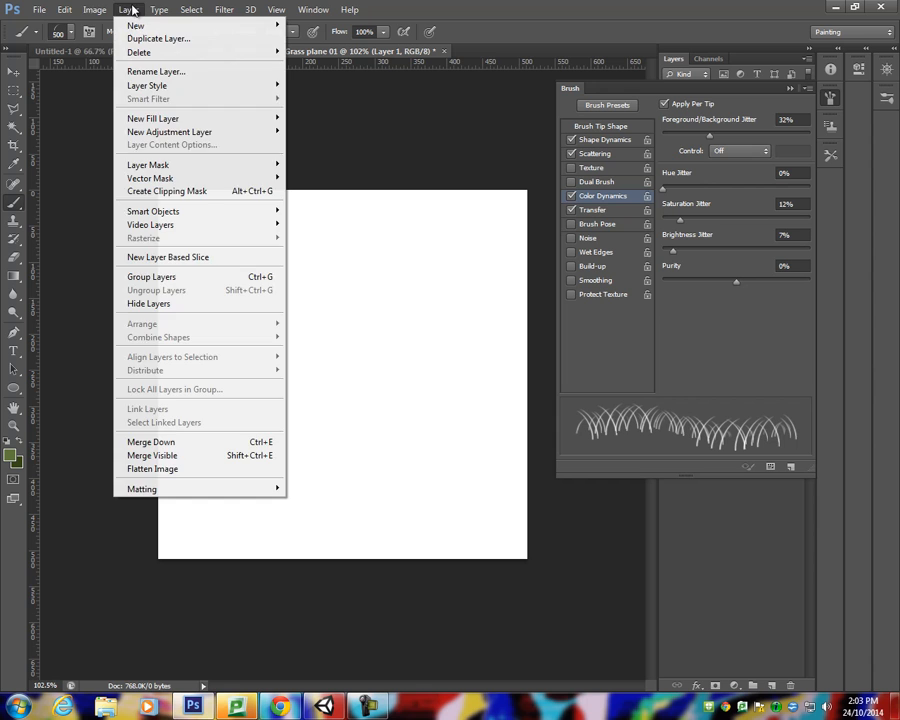
click(95, 9)
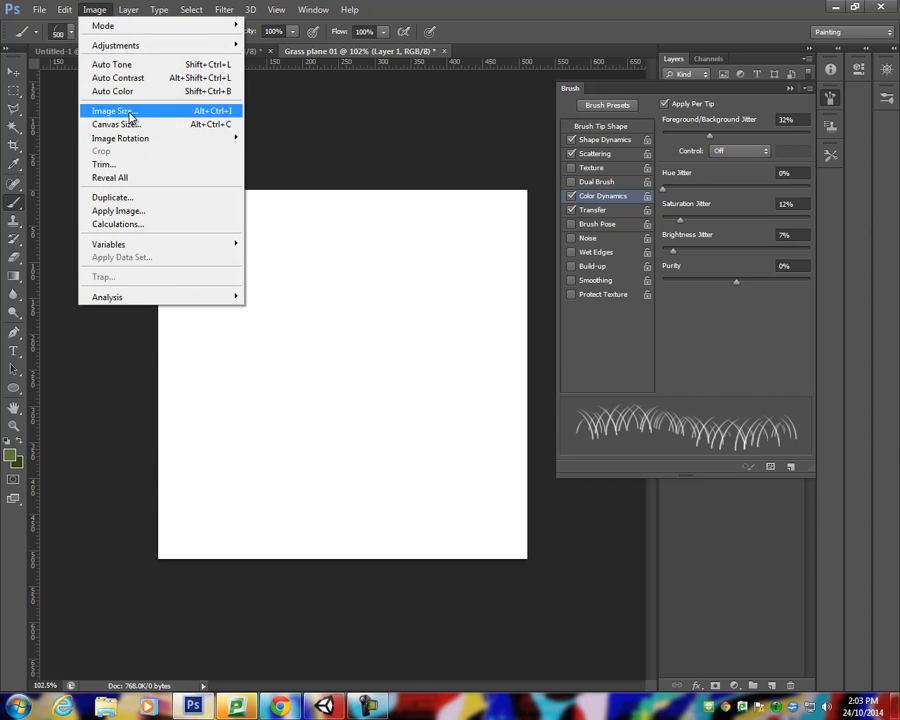
click(118, 102)
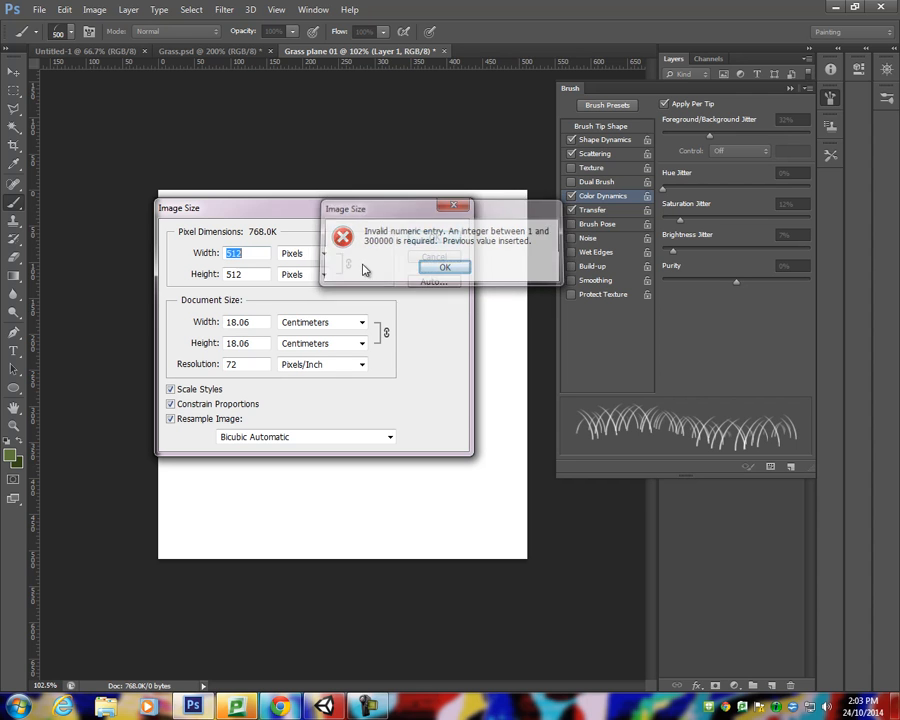
click(446, 267)
text(256)
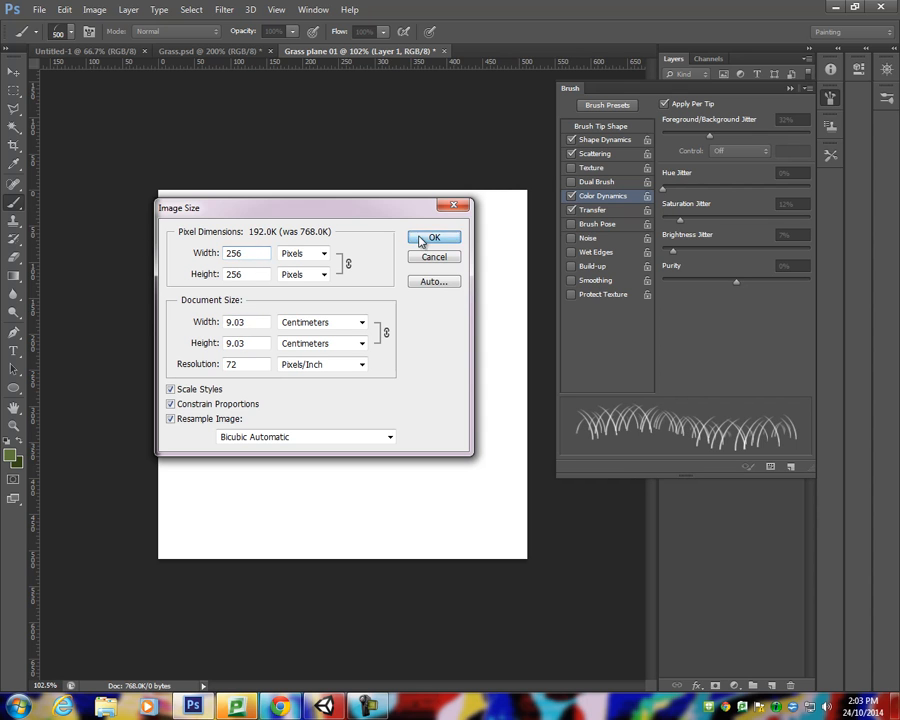
click(434, 238)
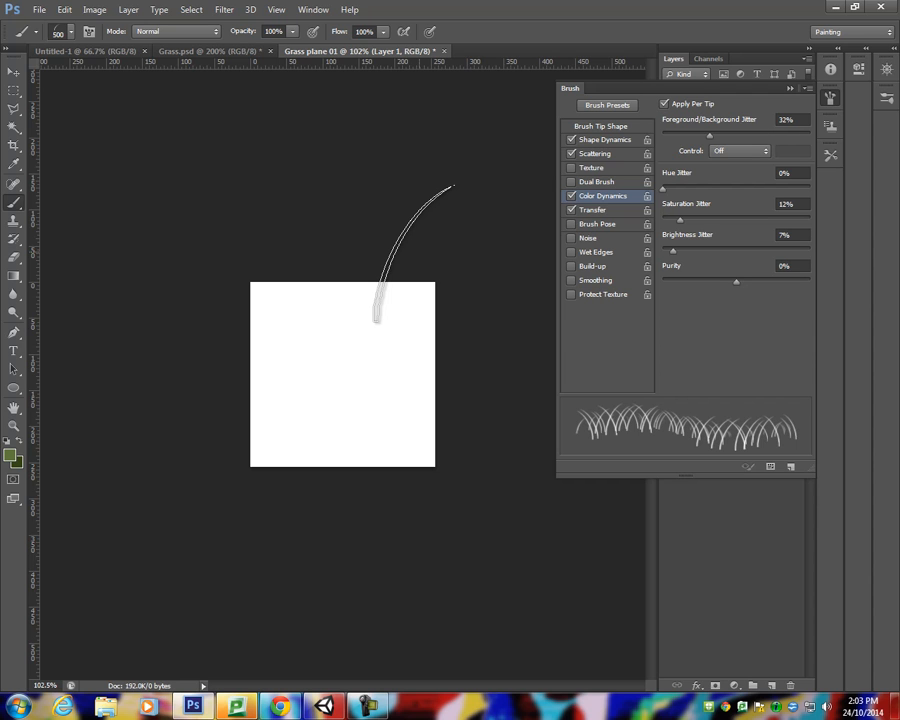
- Shrink the brush, set Shape Dynamics Size Jitter to 43%, and paint a green test blade
drag(370, 310, 420, 440)
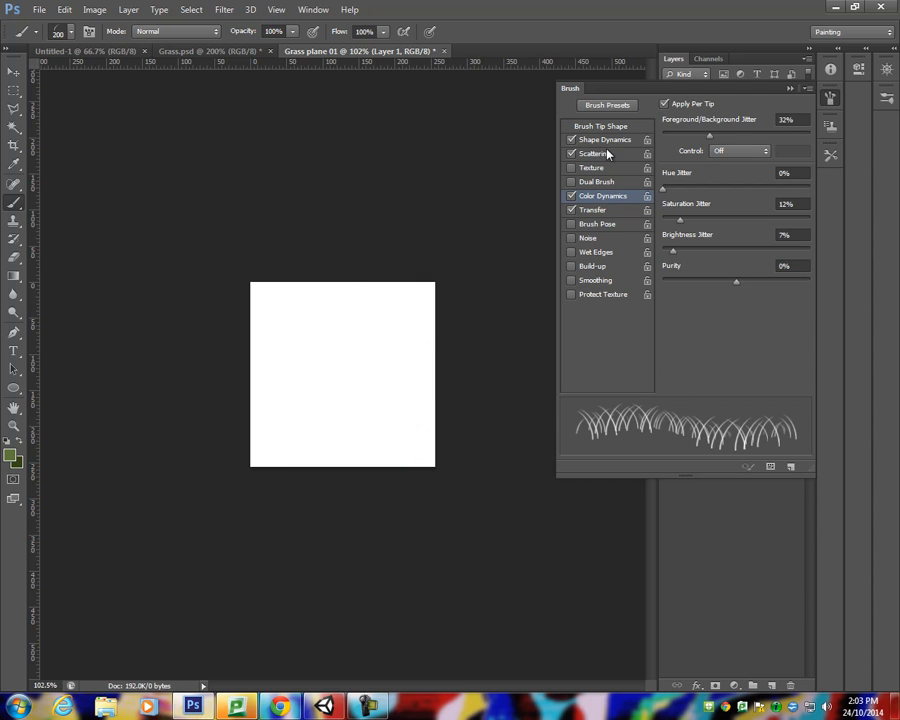
click(601, 139)
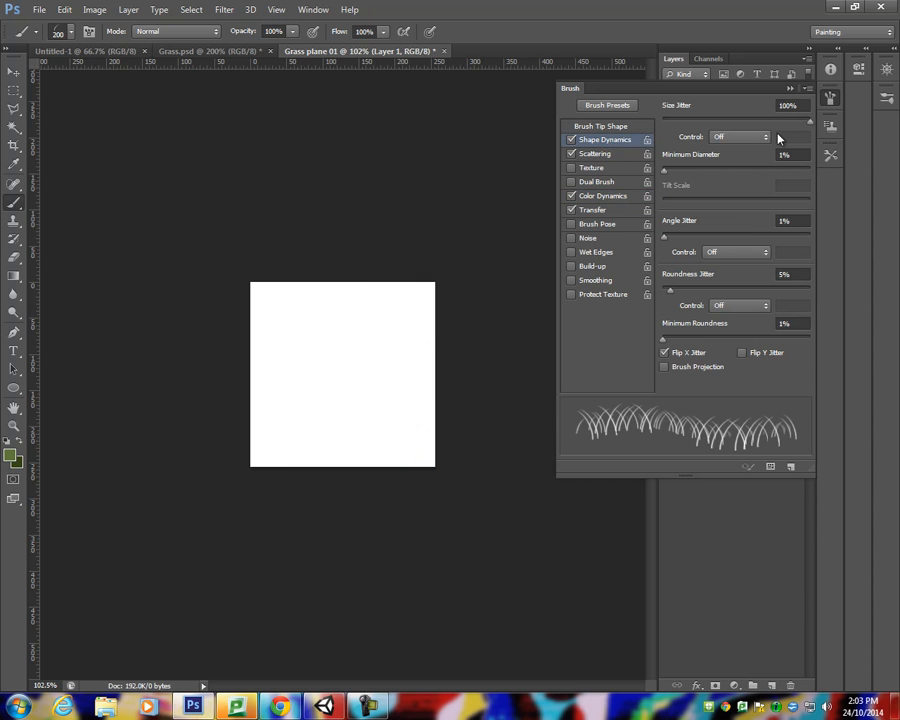
click(350, 425)
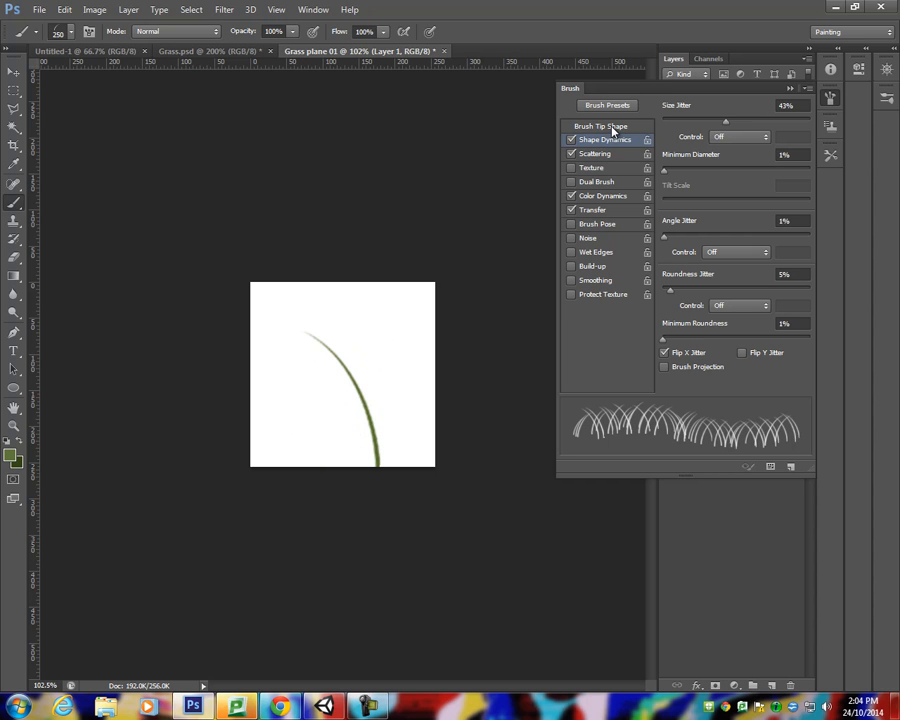
- Rotate the Brush Tip Shape angle wheel until the tip angle reads 6°
click(605, 126)
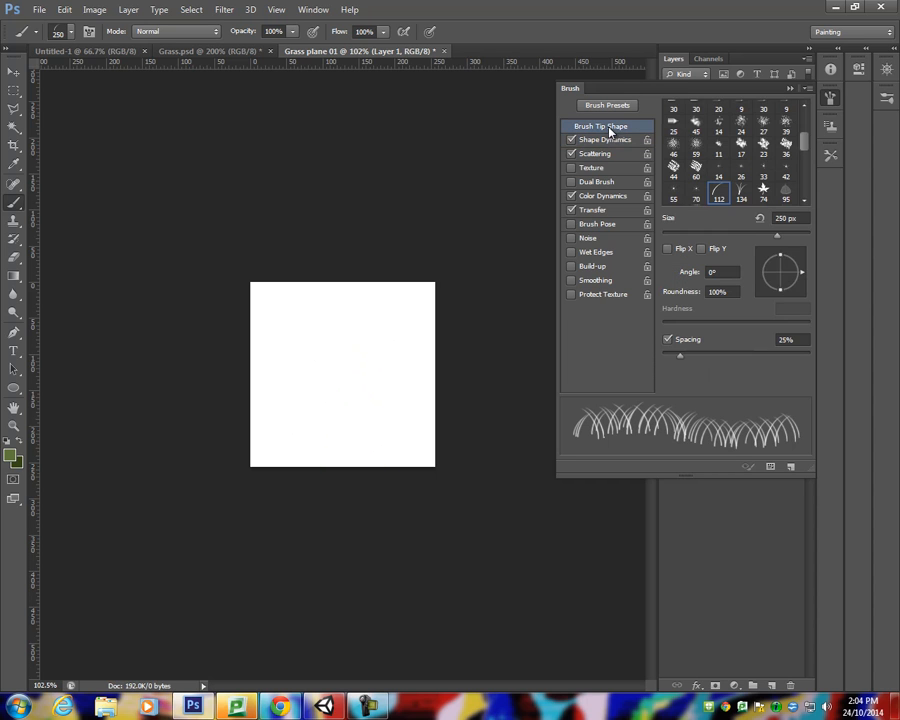
mouse_move(806, 274)
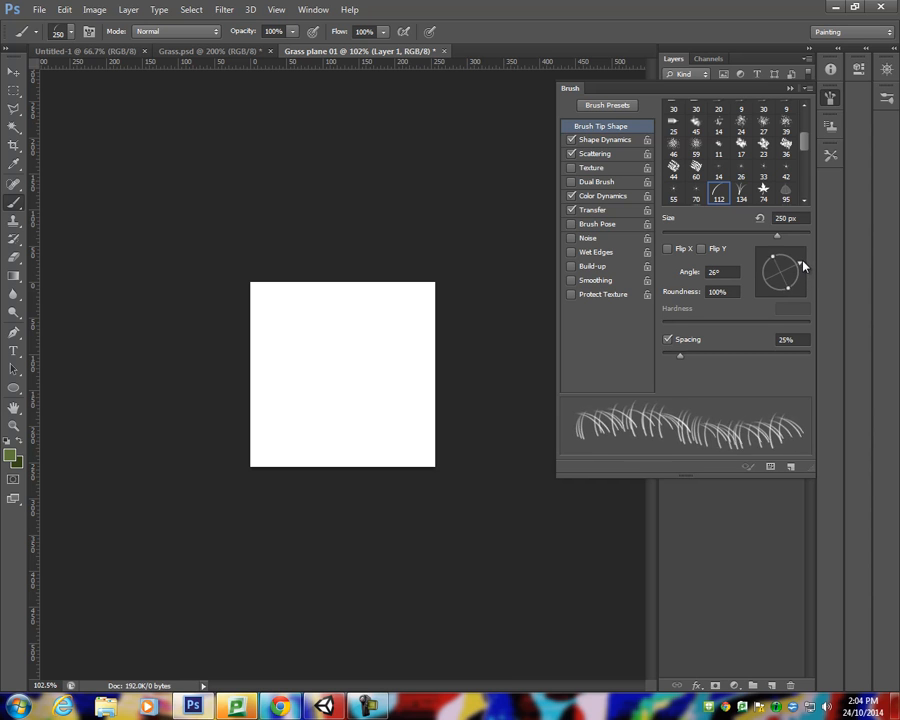
drag(790, 262, 795, 272)
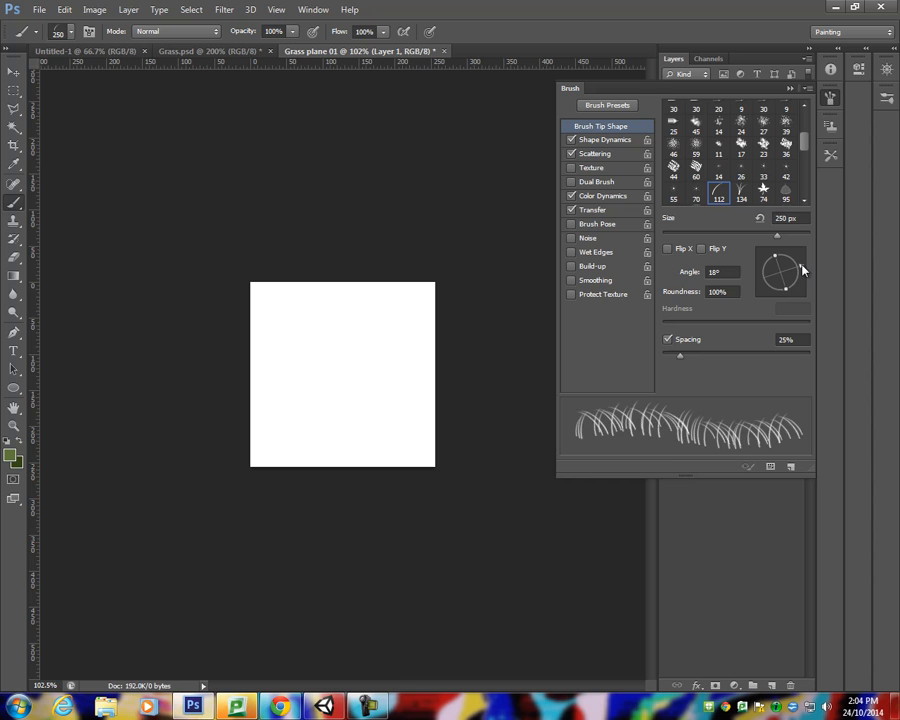
drag(790, 260, 783, 278)
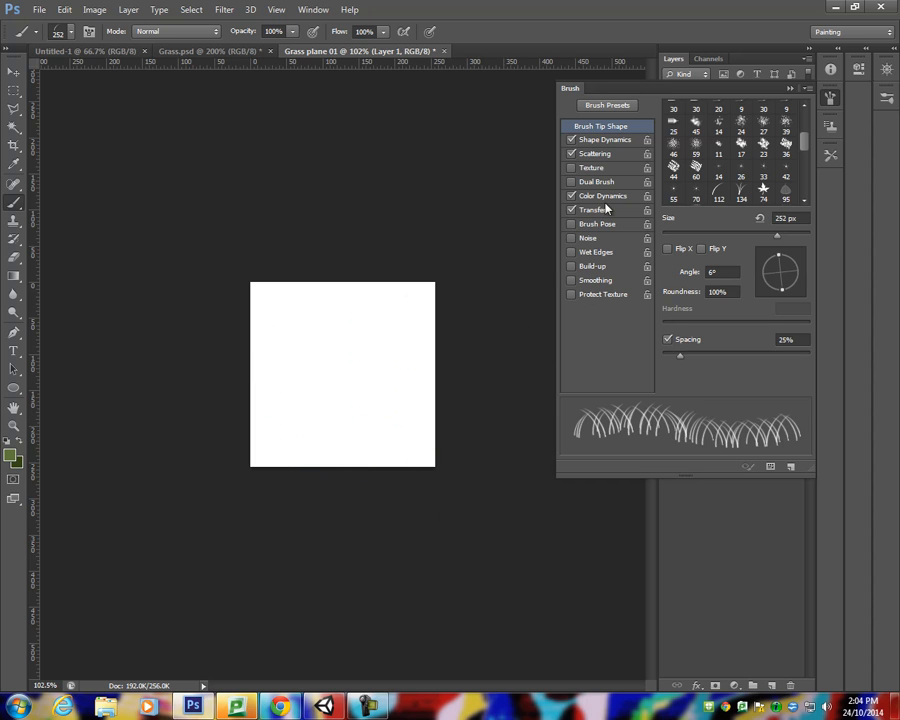
- Turn off Flip X Jitter in Shape Dynamics and raise Angle Jitter to 8%
click(595, 153)
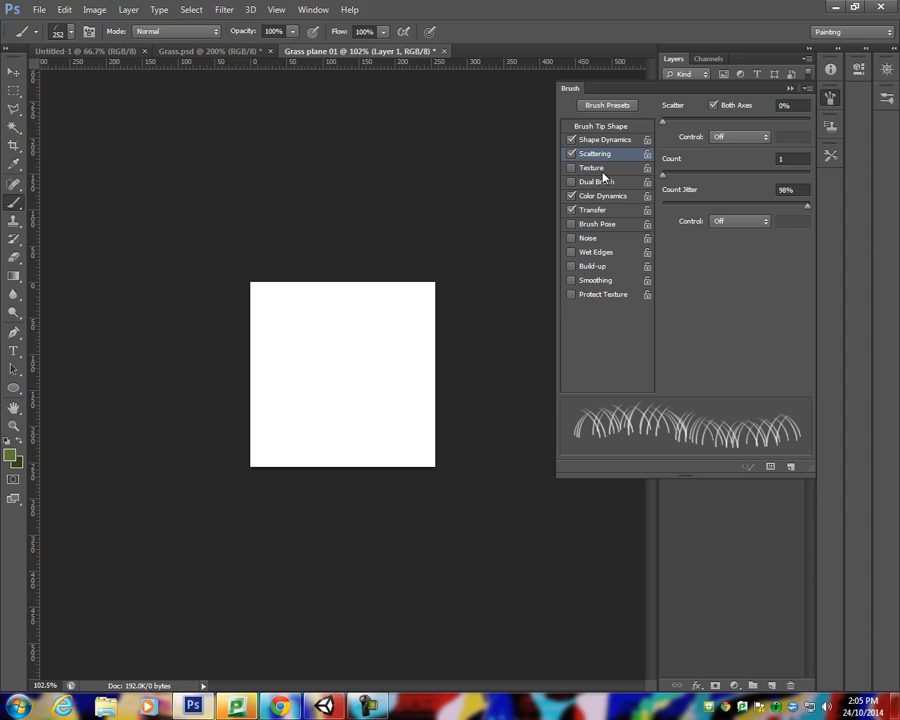
click(602, 195)
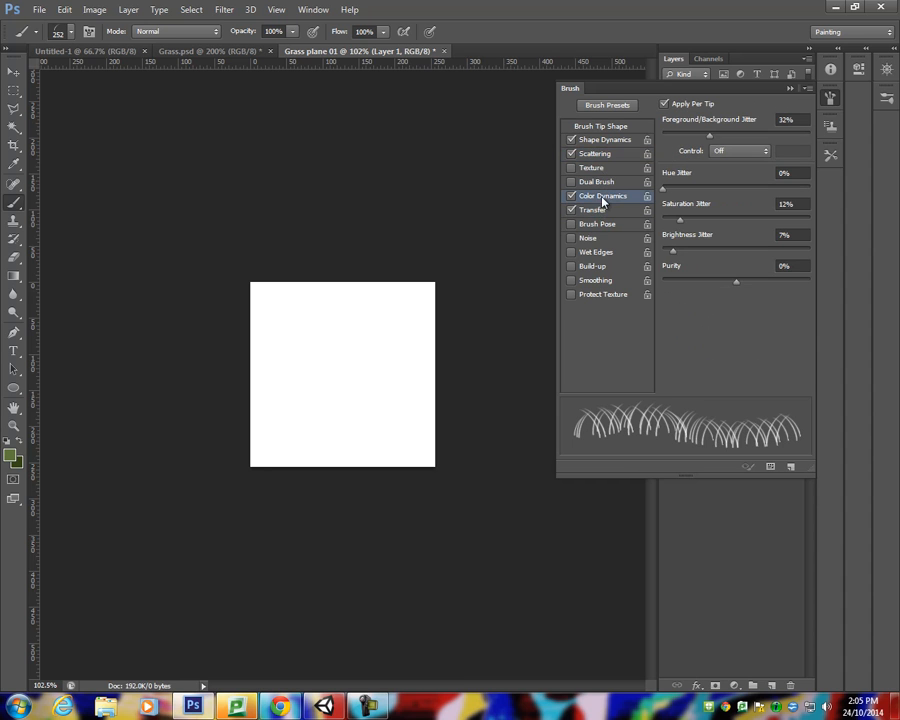
click(602, 139)
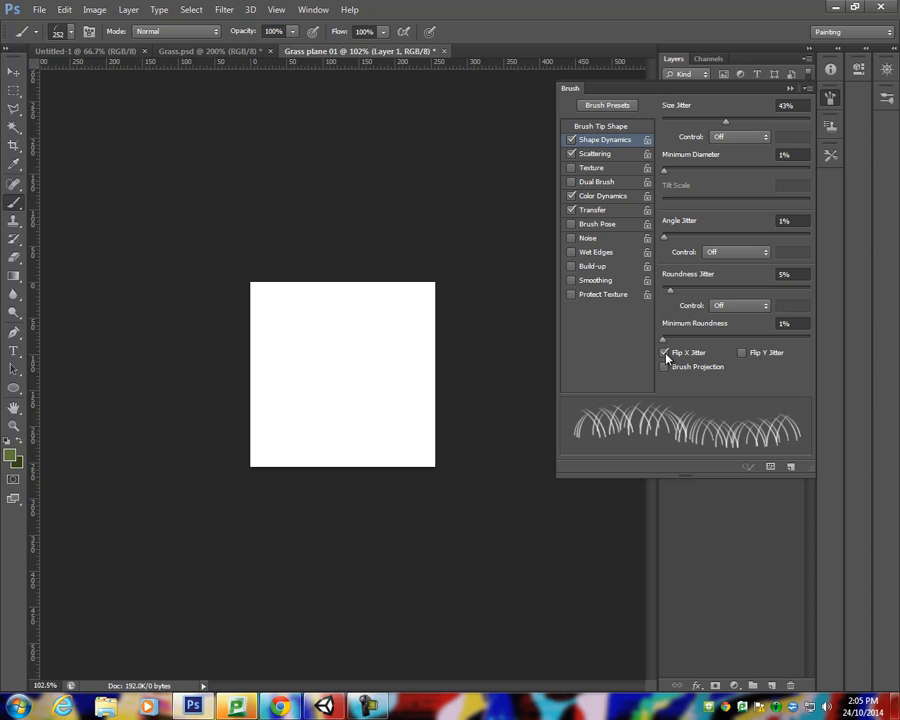
click(664, 352)
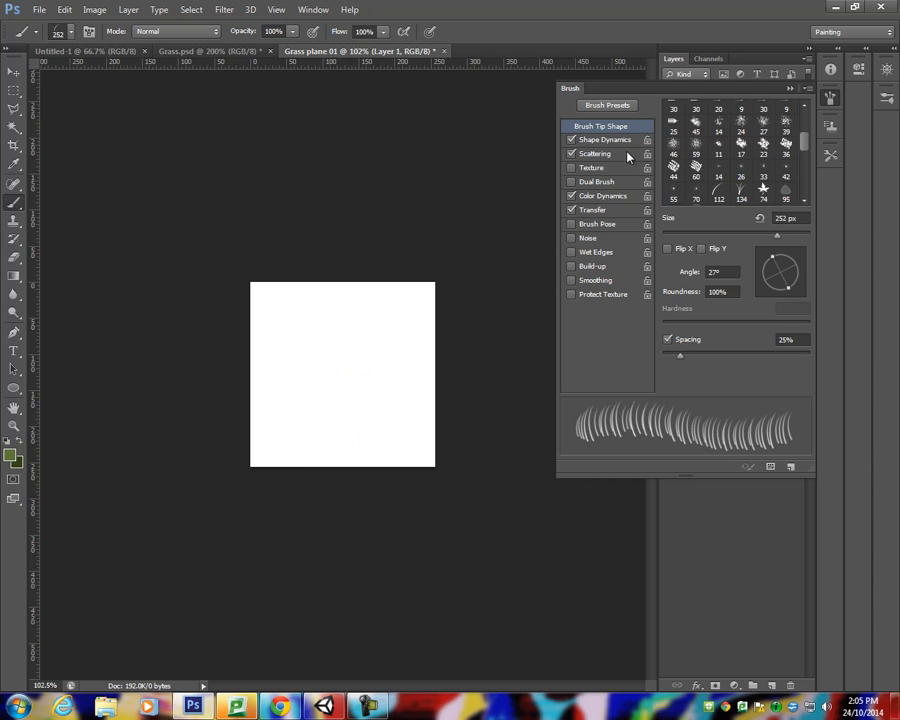
click(599, 139)
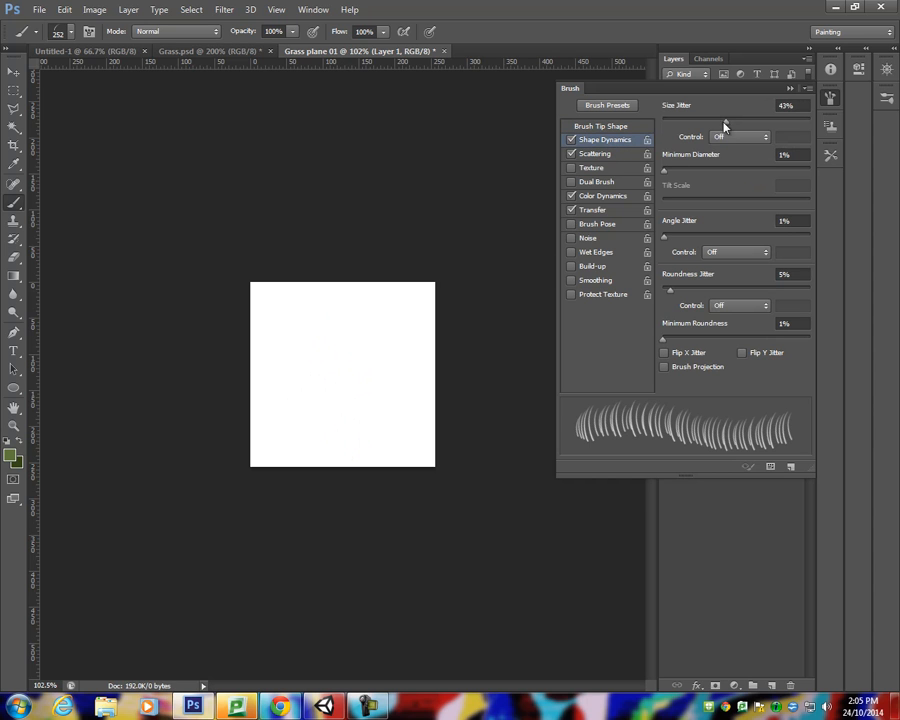
drag(664, 236, 677, 236)
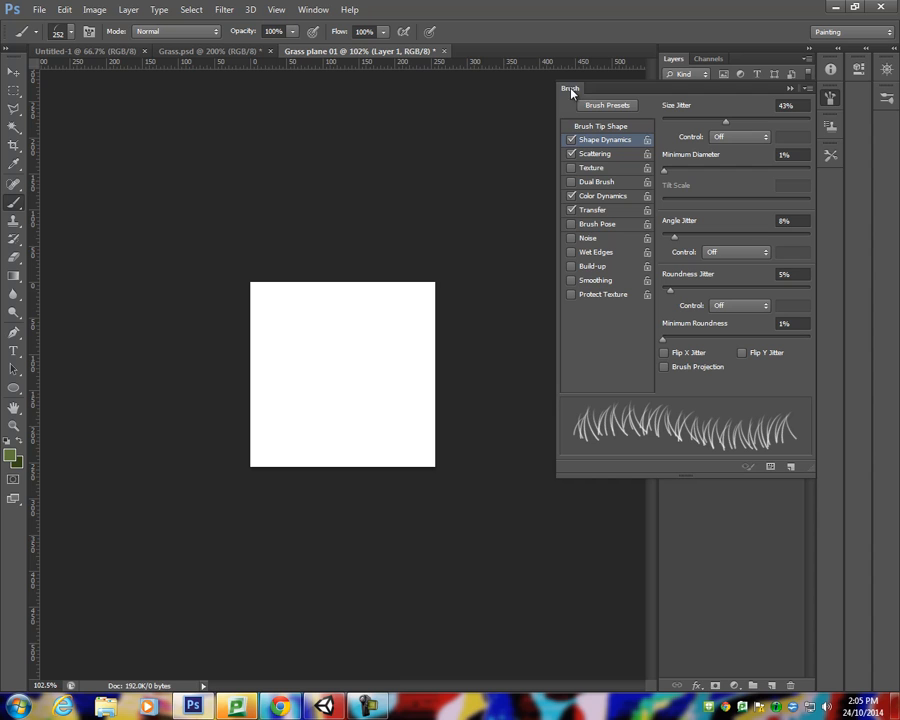
mouse_move(788, 83)
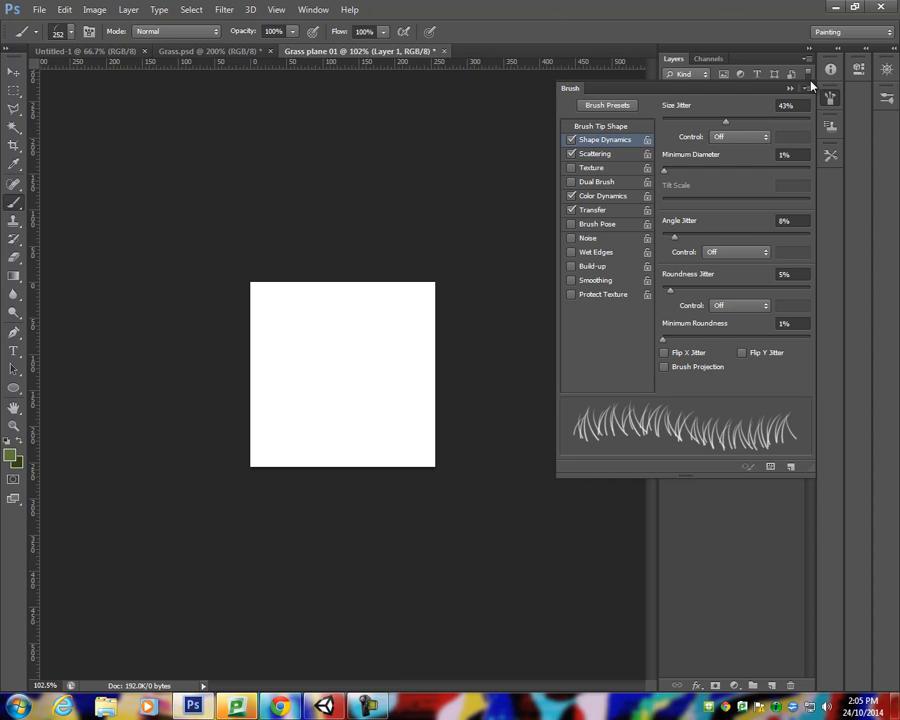